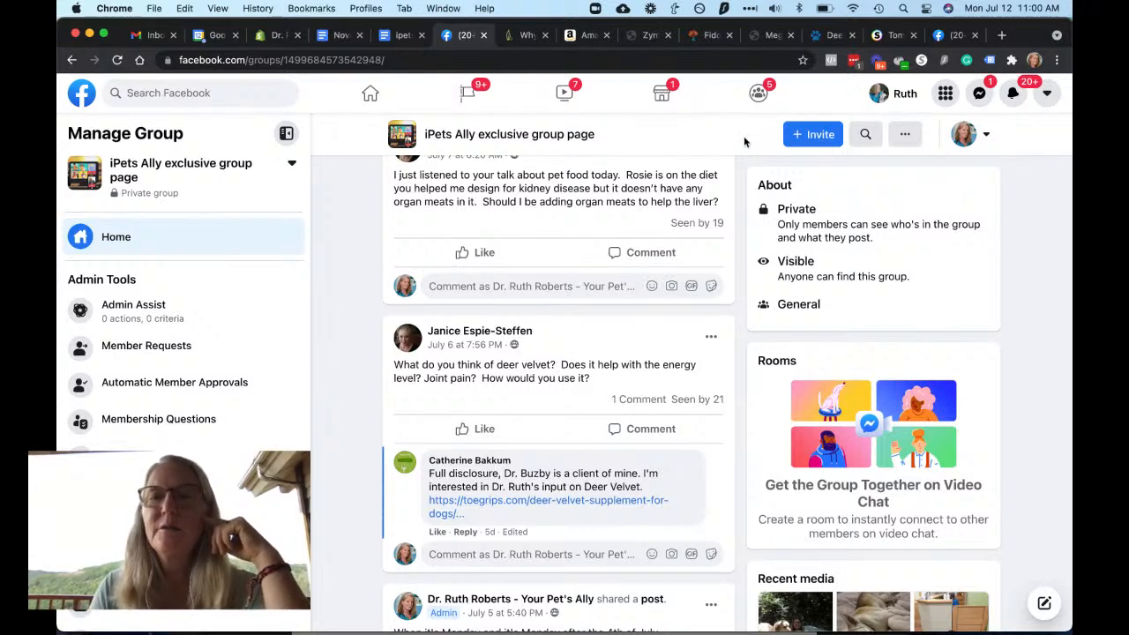
Follow the member's toegrips.com deer velvet link from the group comments to the ToeGrips article.
left_click(547, 507)
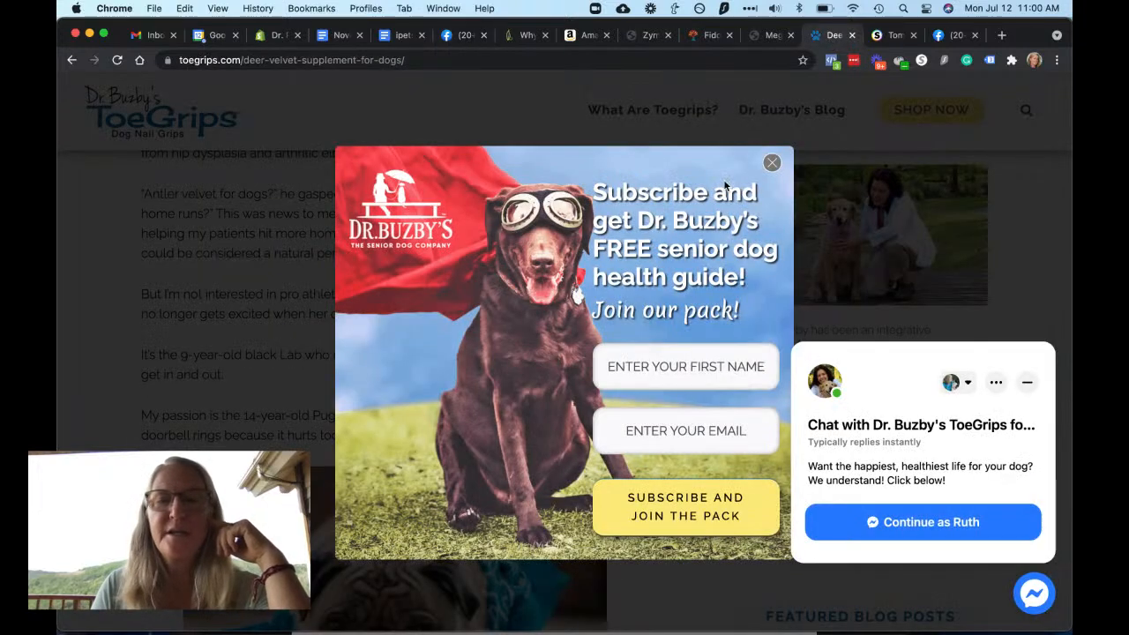
Dismiss the subscribe popup and read down to the New Zealand deer velvet and sourcing sections.
left_click(772, 162)
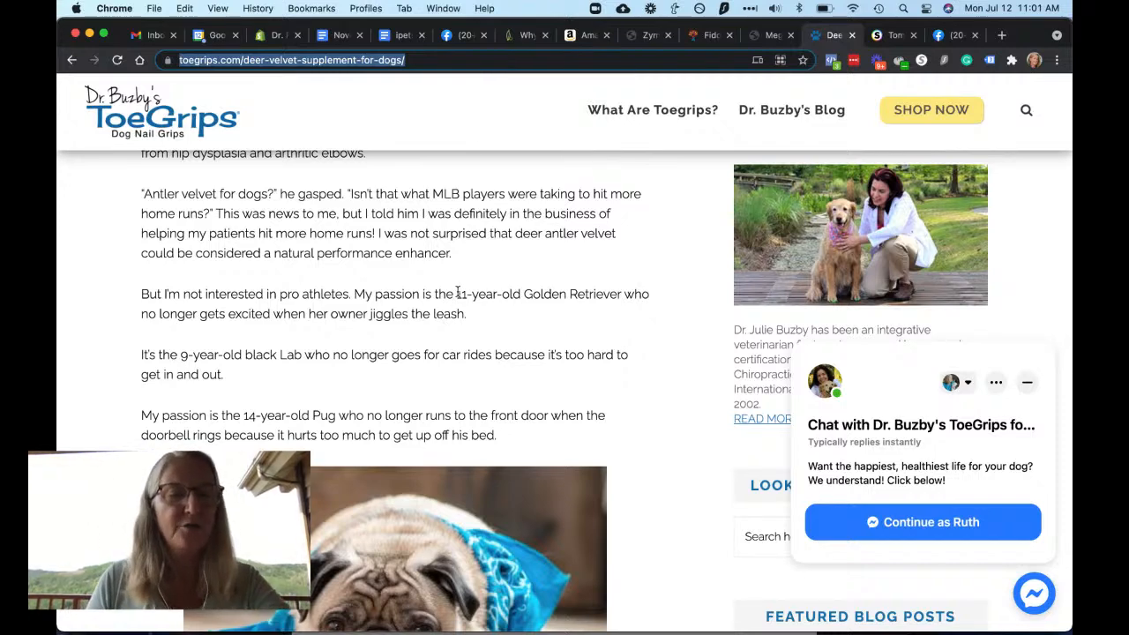
scroll("down", 3)
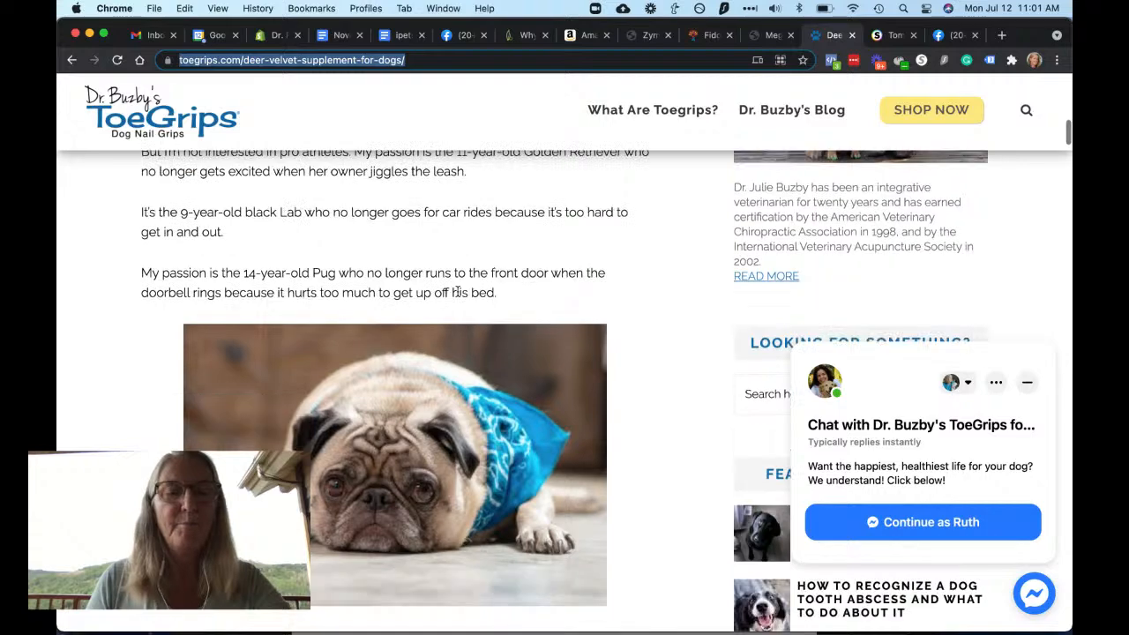
scroll("down", 3)
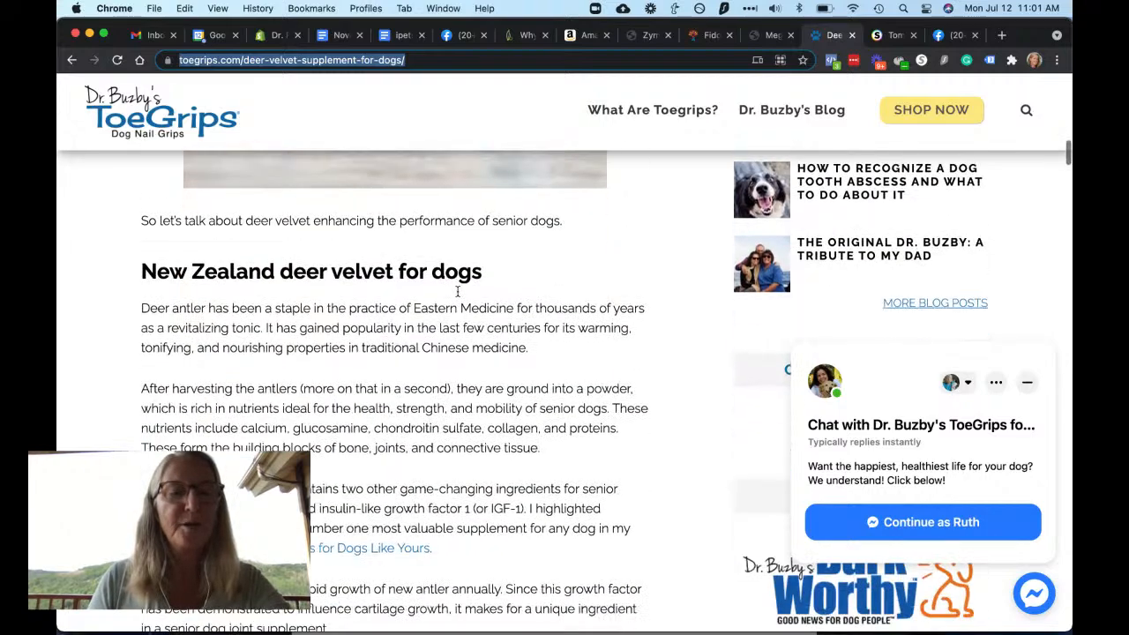
scroll("down", 3)
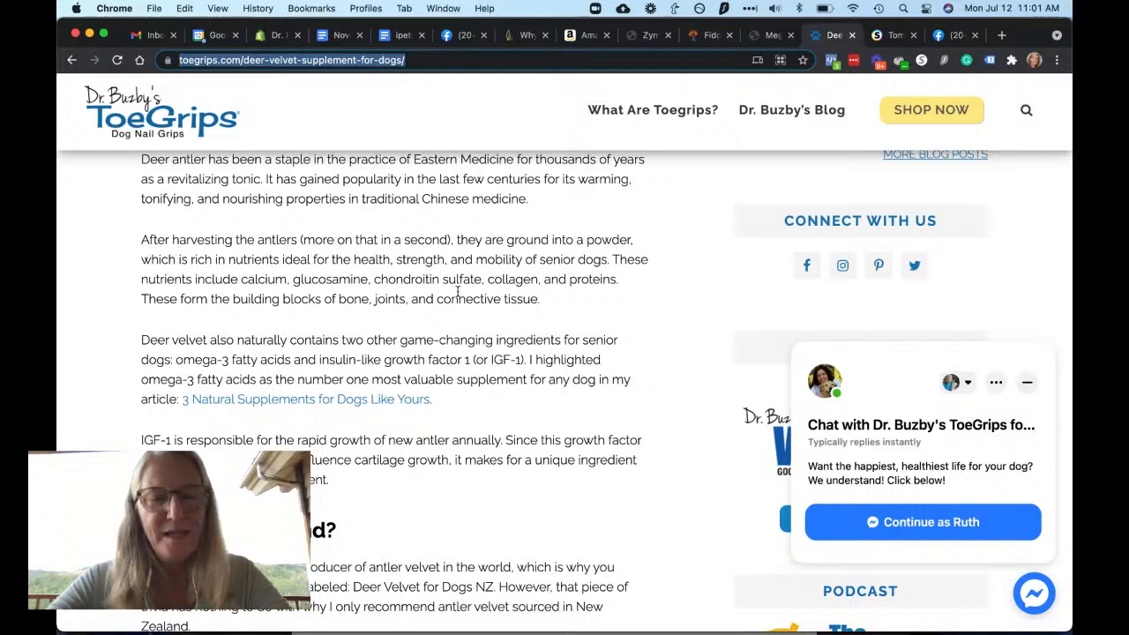
scroll("down", 3)
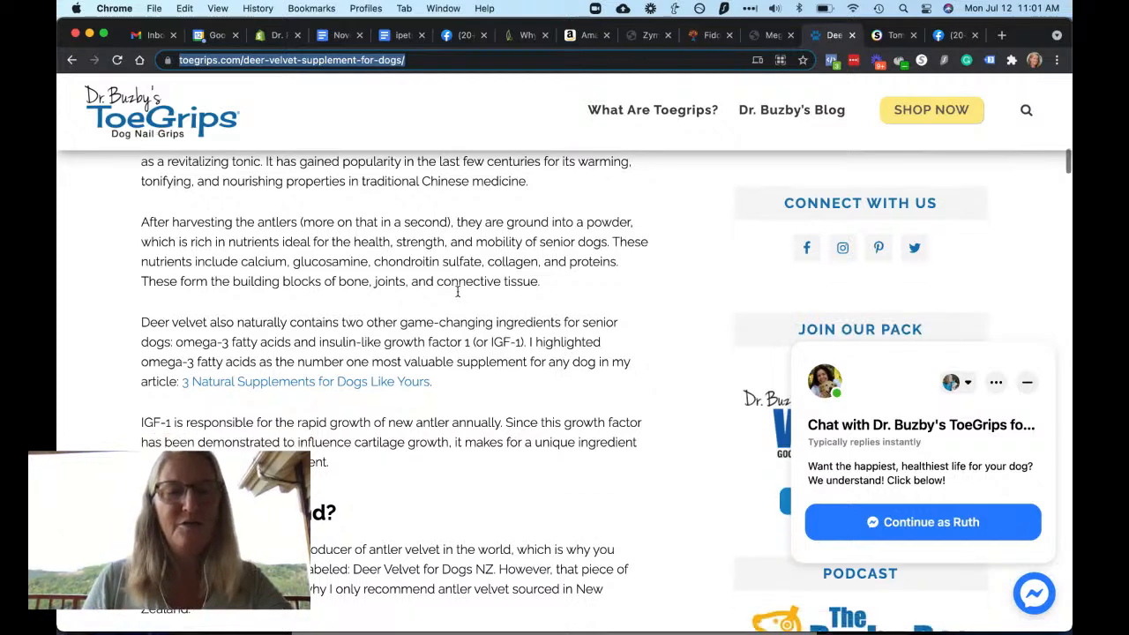
scroll("down", 3)
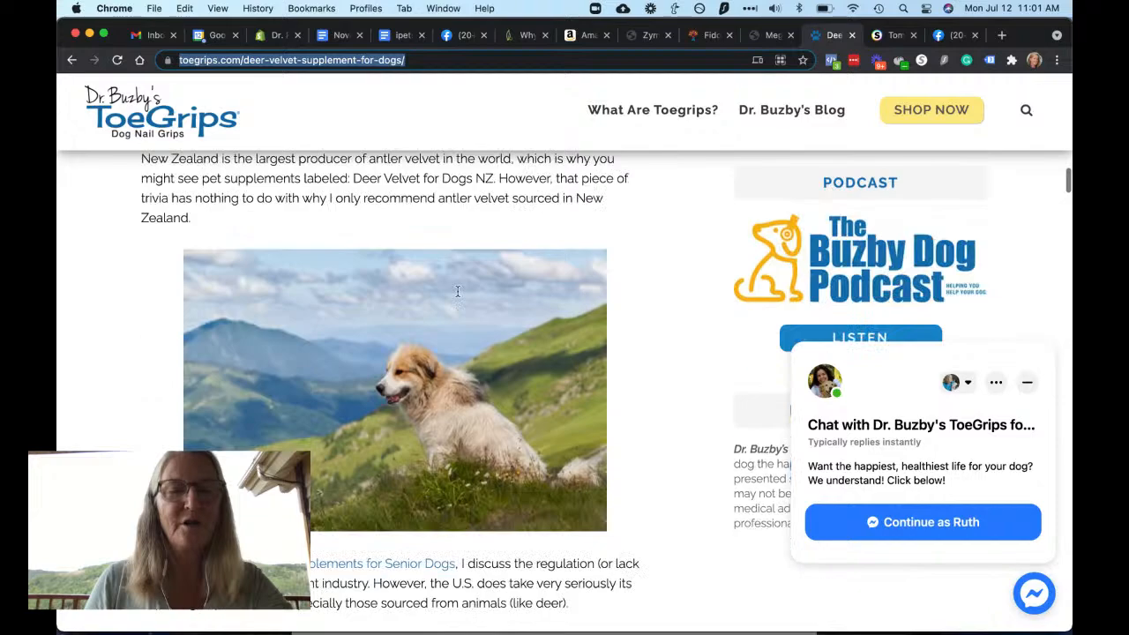
scroll("down", 3)
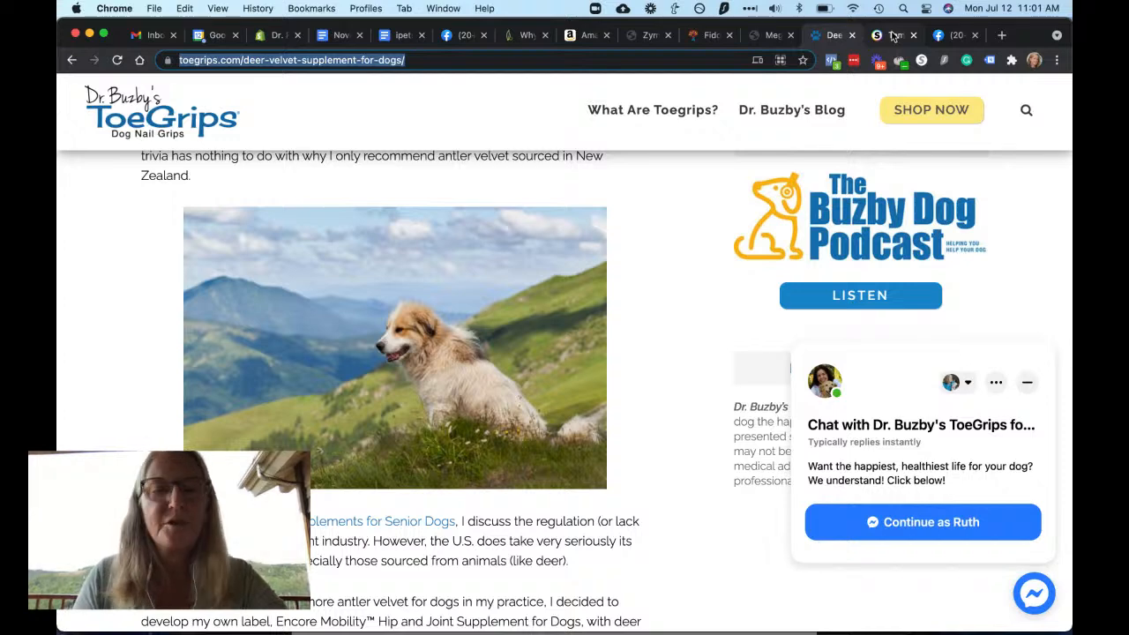
Switch to the Stuff 'dark side of deer velvet' opinion piece and read its opening sections.
left_click(893, 35)
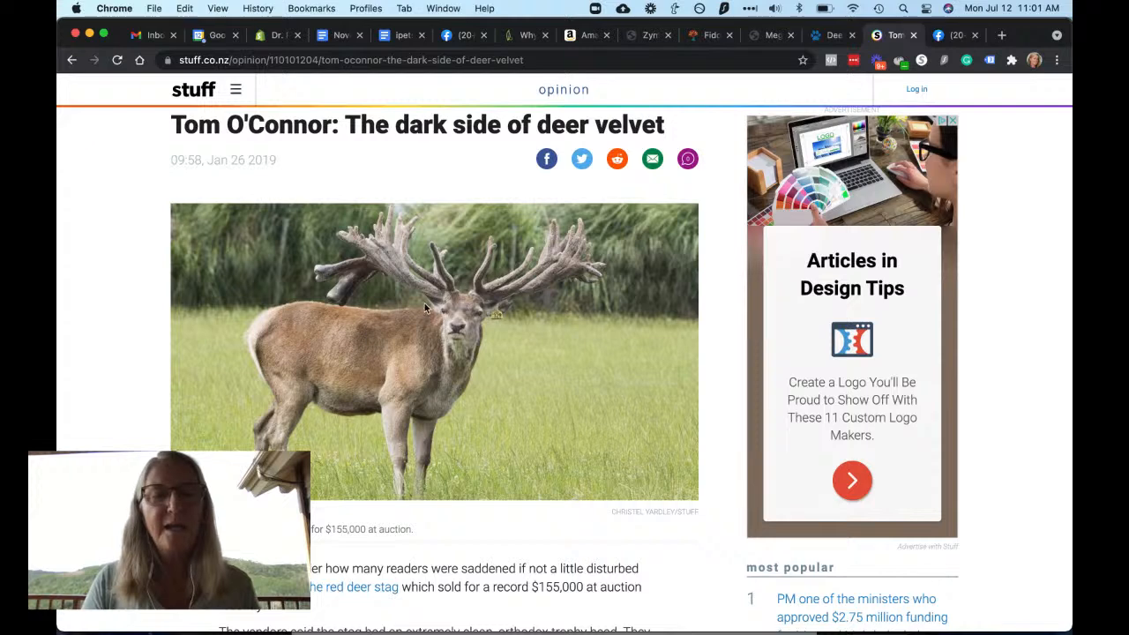
mouse_move(547, 254)
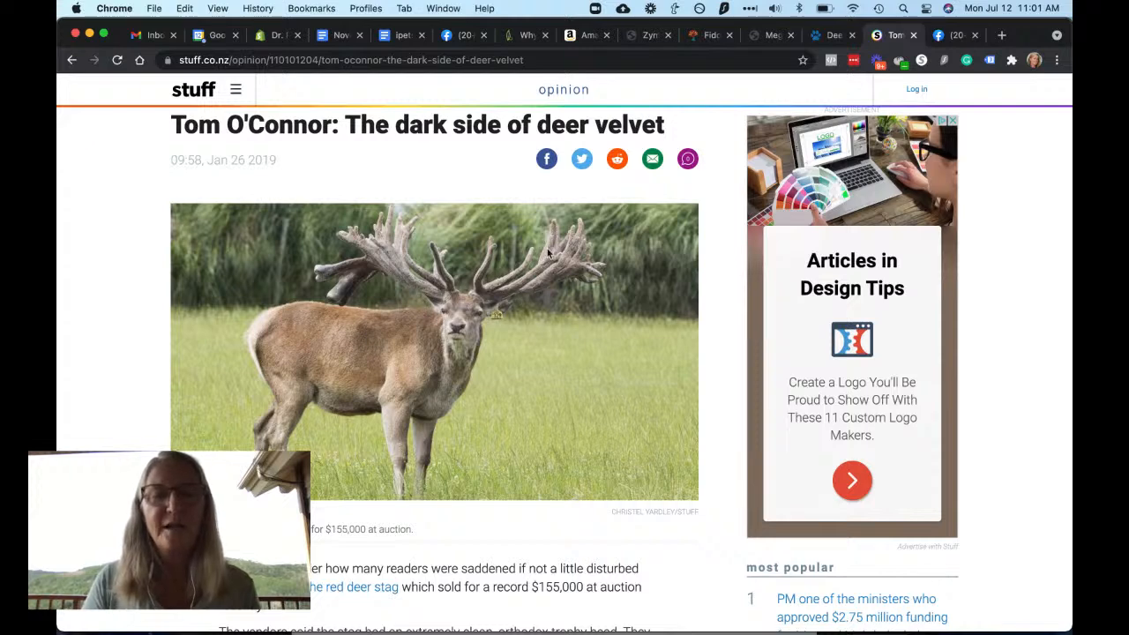
mouse_move(571, 339)
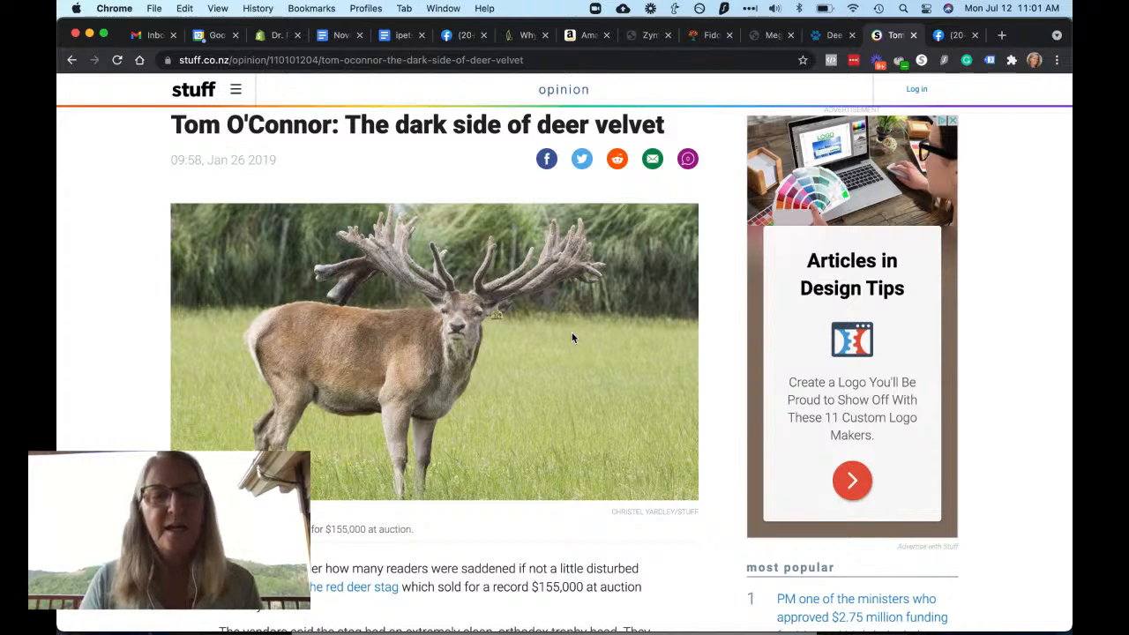
scroll("down", 3)
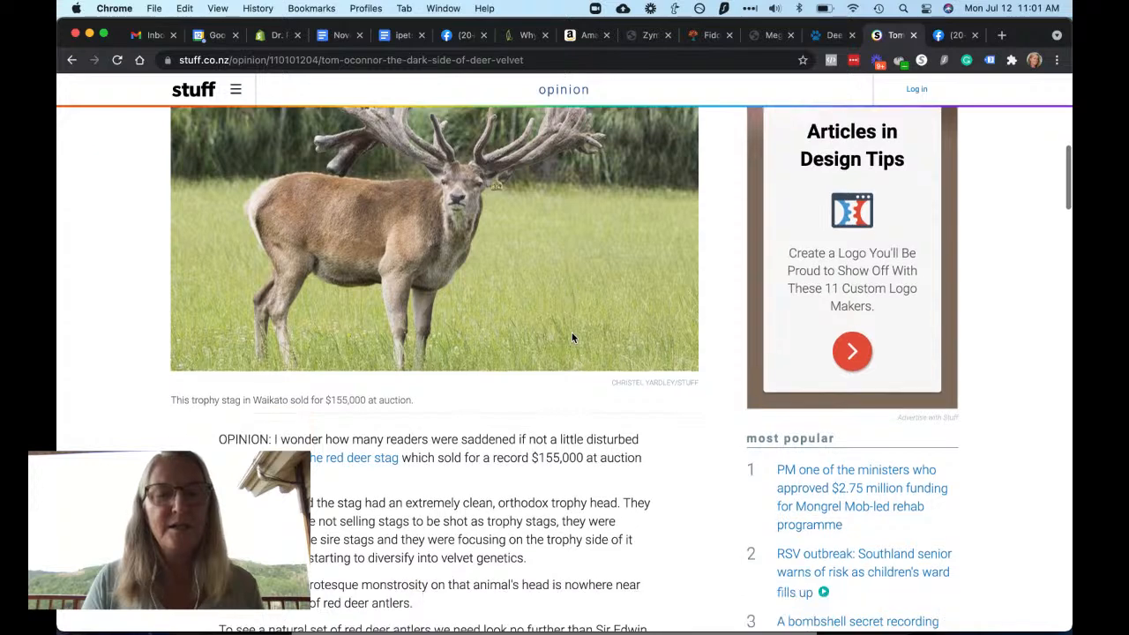
scroll("down", 3)
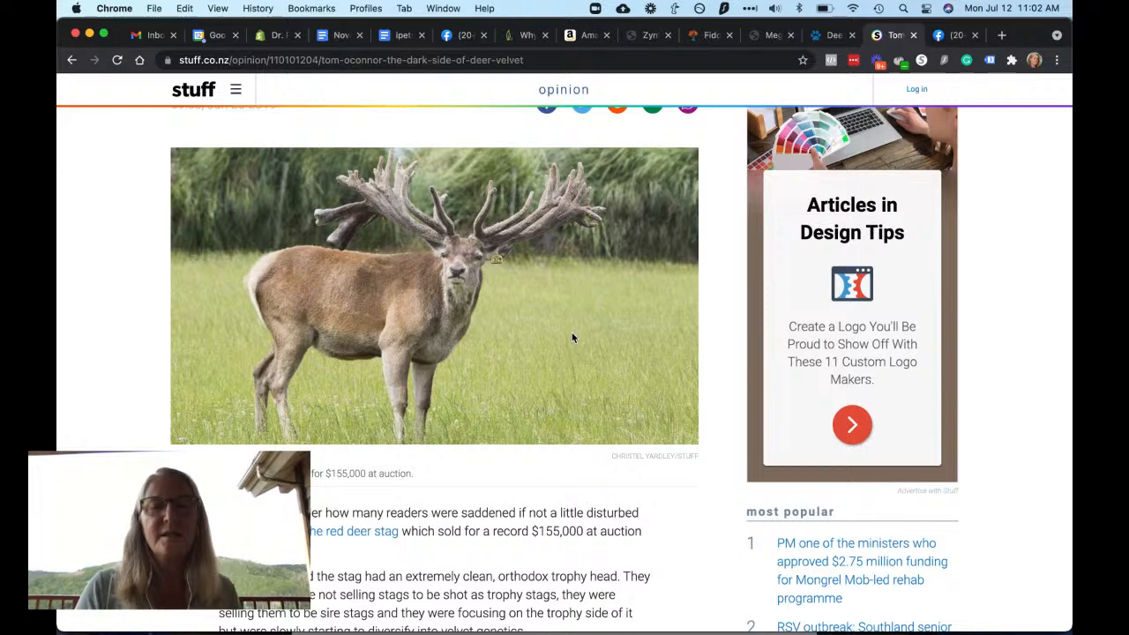
mouse_move(556, 209)
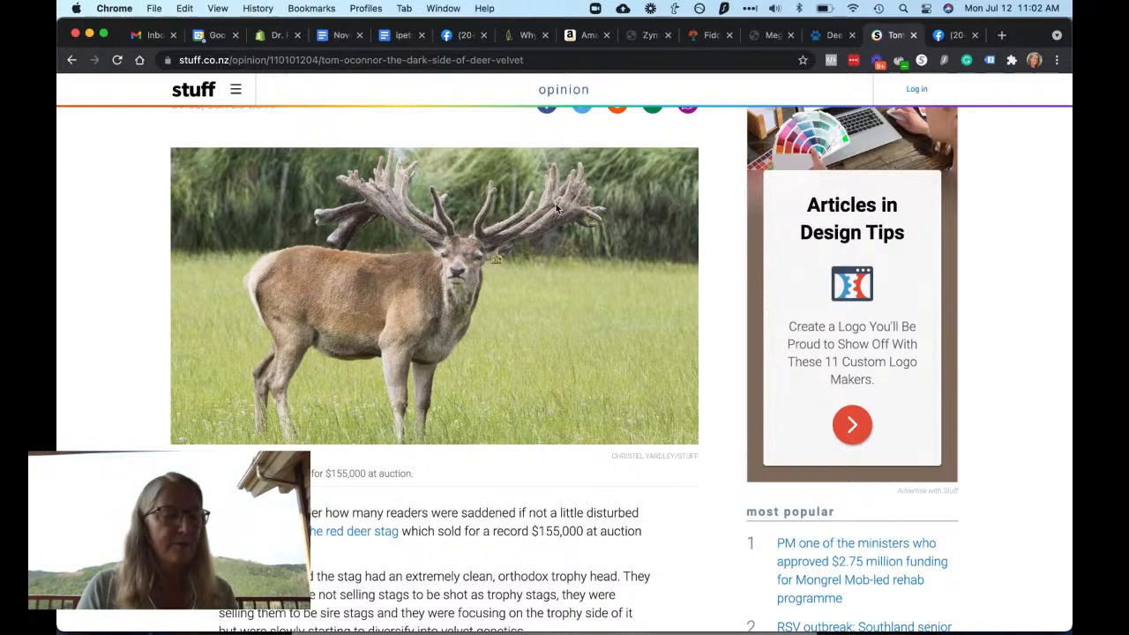
mouse_move(597, 269)
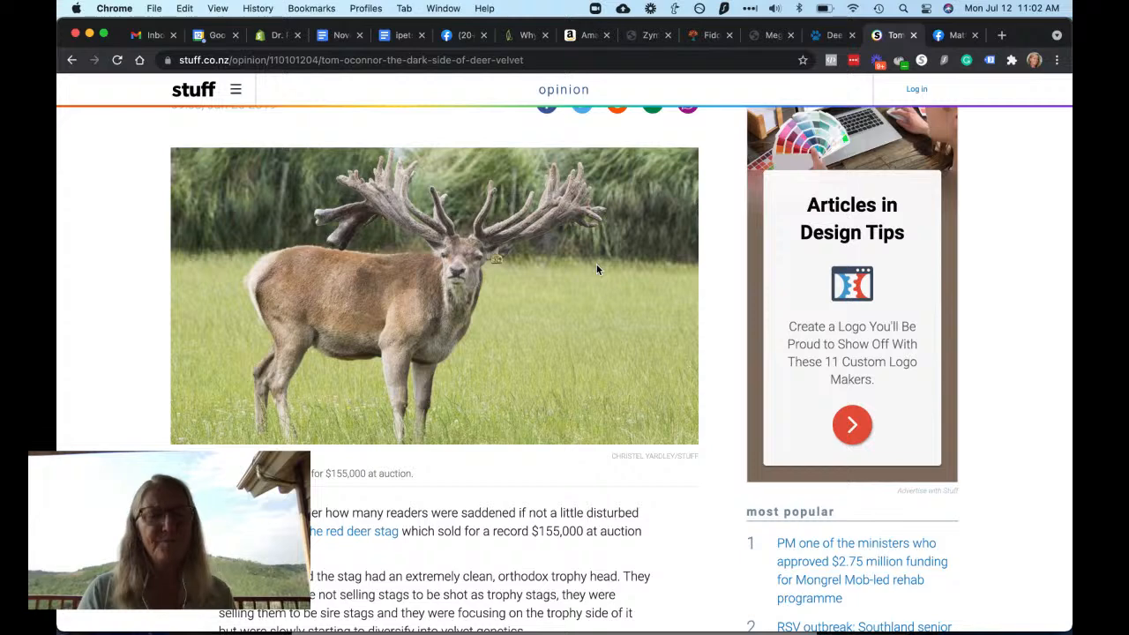
scroll("down", 3)
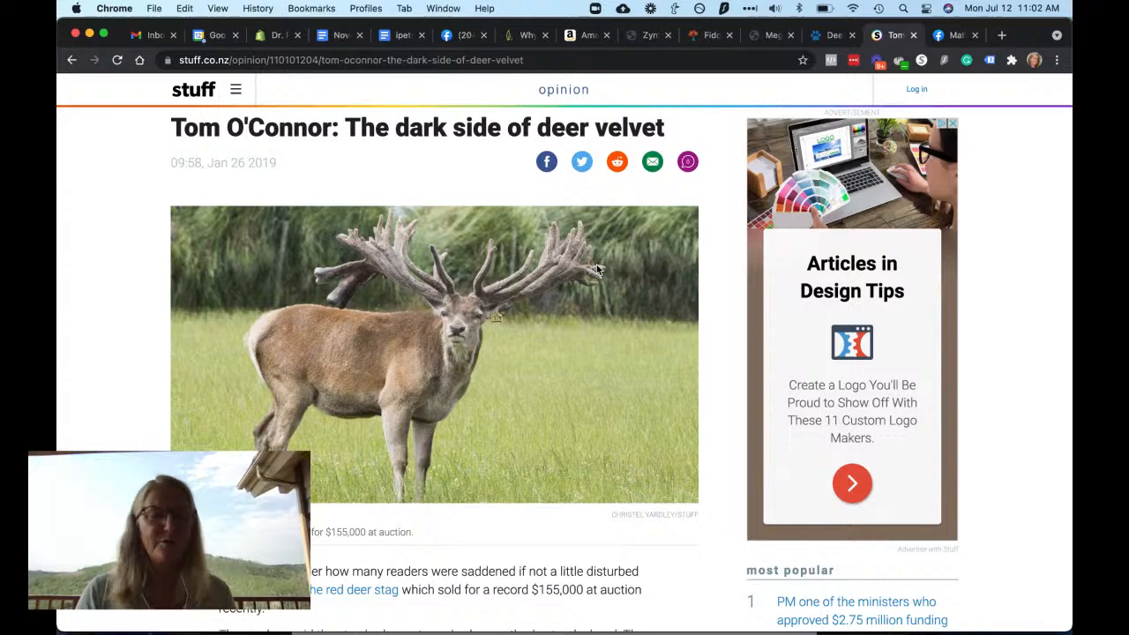
scroll("down", 3)
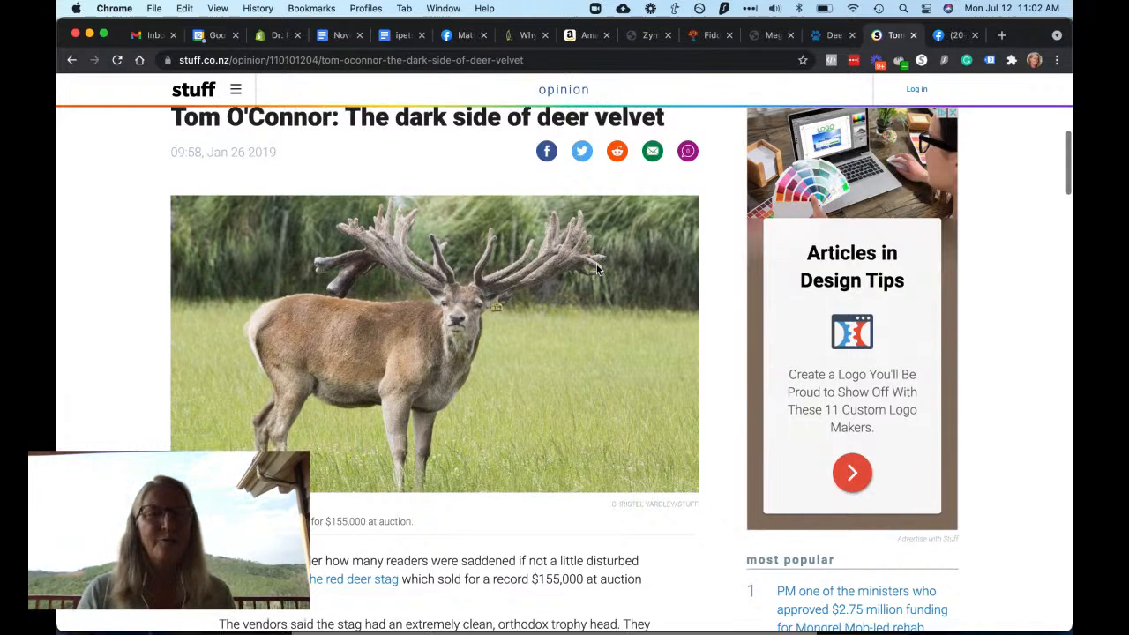
scroll("down", 3)
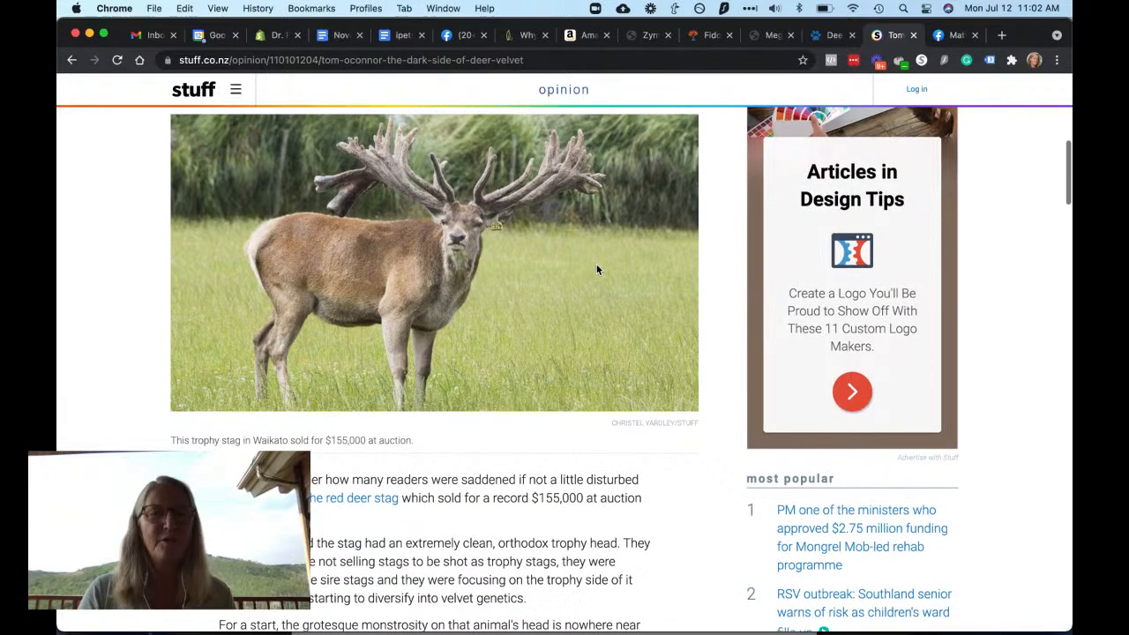
scroll("down", 3)
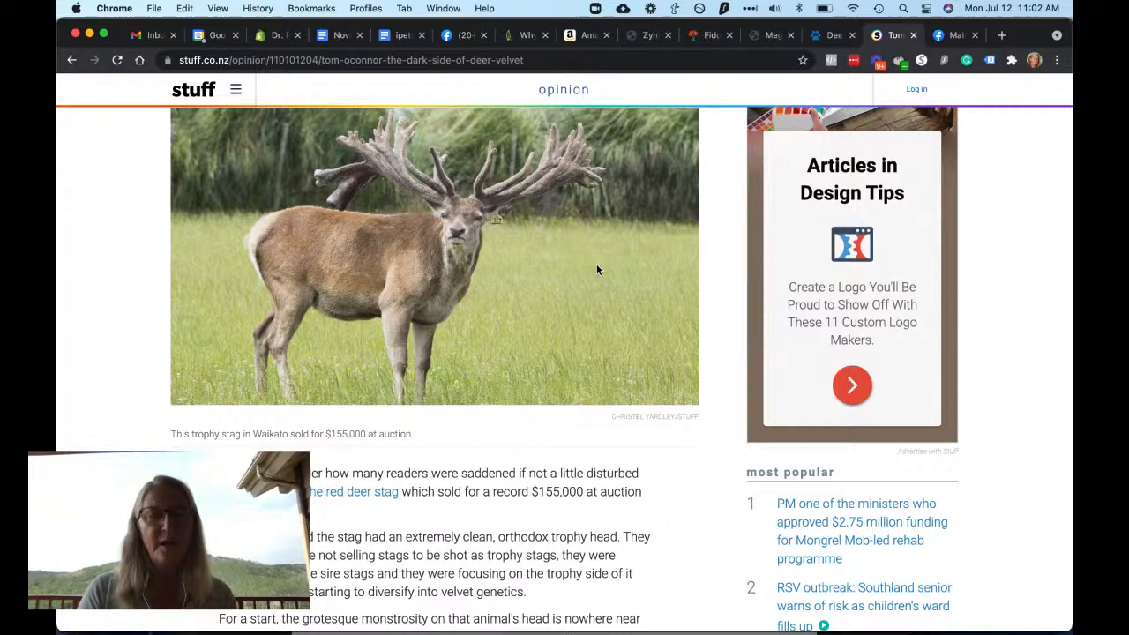
scroll("down", 3)
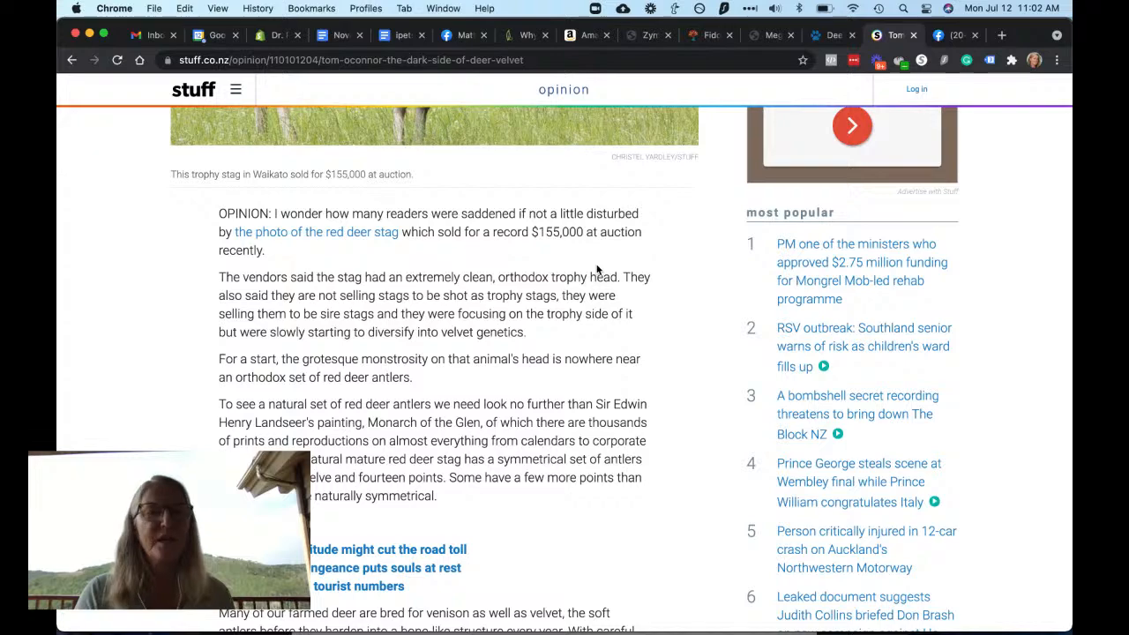
Continue reading down through the rest of the Stuff deer velvet article.
scroll("down", 3)
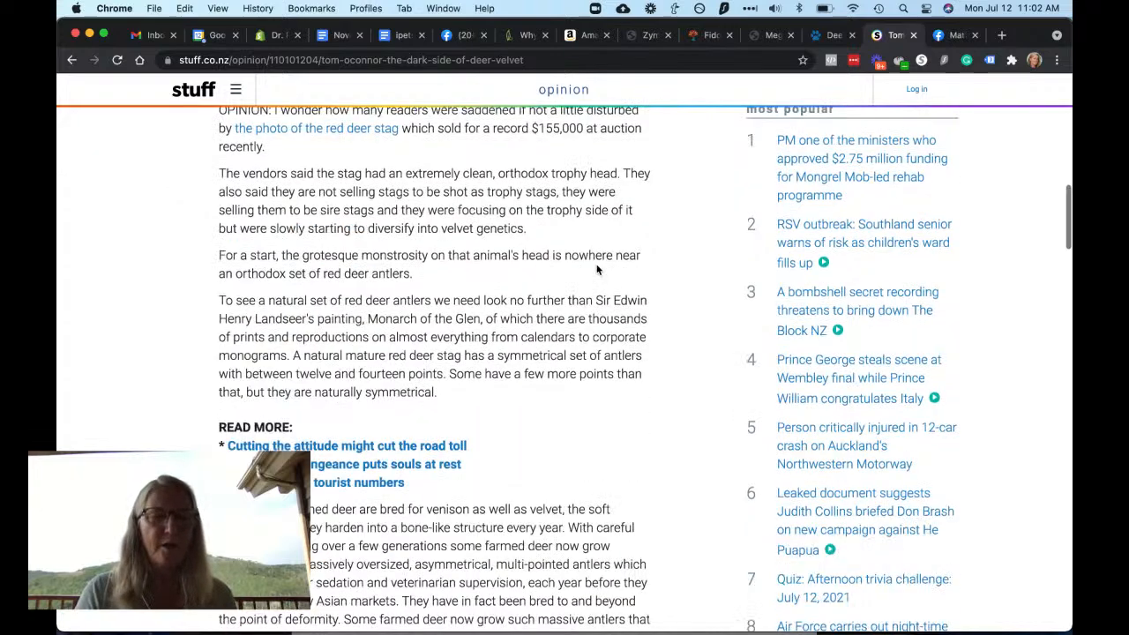
scroll("down", 3)
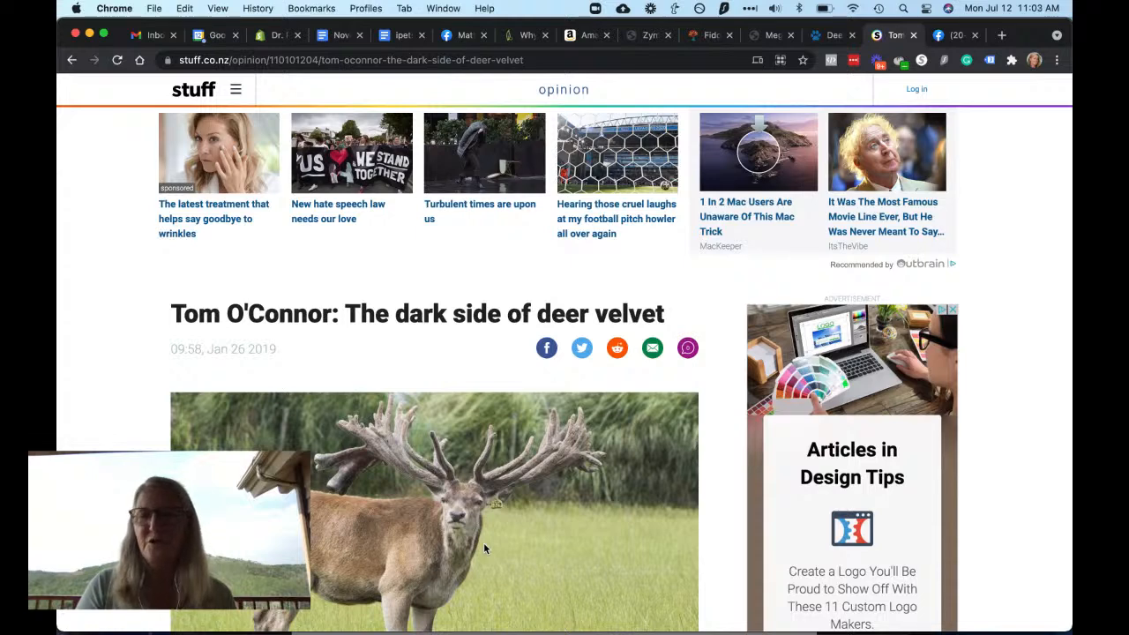
scroll("down", 3)
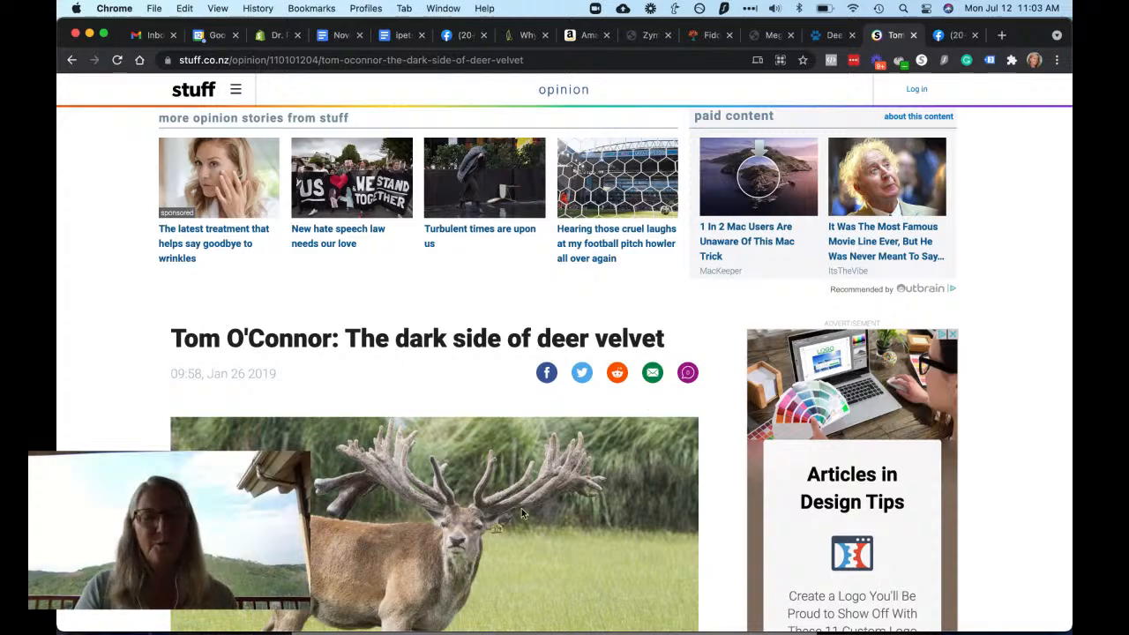
scroll("down", 3)
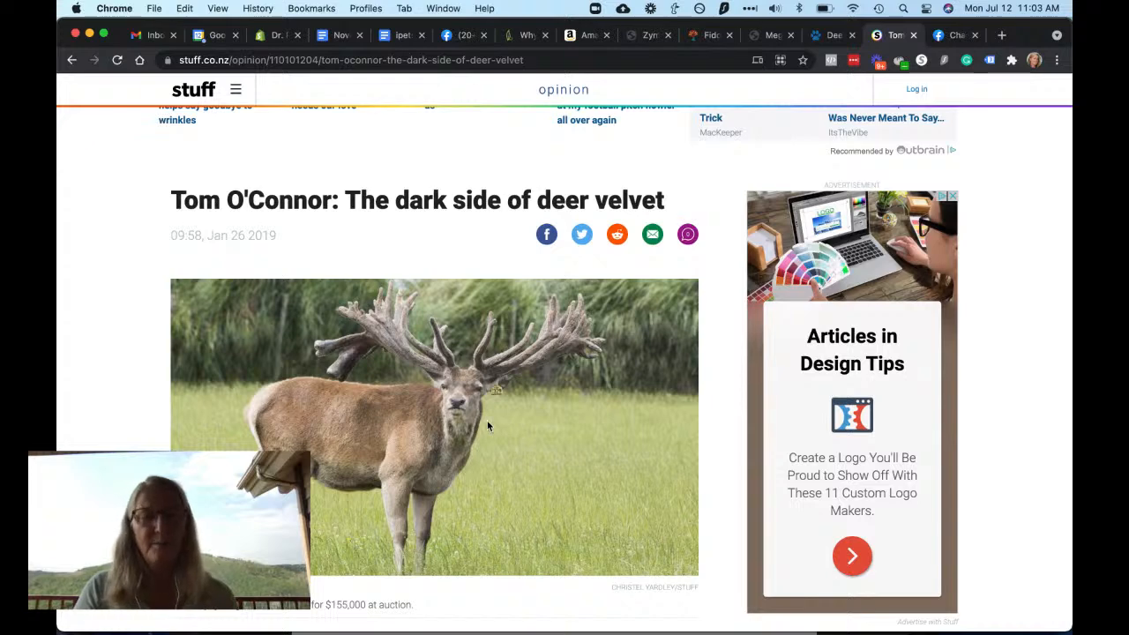
scroll("down", 3)
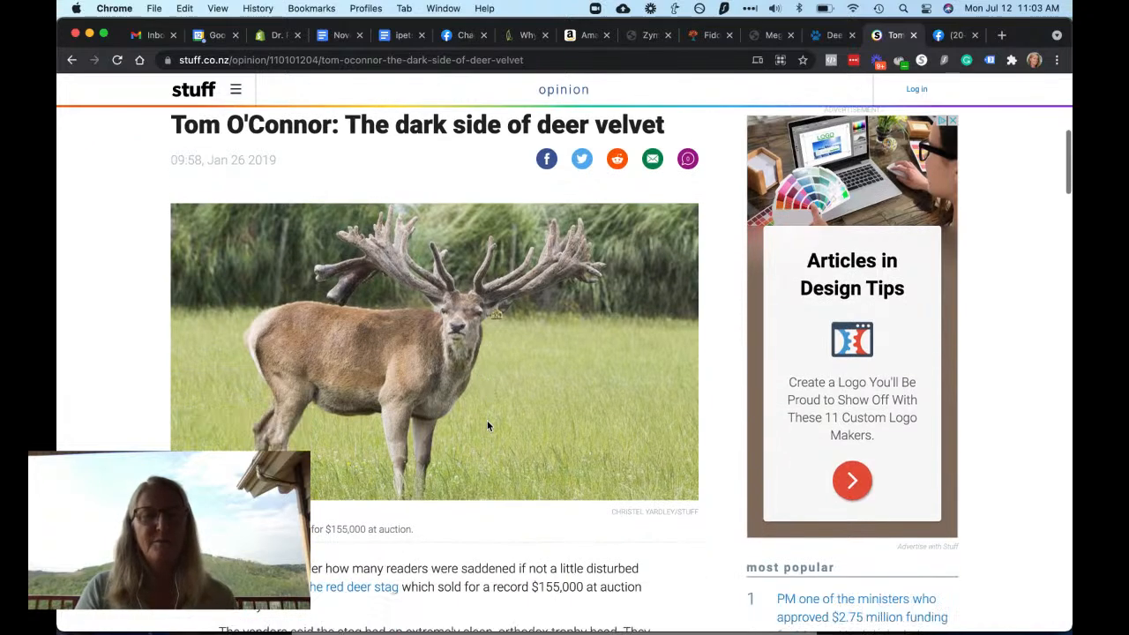
scroll("down", 3)
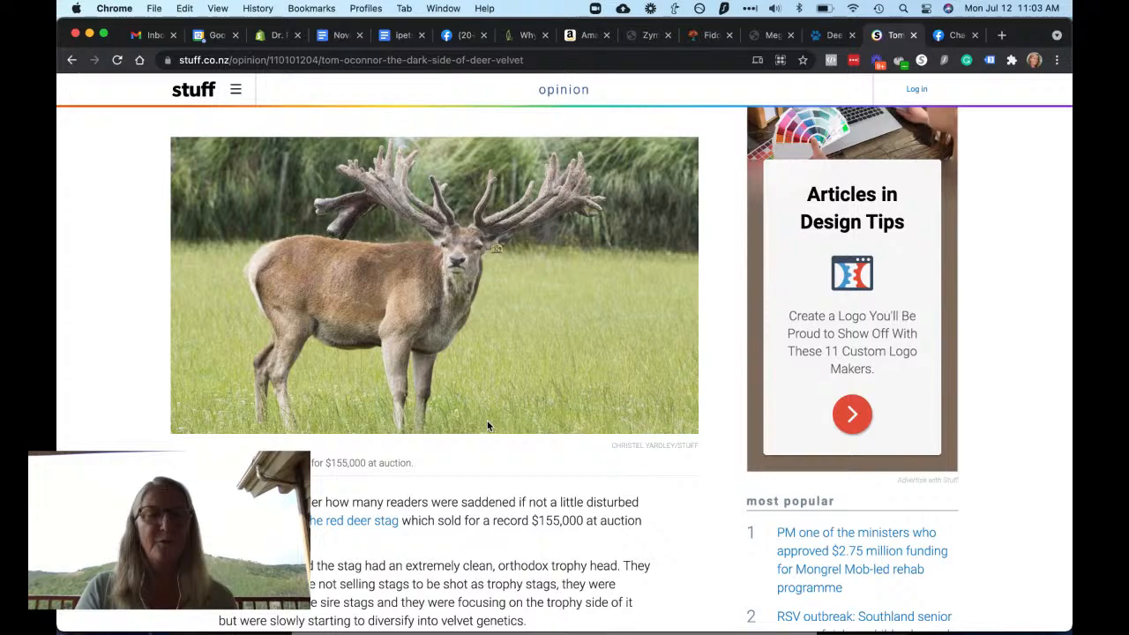
scroll("down", 3)
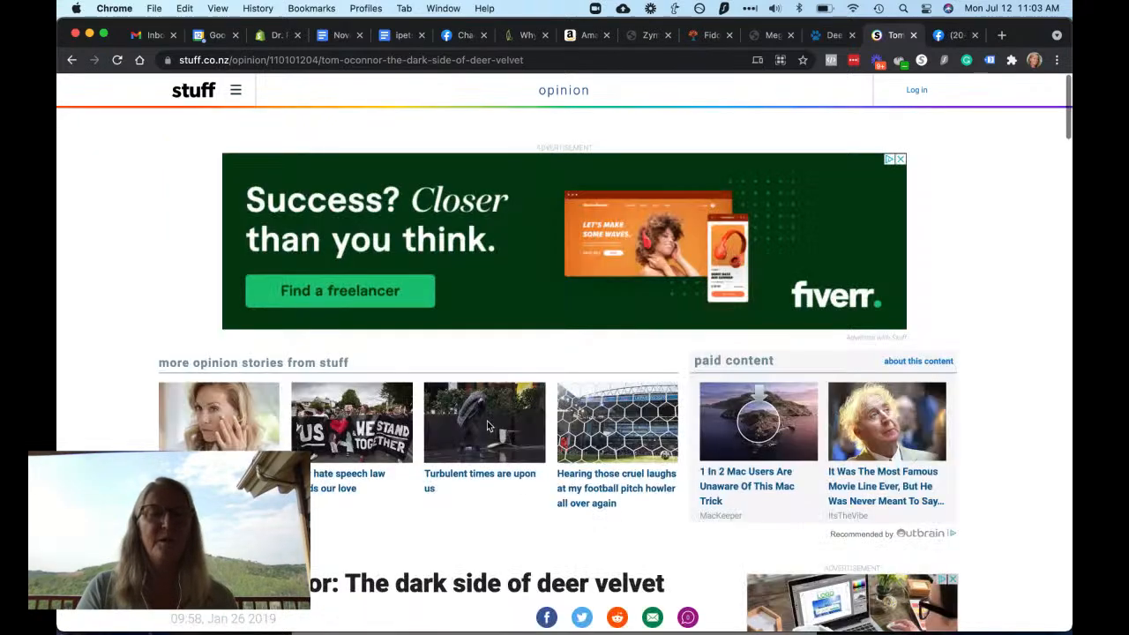
scroll("down", 3)
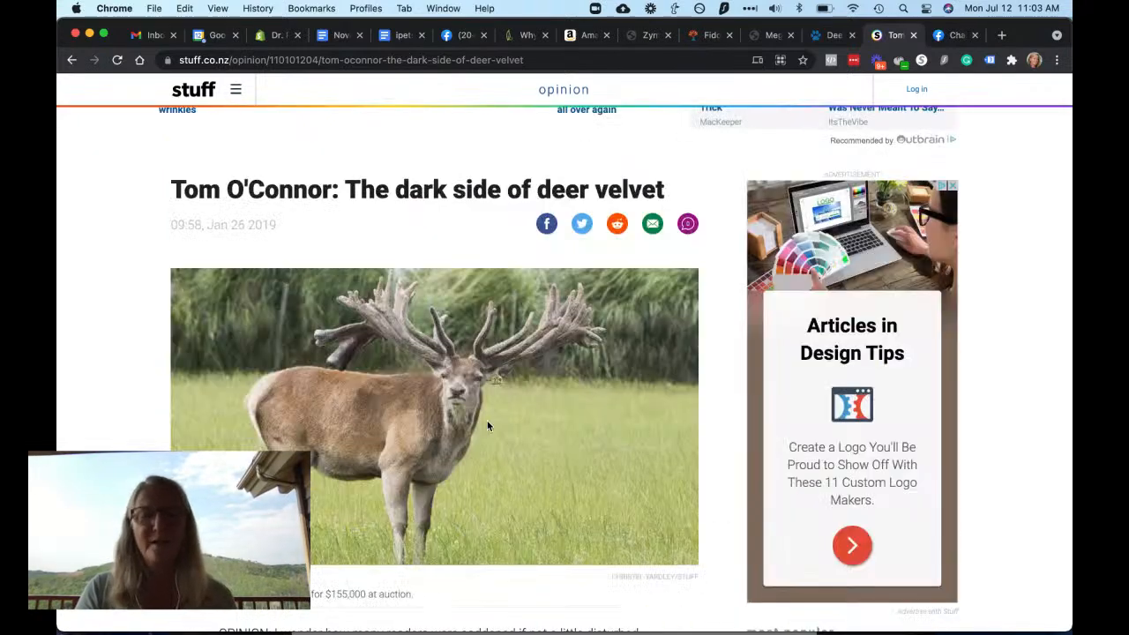
scroll("down", 3)
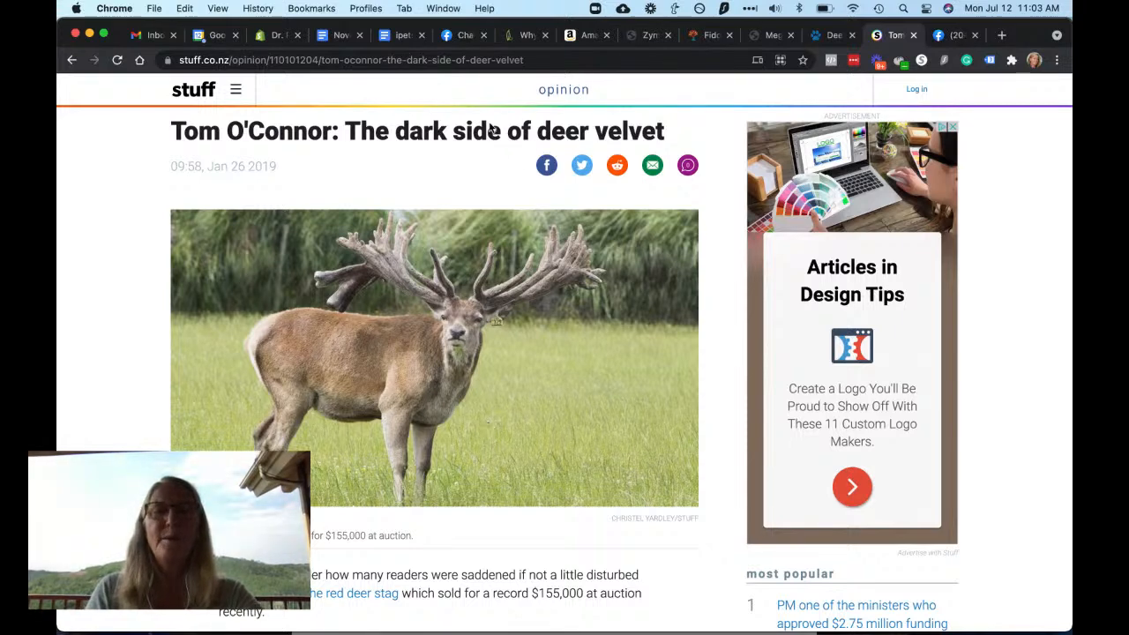
mouse_move(457, 53)
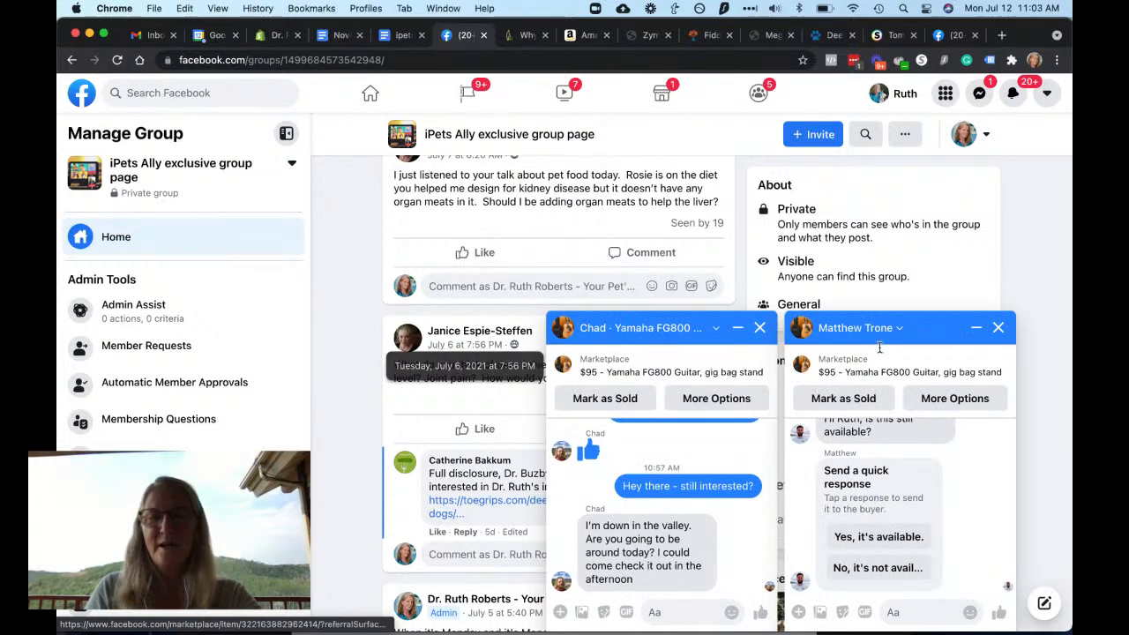
Close both Marketplace chat windows and move down the group feed toward the melatonin question.
left_click(758, 326)
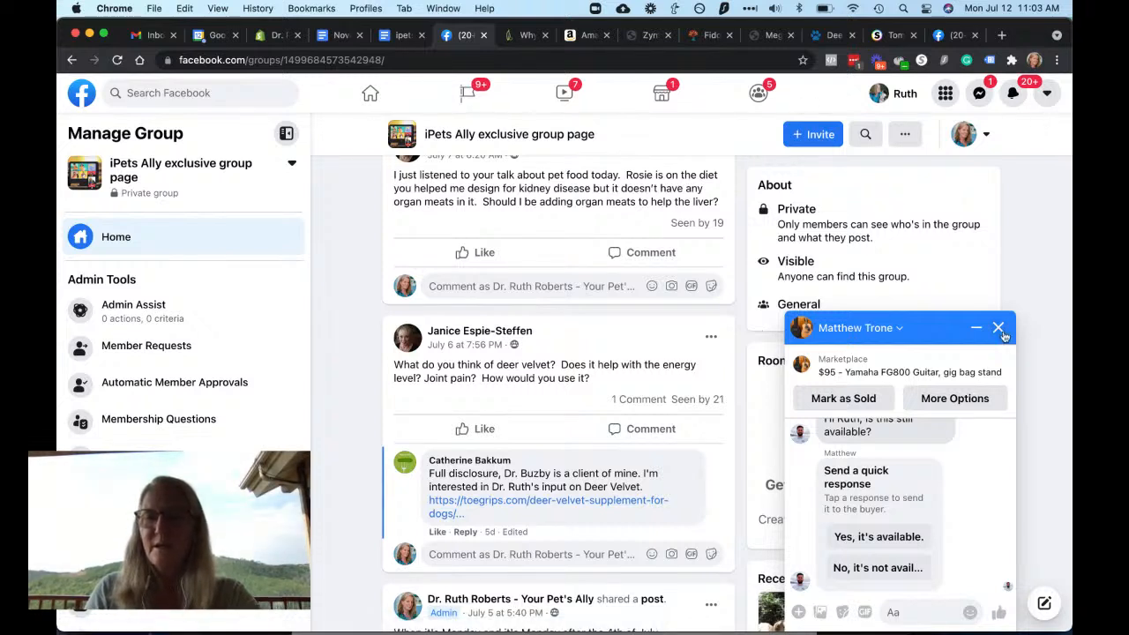
left_click(998, 326)
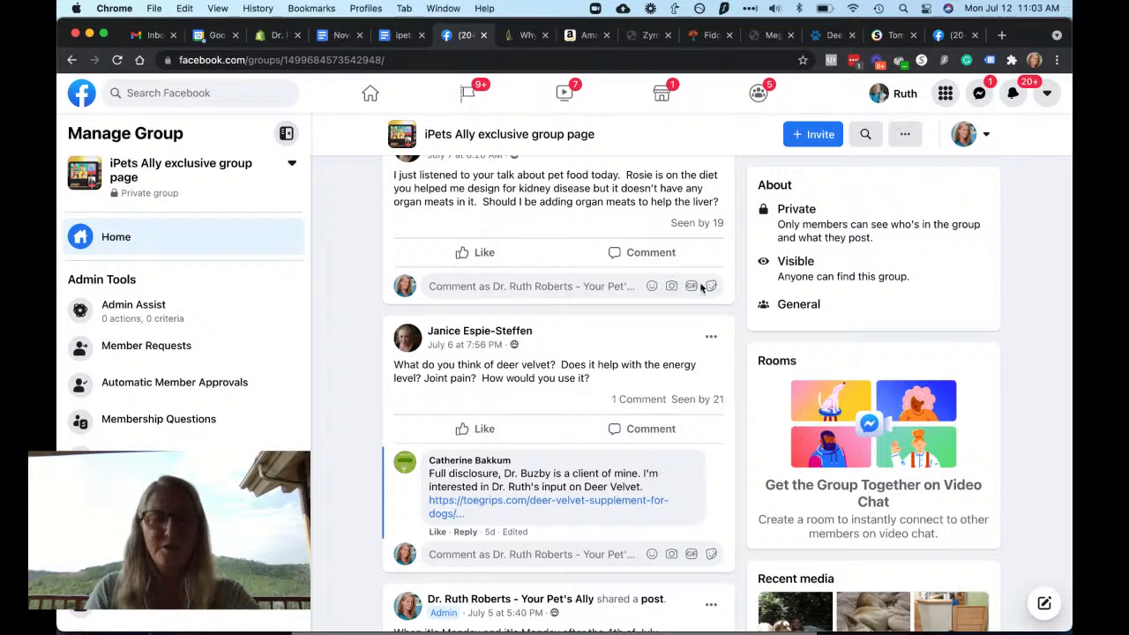
scroll("down", 3)
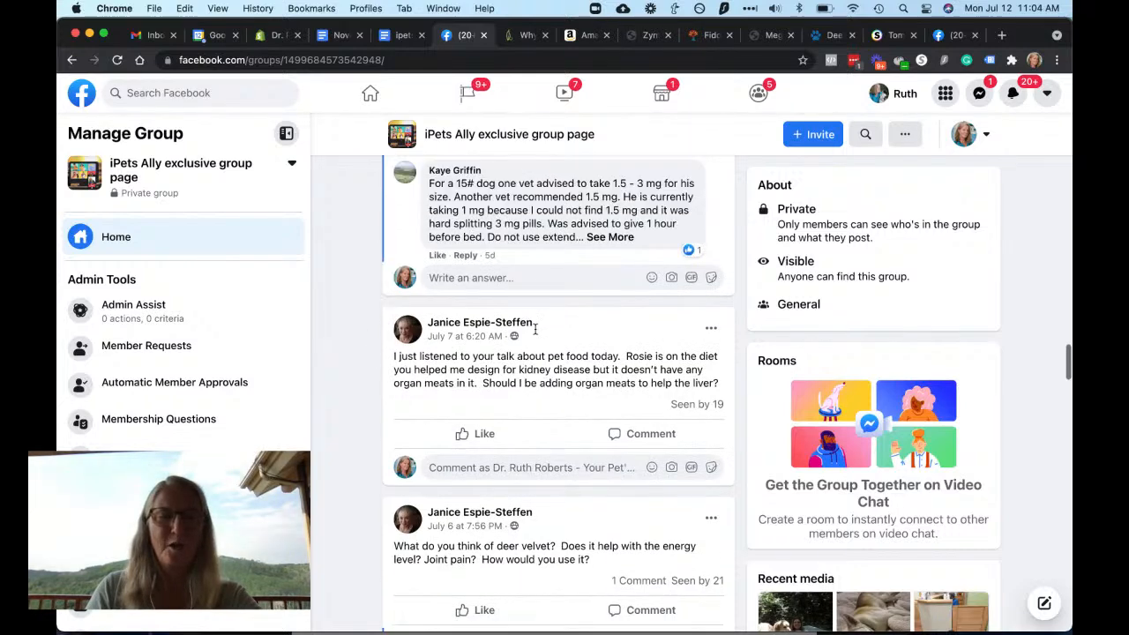
mouse_move(536, 333)
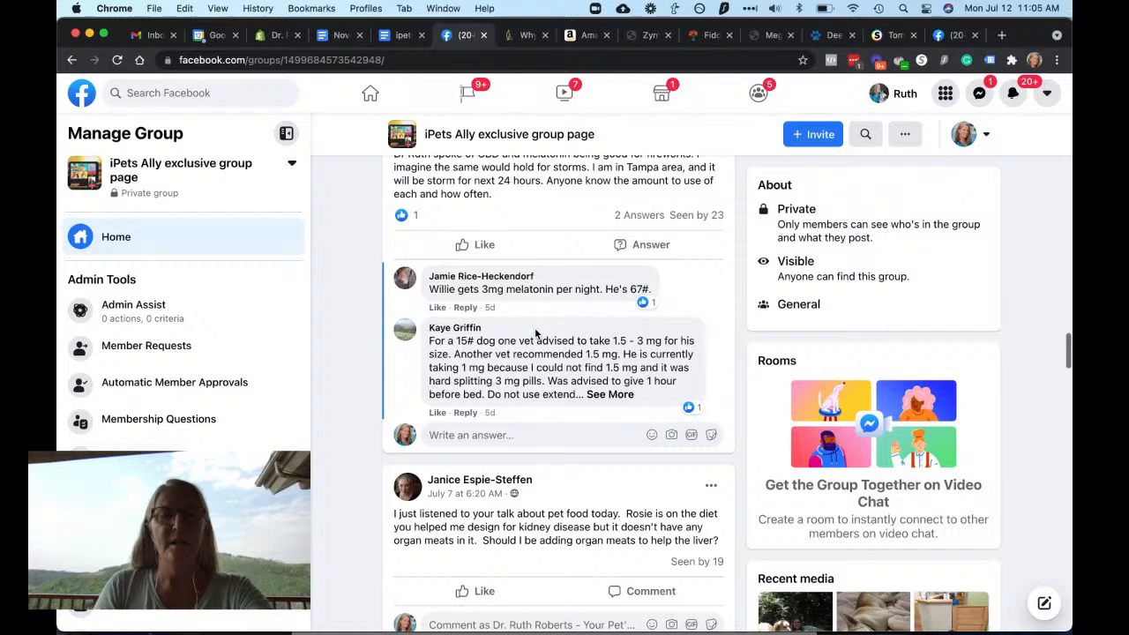
Expand the truncated melatonin dosing comment for the 15-pound dog and read it in full.
scroll("down", 3)
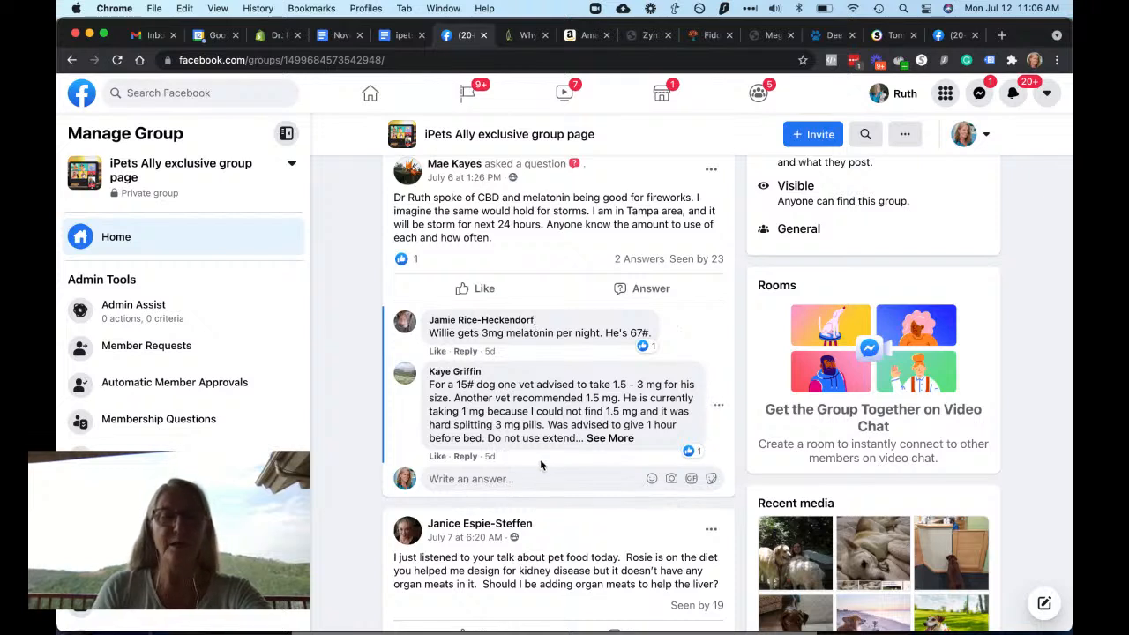
mouse_move(612, 463)
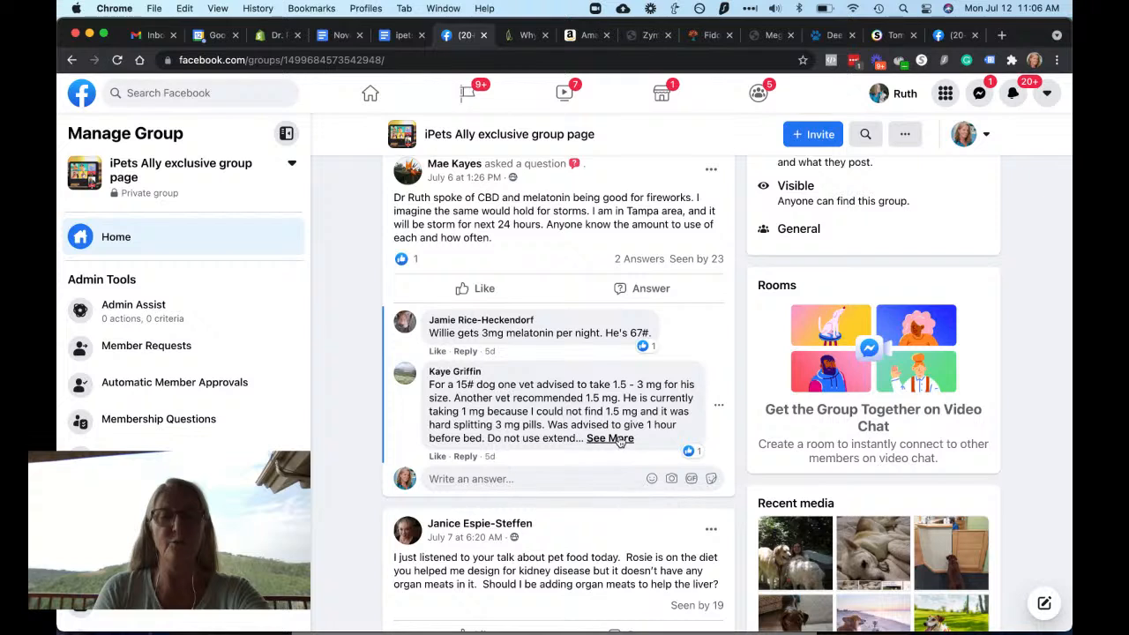
left_click(611, 437)
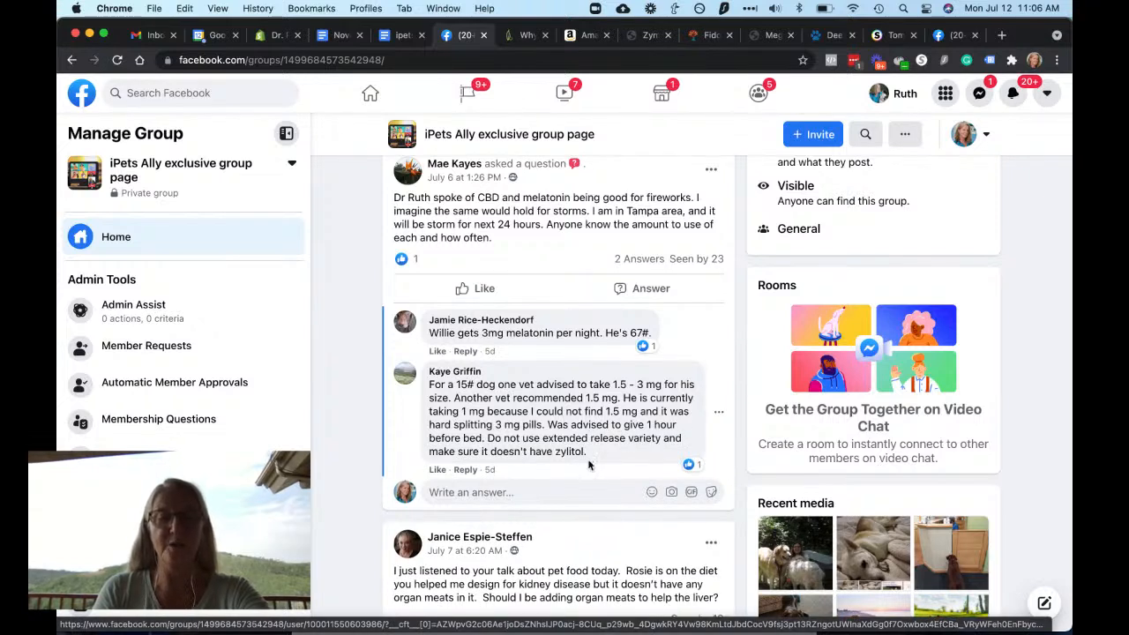
mouse_move(559, 508)
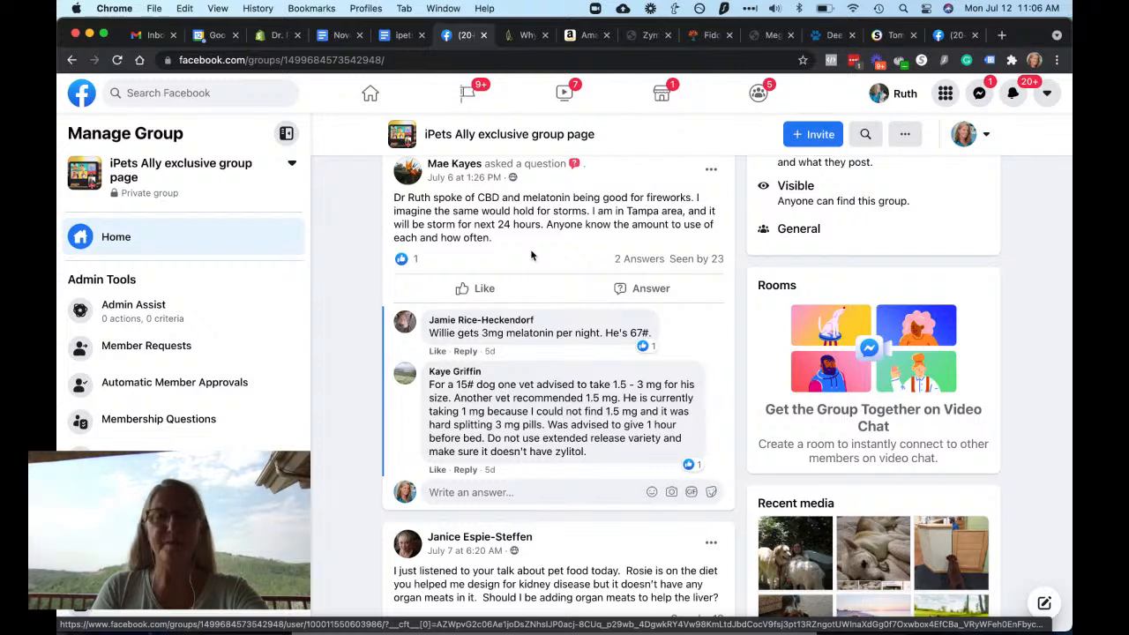
scroll("down", 3)
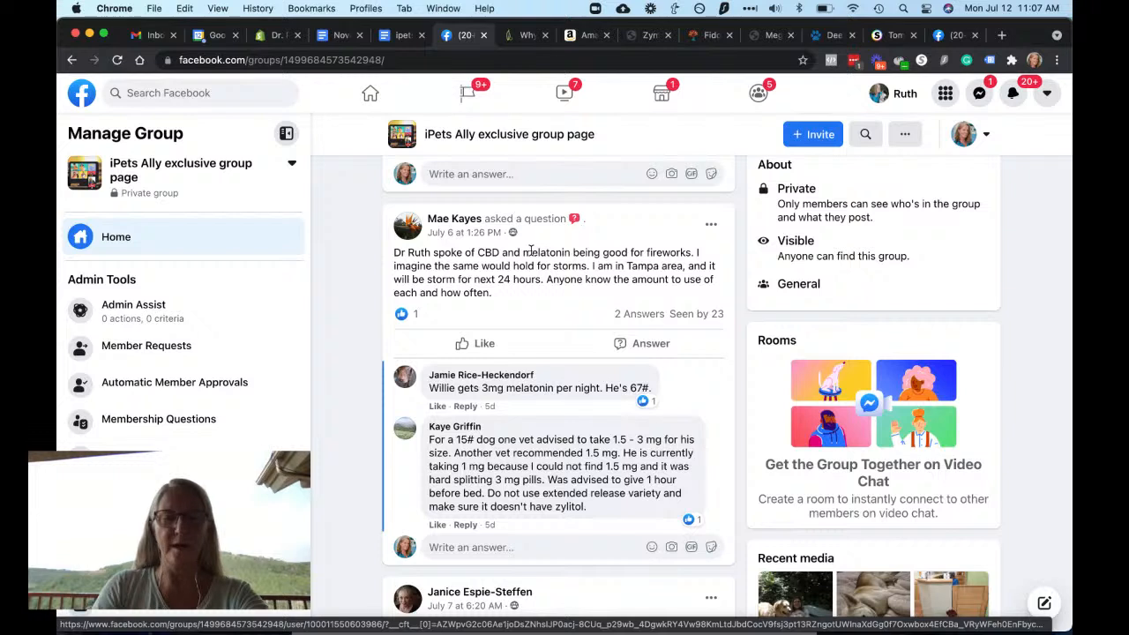
Scroll through the feed to the nightly melatonin question and its deer velvet reply thread.
scroll("down", 3)
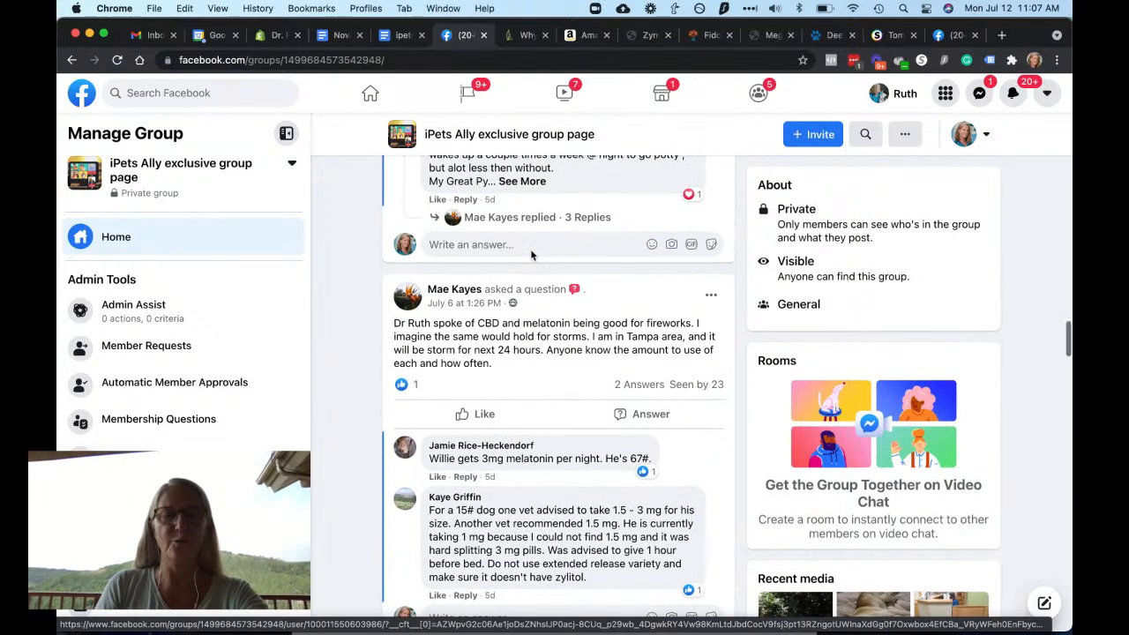
scroll("down", 3)
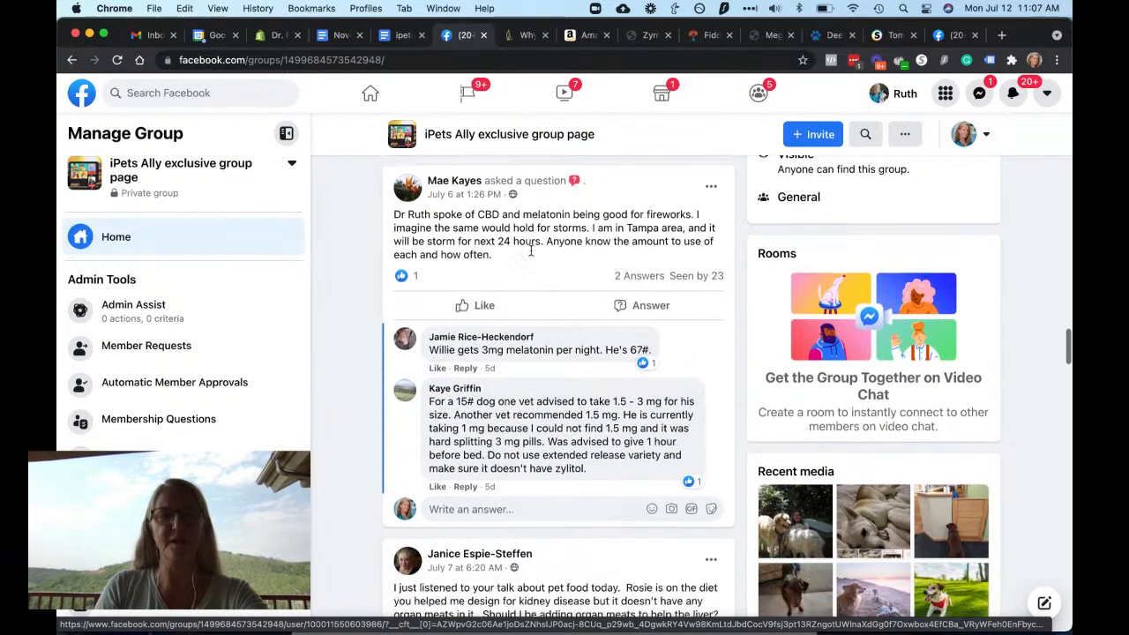
scroll("down", 3)
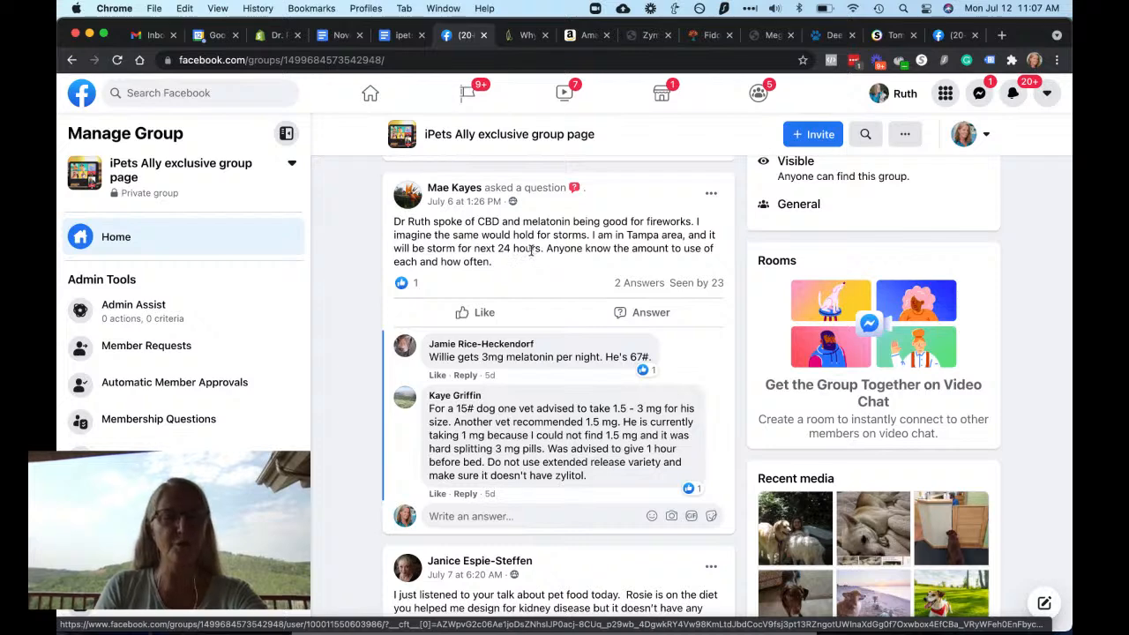
scroll("down", 3)
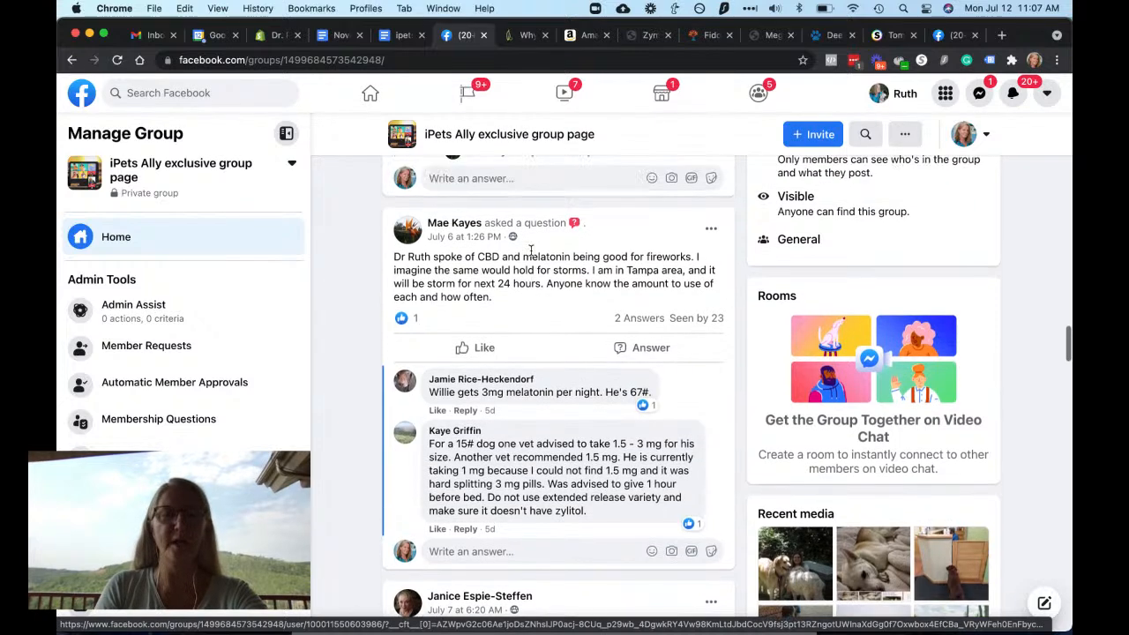
scroll("down", 3)
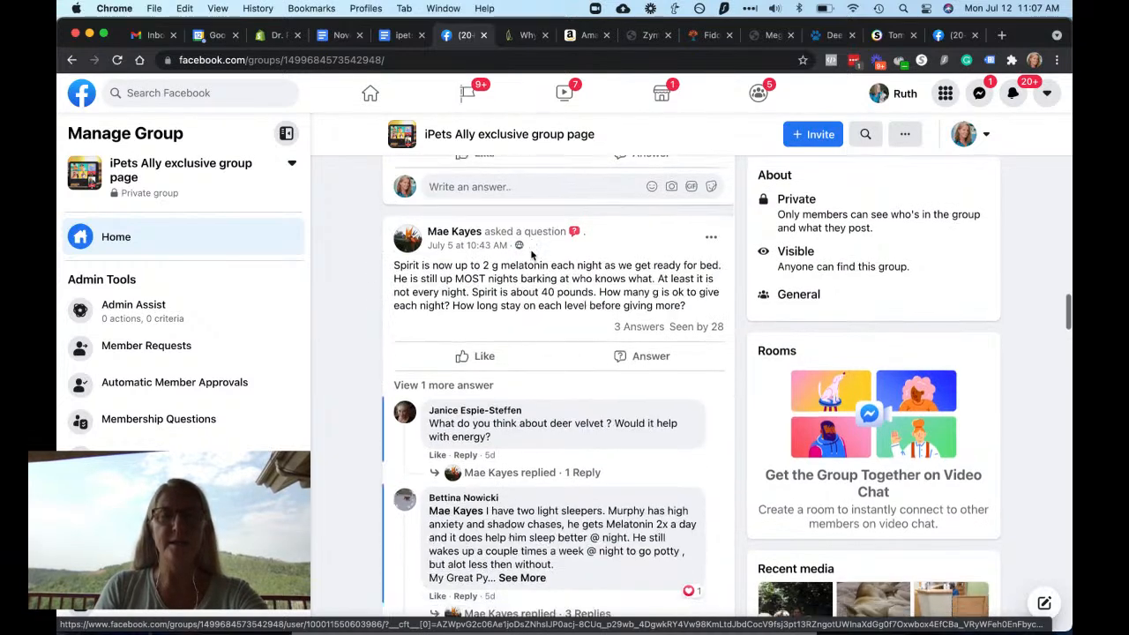
scroll("down", 3)
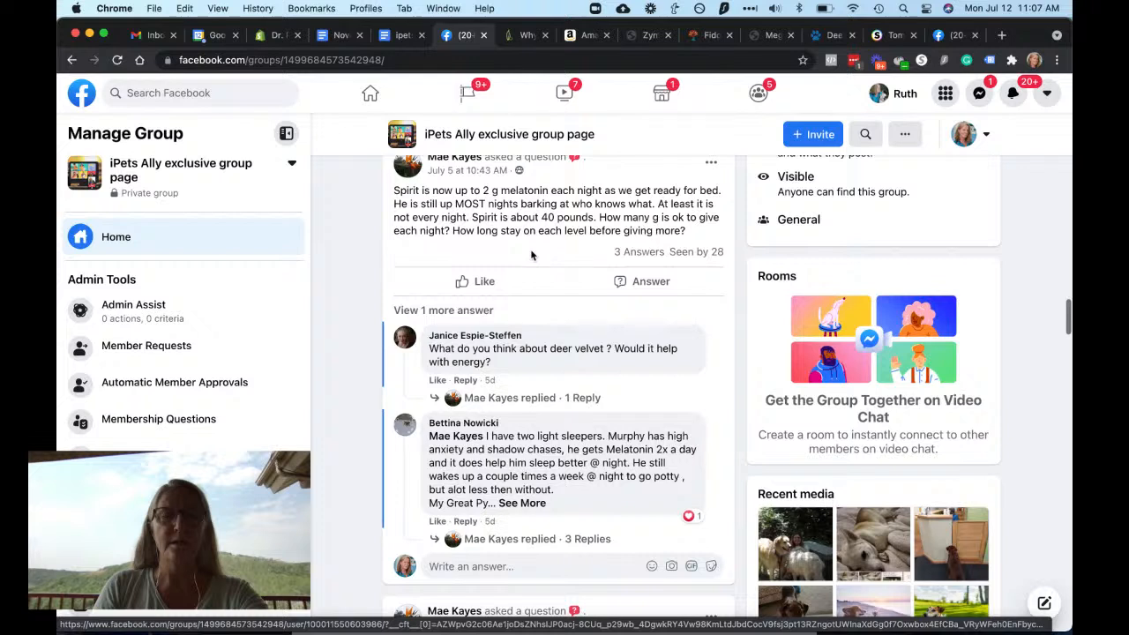
scroll("down", 3)
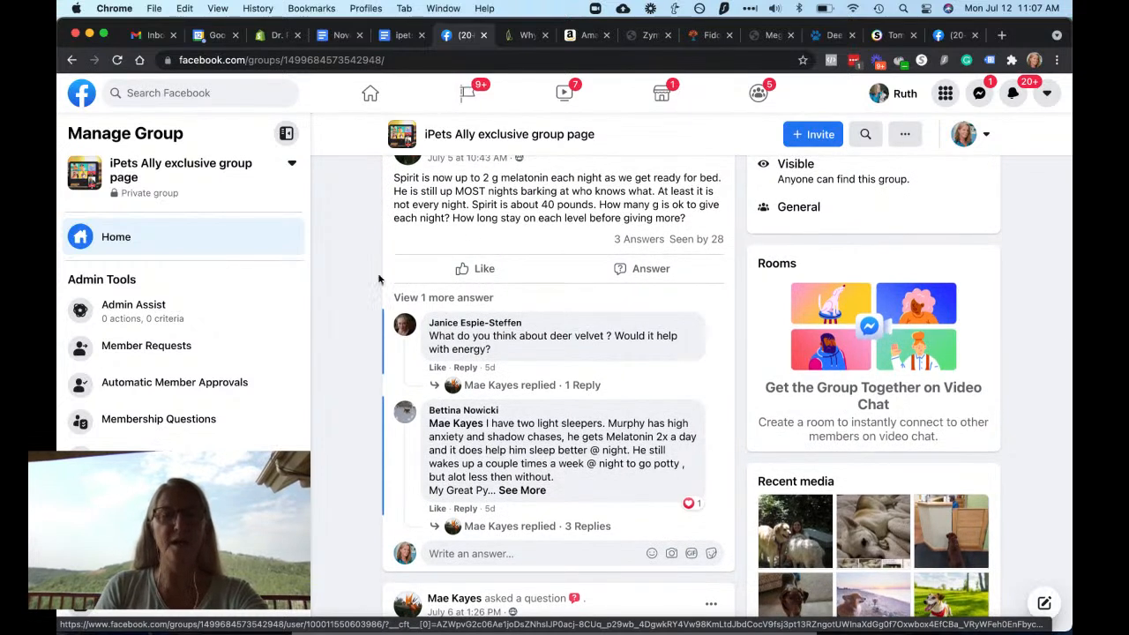
mouse_move(564, 402)
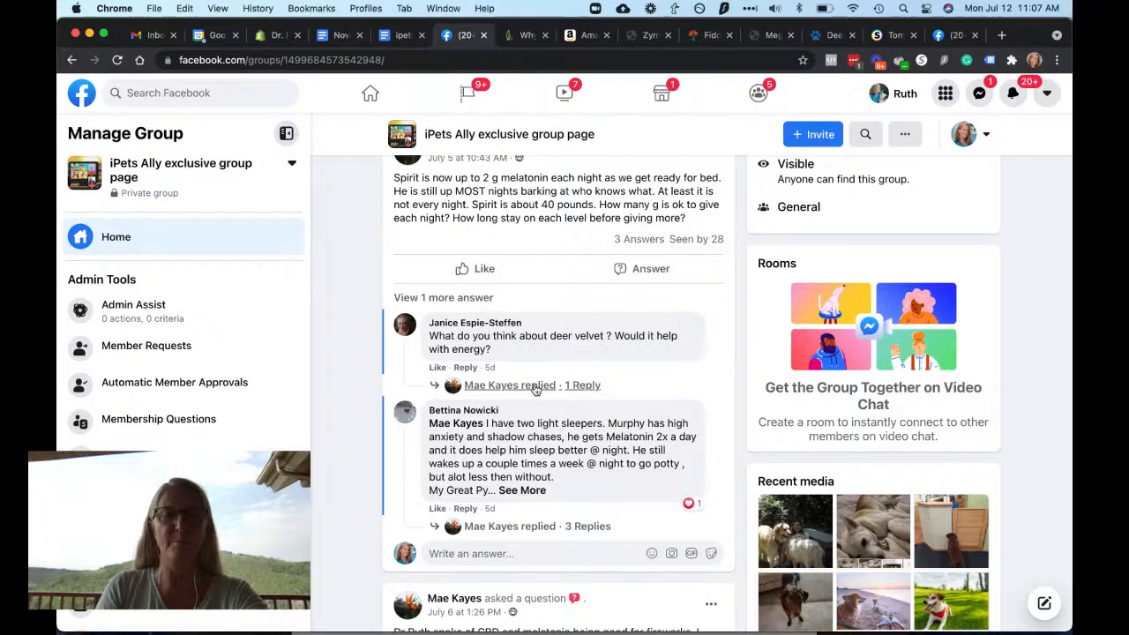
scroll("down", 3)
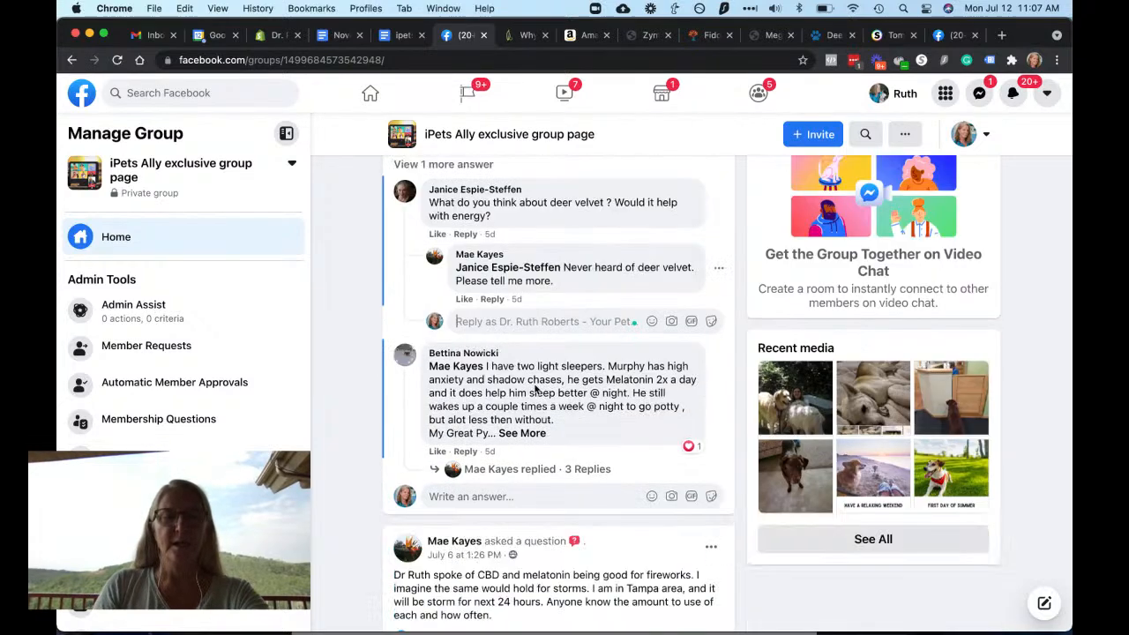
scroll("down", 3)
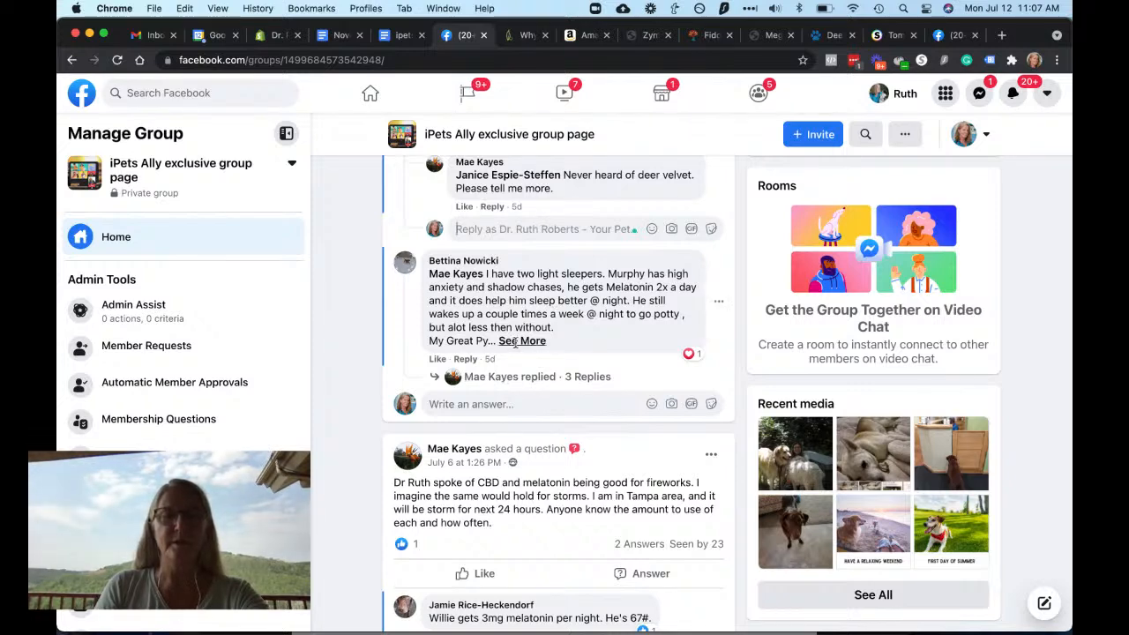
Expand the member's long reply about the animal communicator, CBD dosing and the calming loop.
left_click(522, 341)
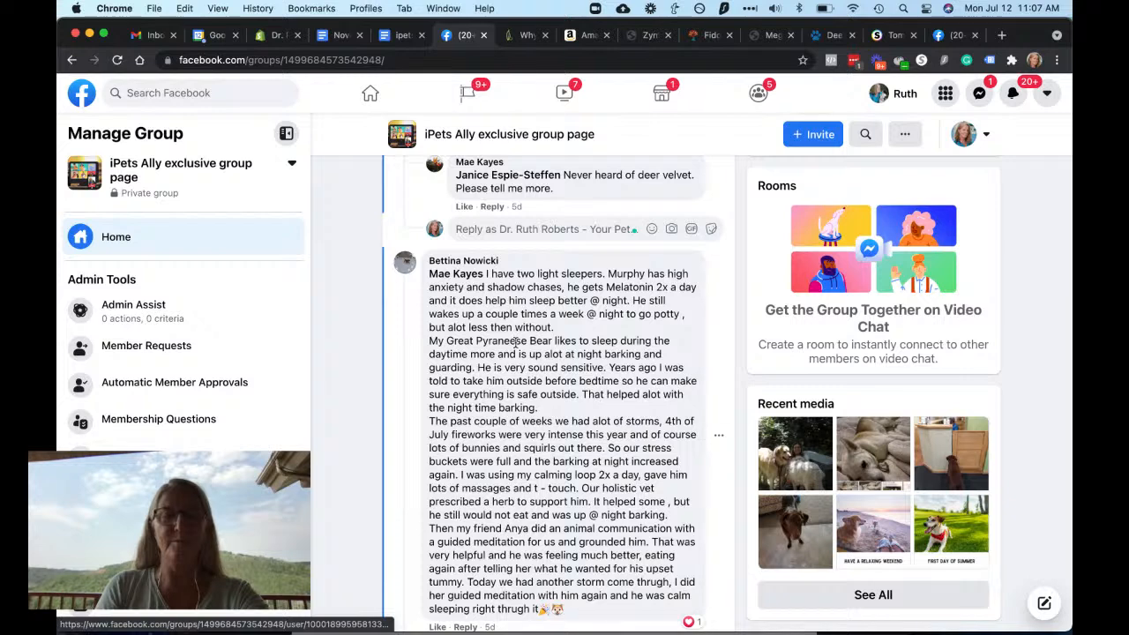
scroll("down", 3)
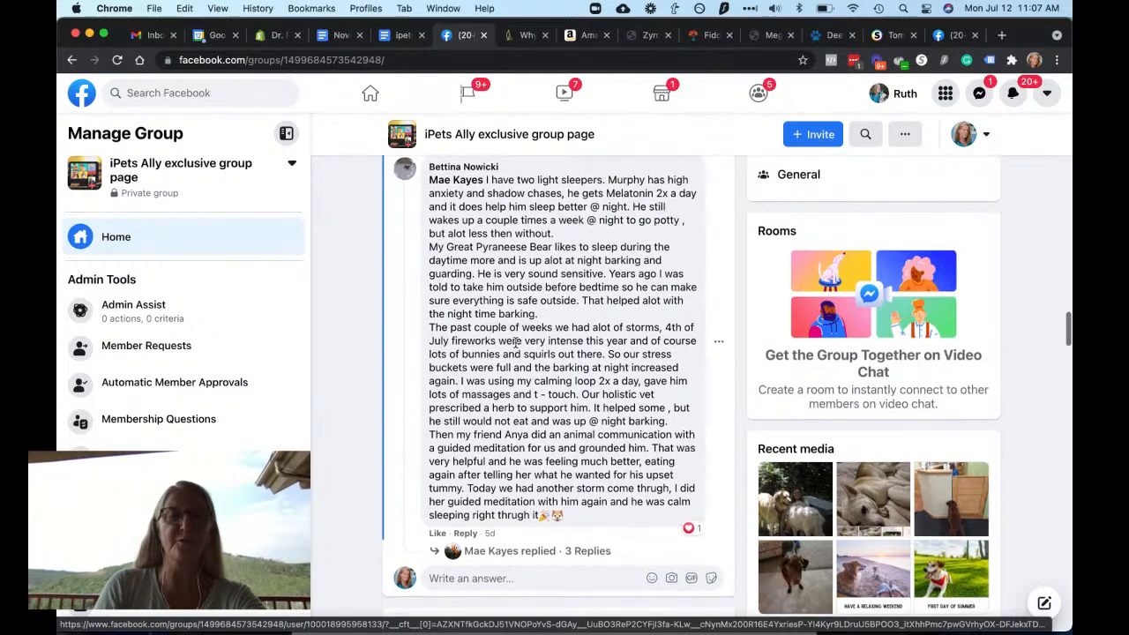
scroll("down", 3)
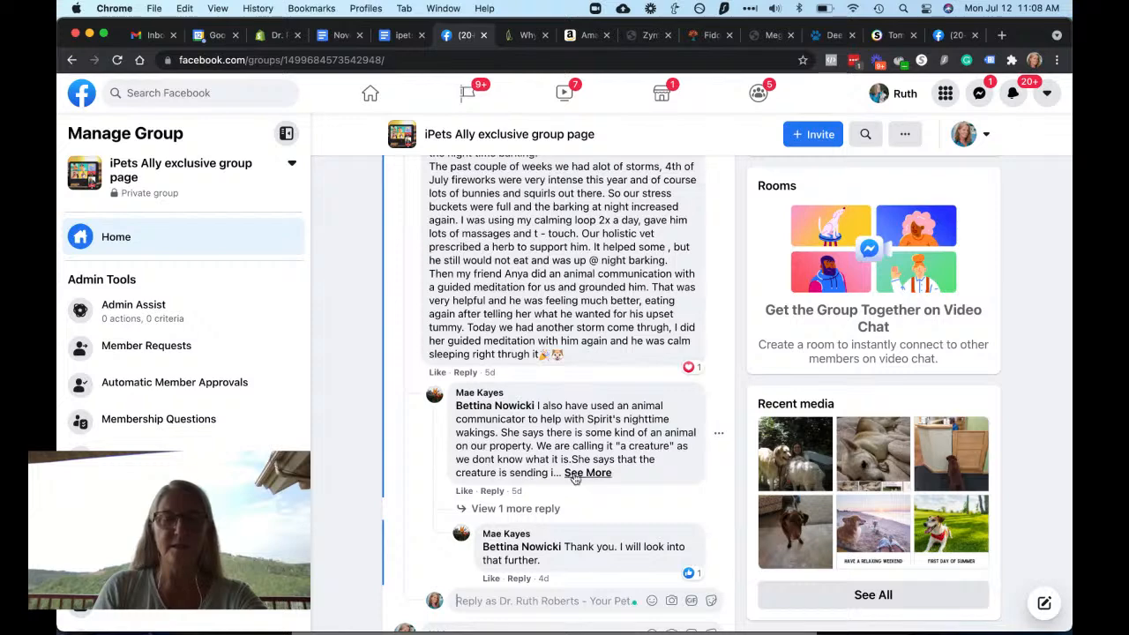
left_click(588, 472)
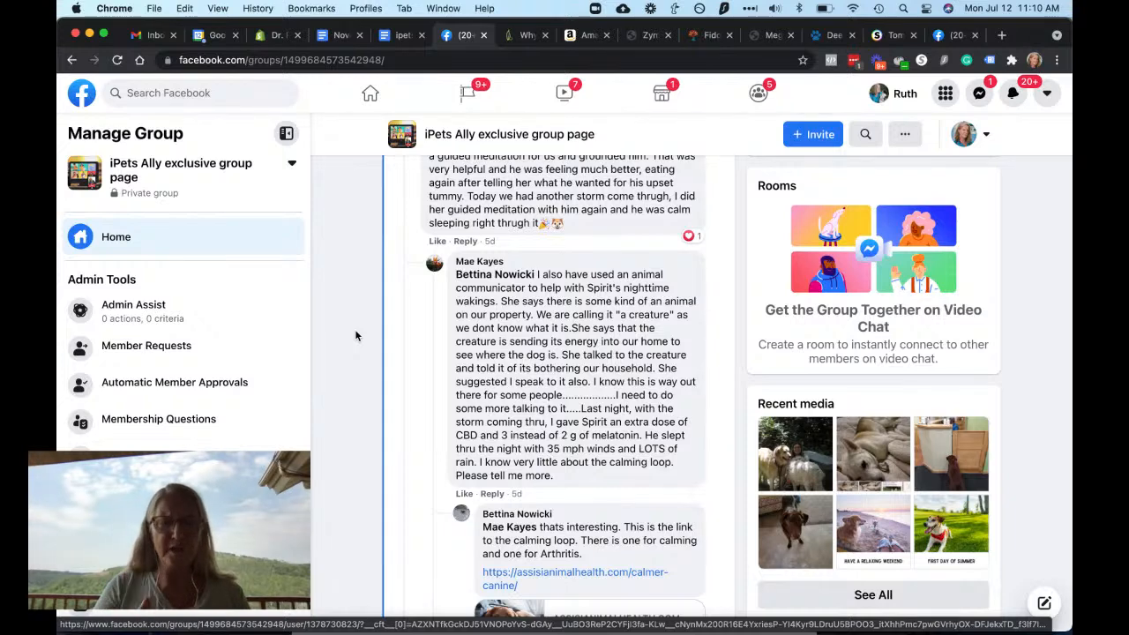
Bring the member's Palmitoylethanolamide (PEA) question with its Dr. Judy Morgan blog link into view.
scroll("down", 3)
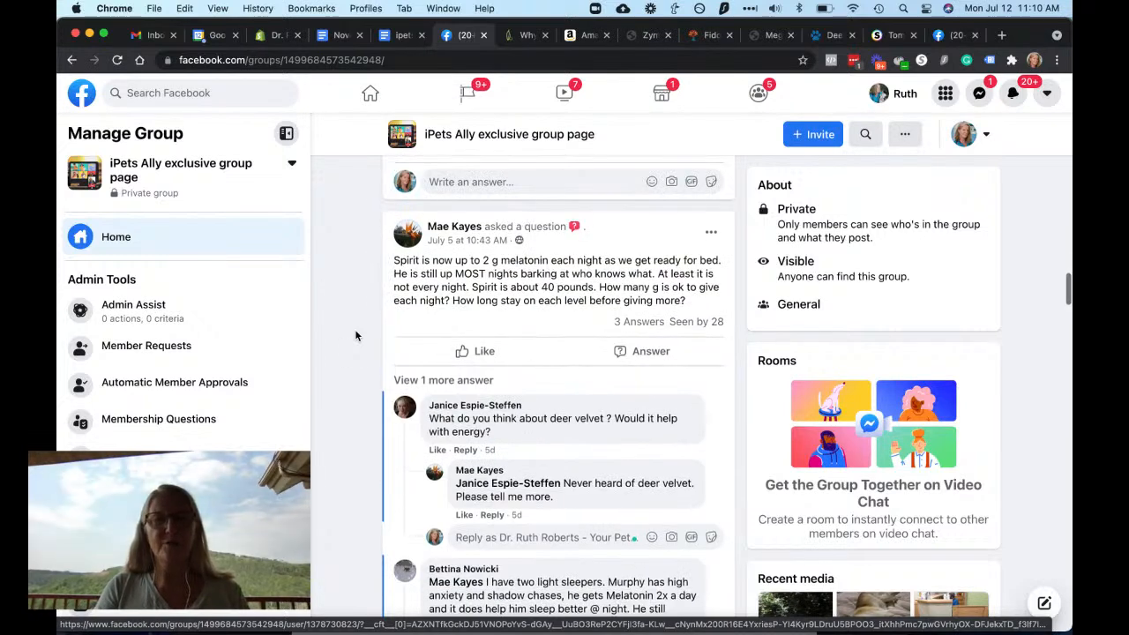
scroll("up", 3)
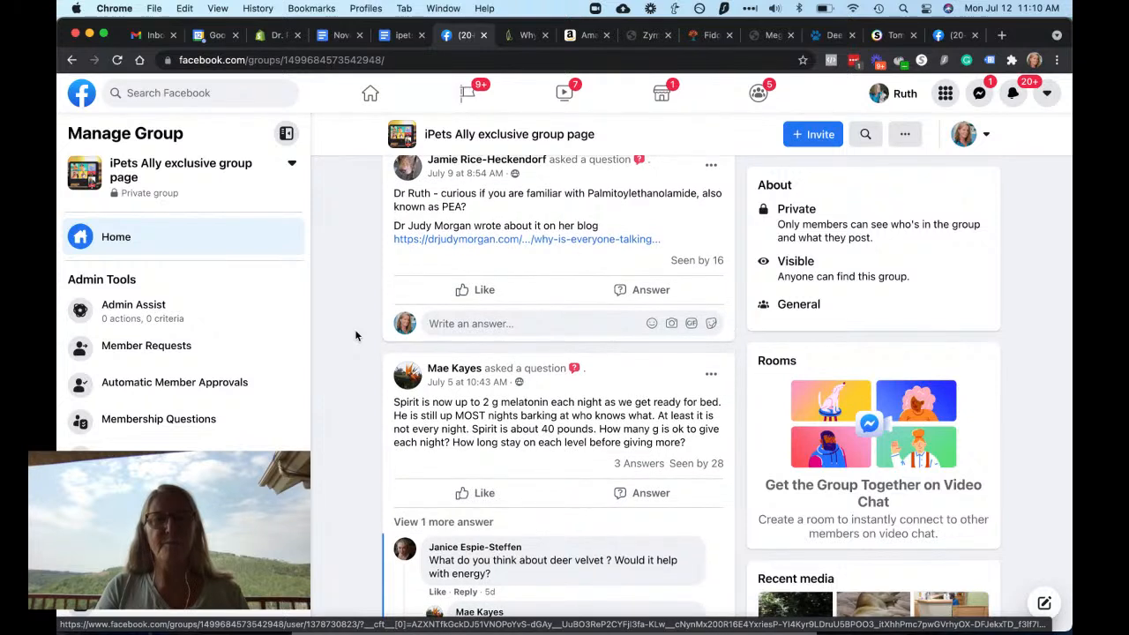
scroll("down", 3)
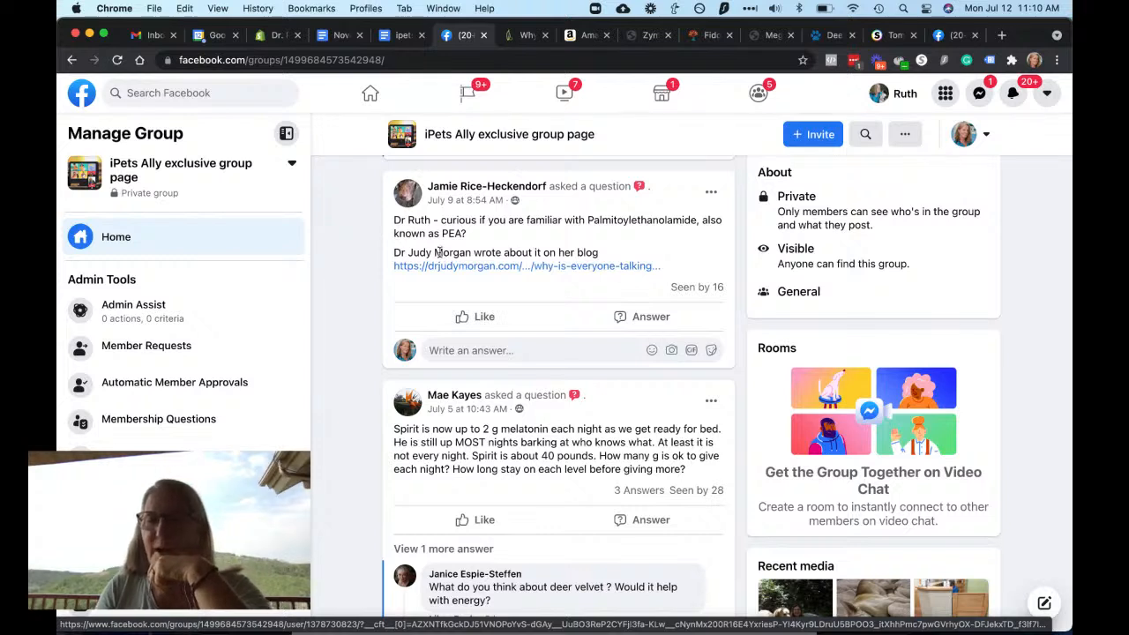
mouse_move(970, 450)
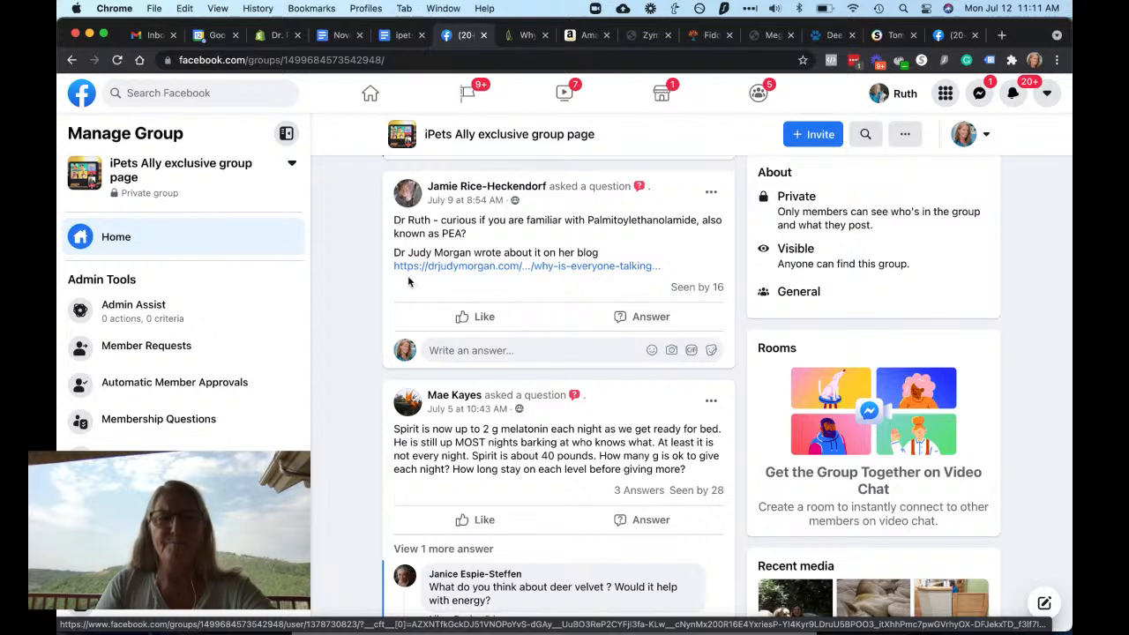
mouse_move(642, 220)
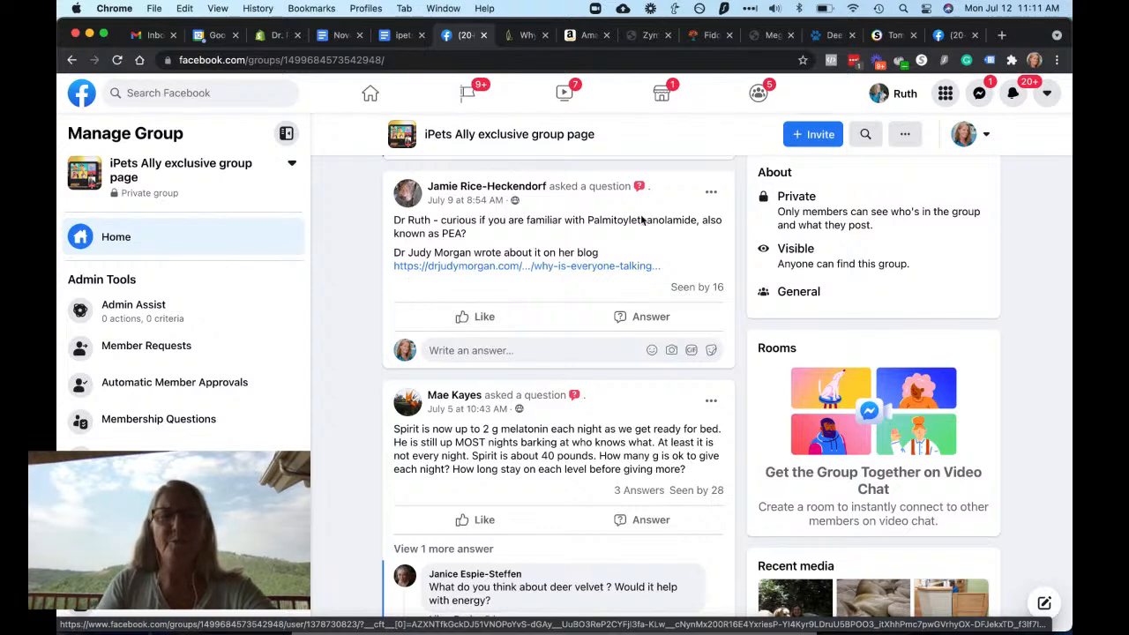
mouse_move(656, 231)
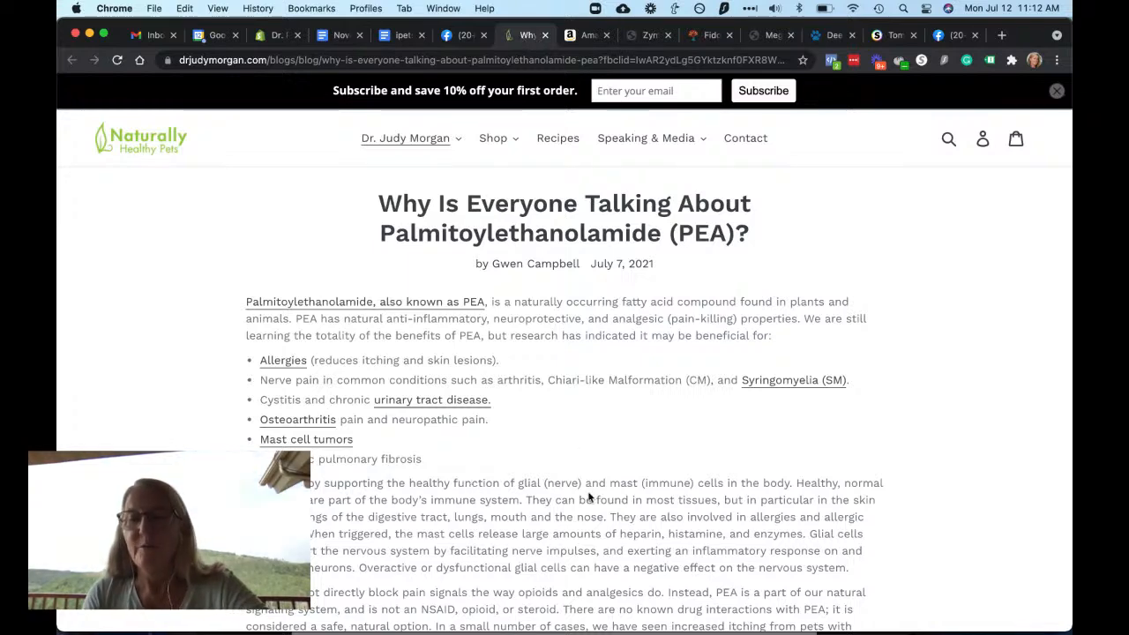
scroll("down", 3)
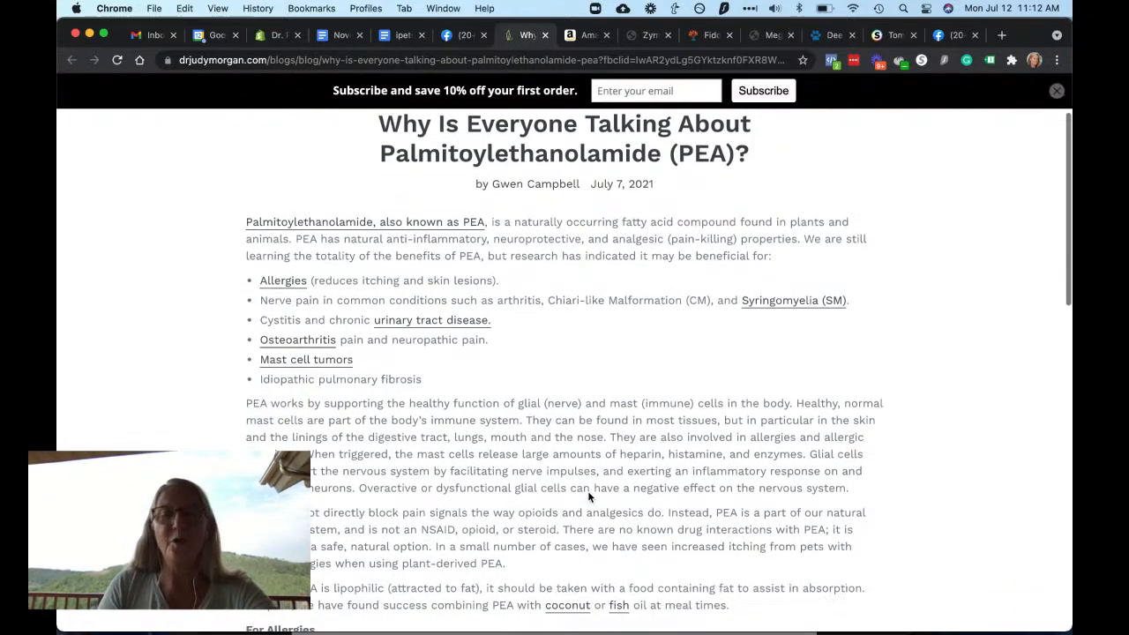
scroll("down", 3)
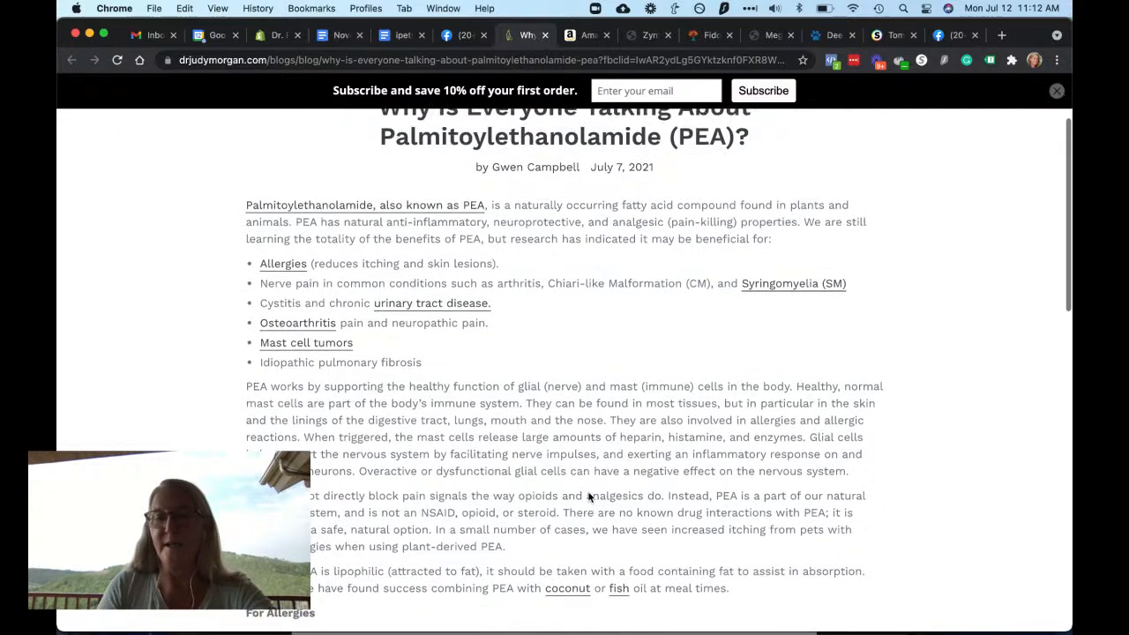
scroll("down", 3)
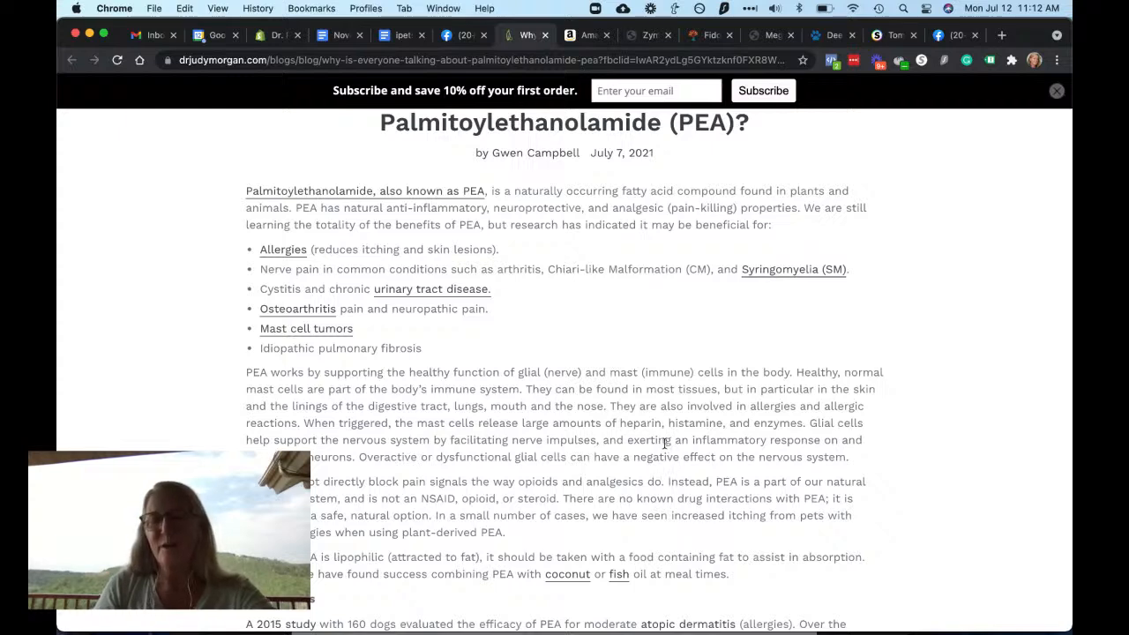
scroll("down", 3)
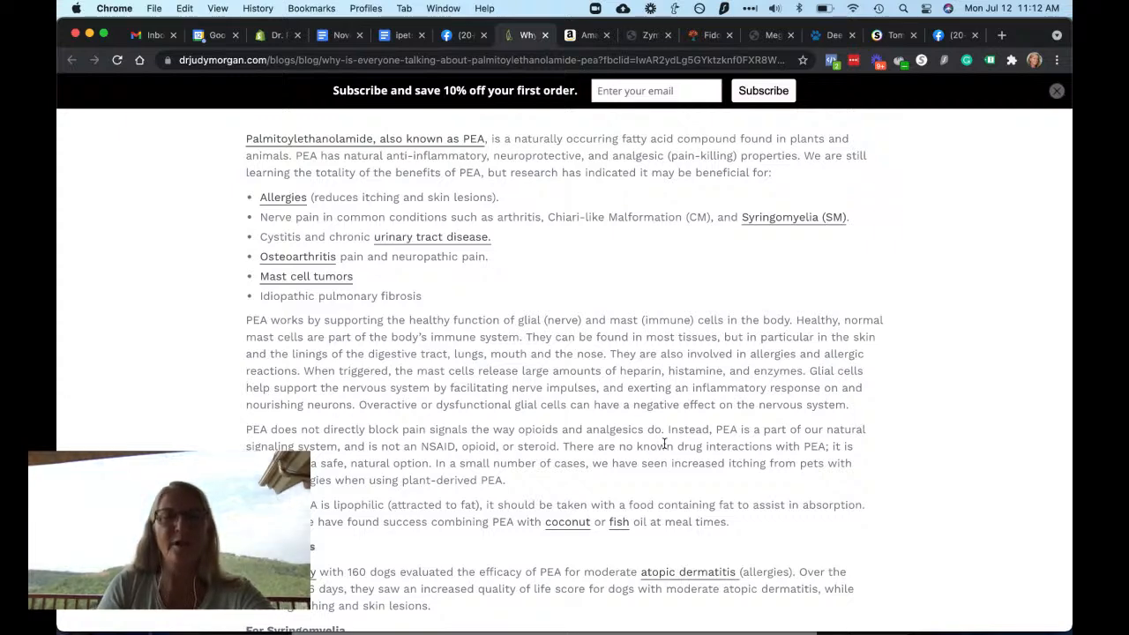
scroll("down", 3)
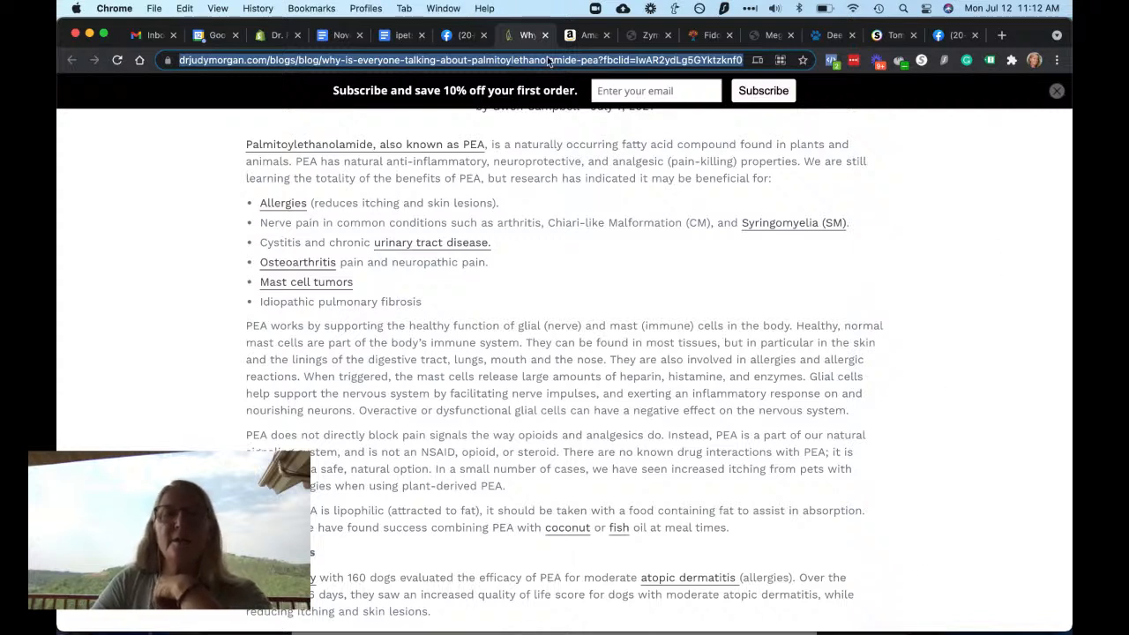
Review the Amazon Dechra Redonyl Ultra PEA soft chews listing, including its ingredient label image.
left_click(586, 36)
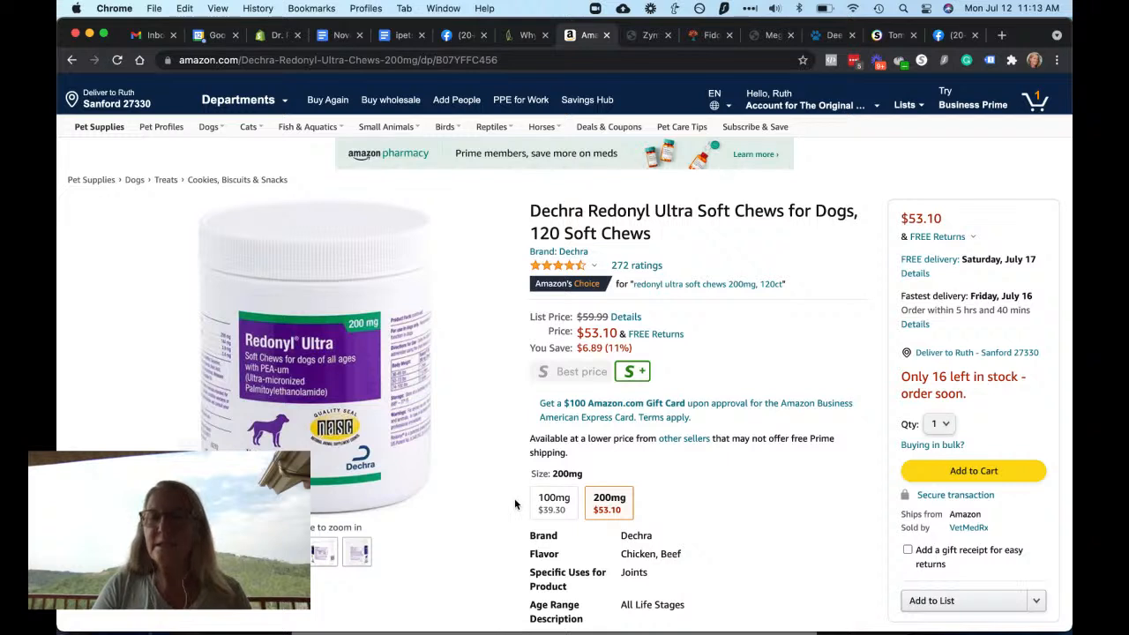
mouse_move(309, 353)
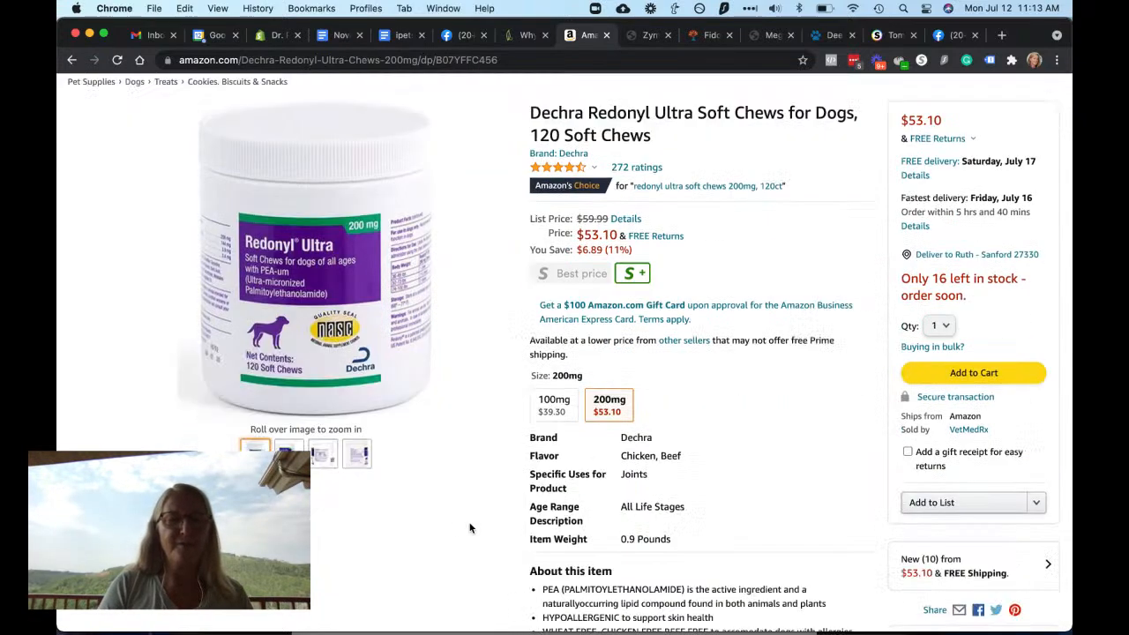
scroll("down", 3)
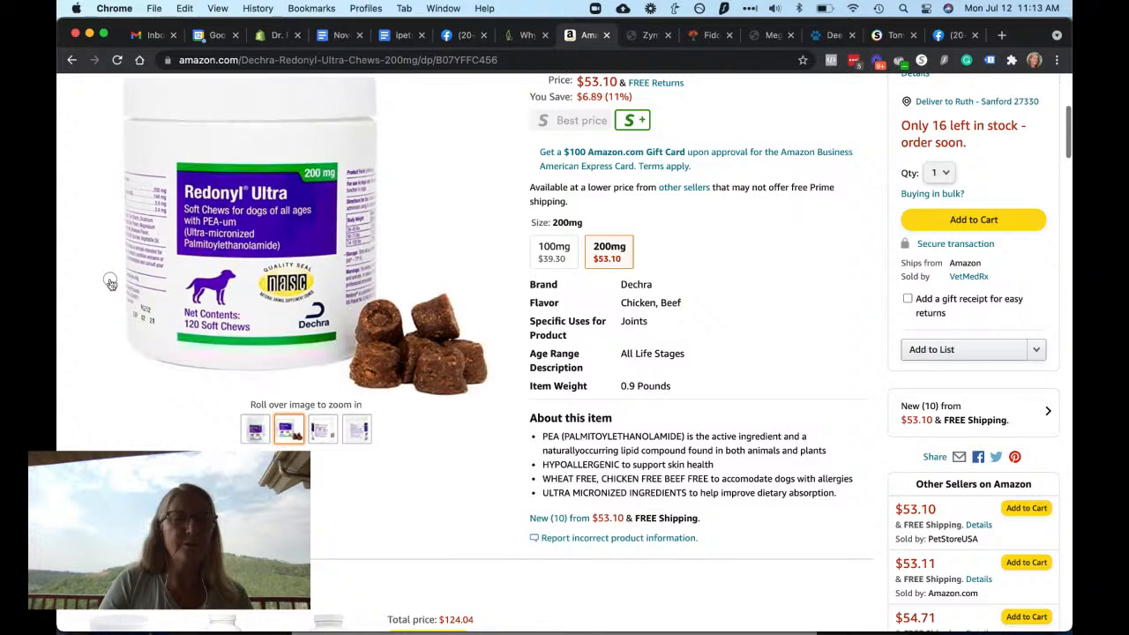
left_click(357, 429)
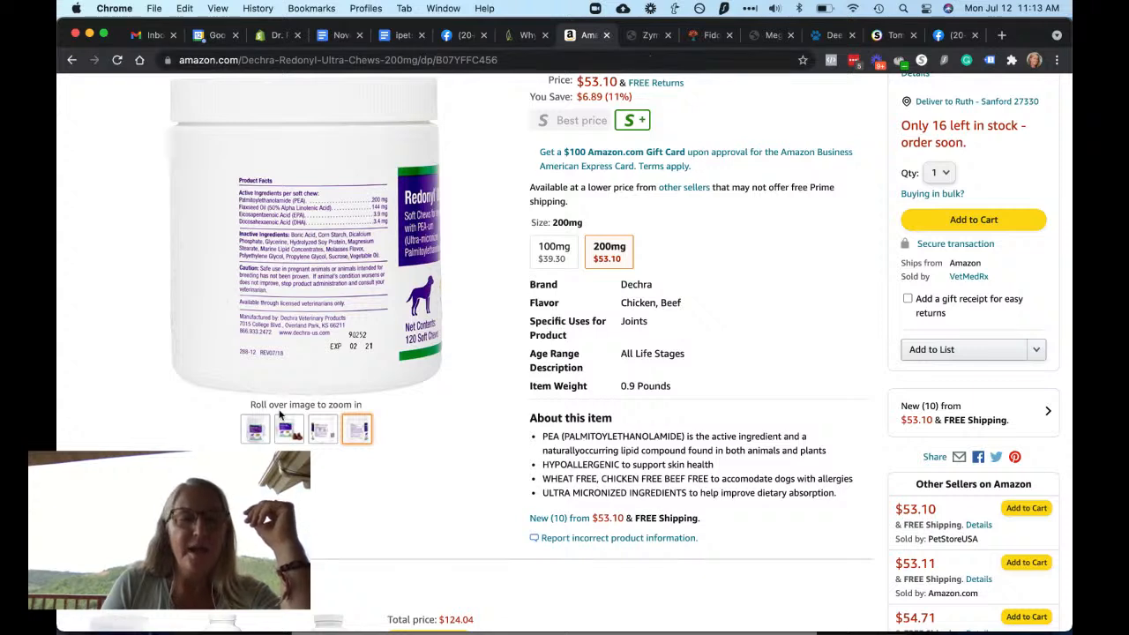
left_click(254, 429)
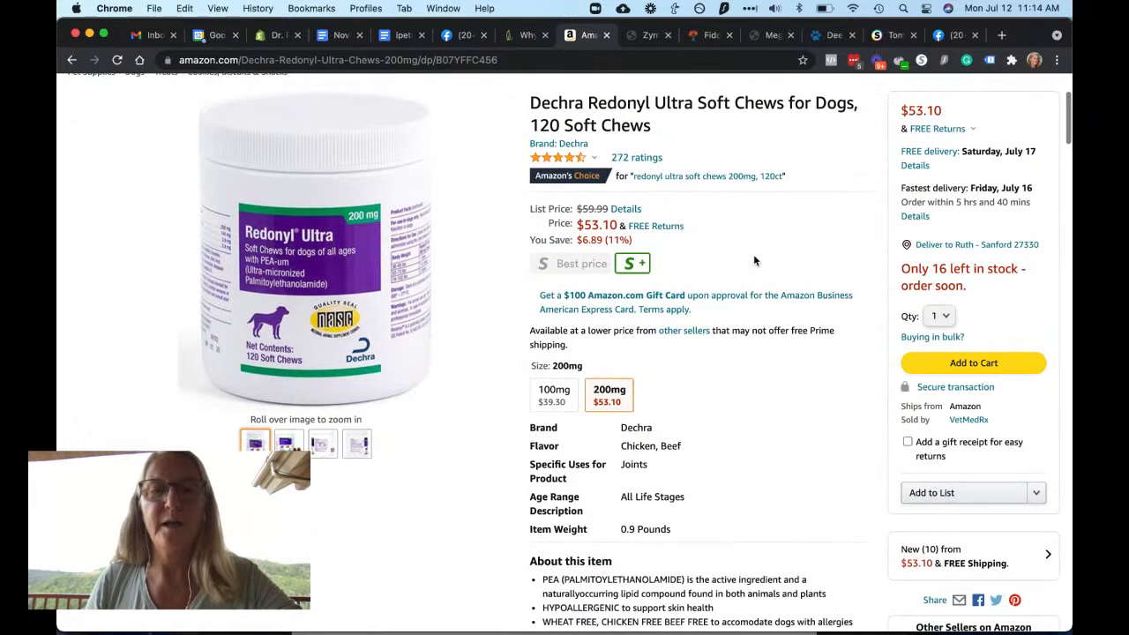
left_click(338, 60)
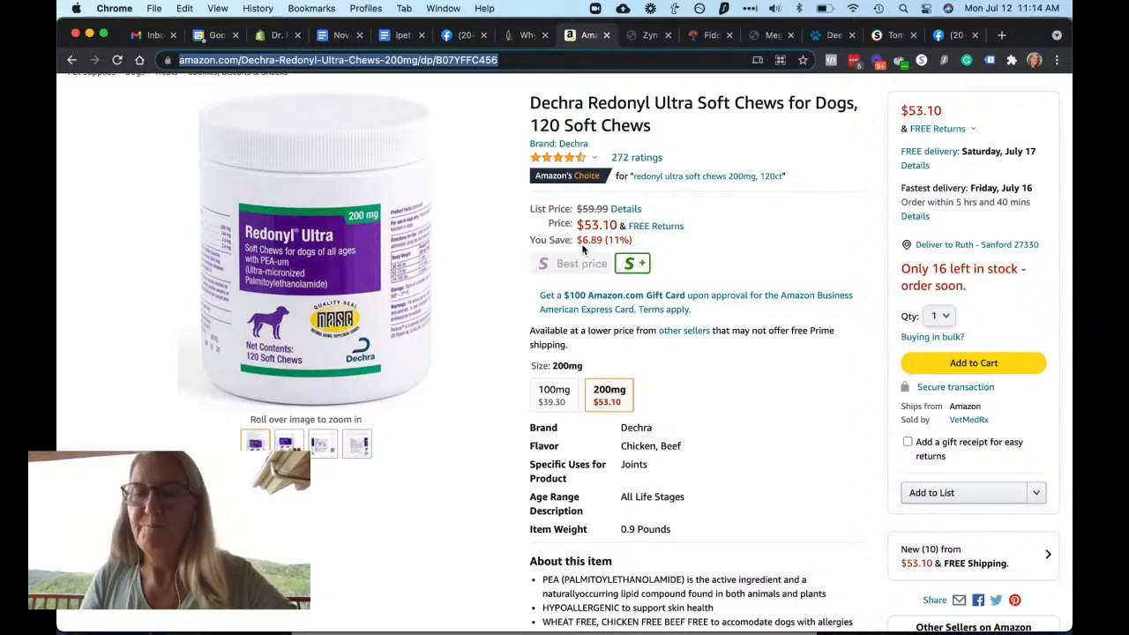
mouse_move(614, 144)
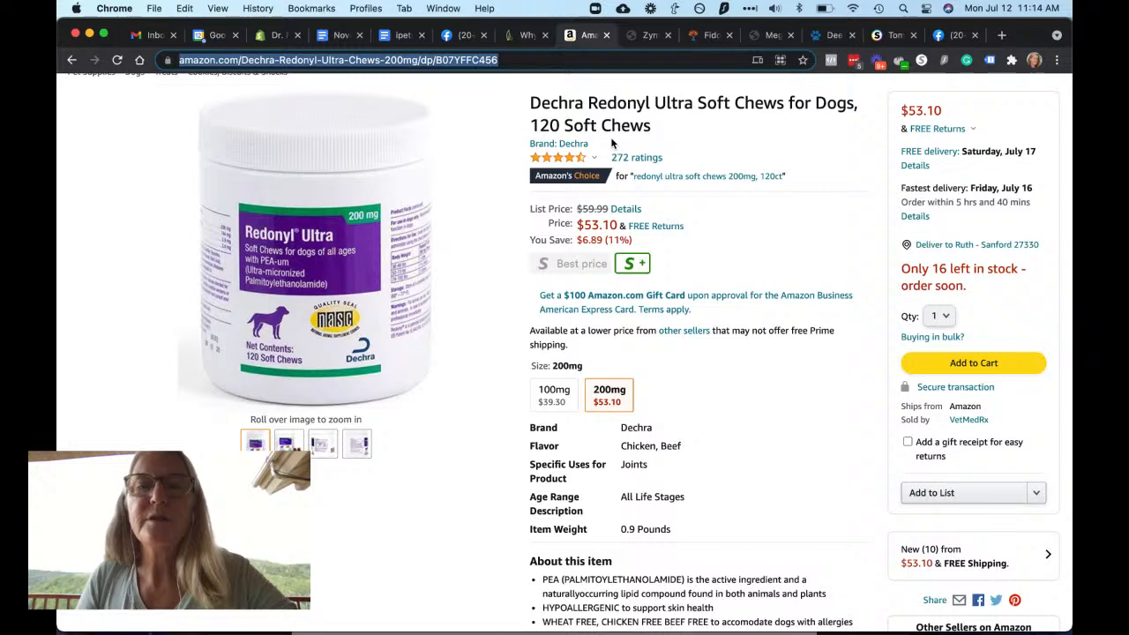
mouse_move(649, 35)
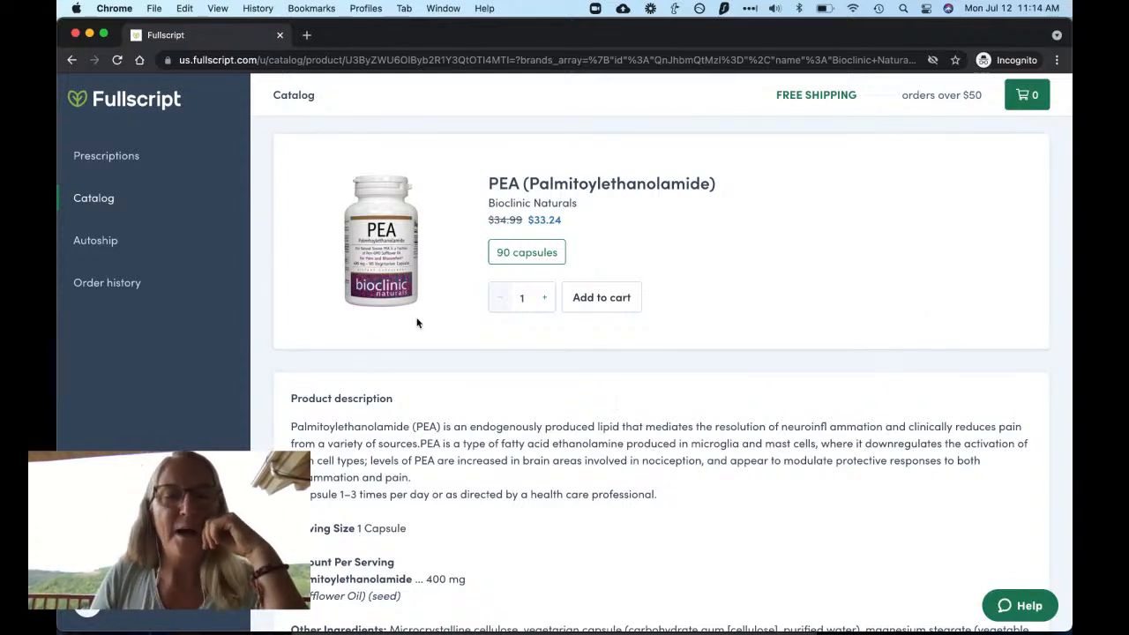
Read the Bioclinic Naturals PEA 90-capsule description on Fullscript and grab the page link to share.
scroll("down", 3)
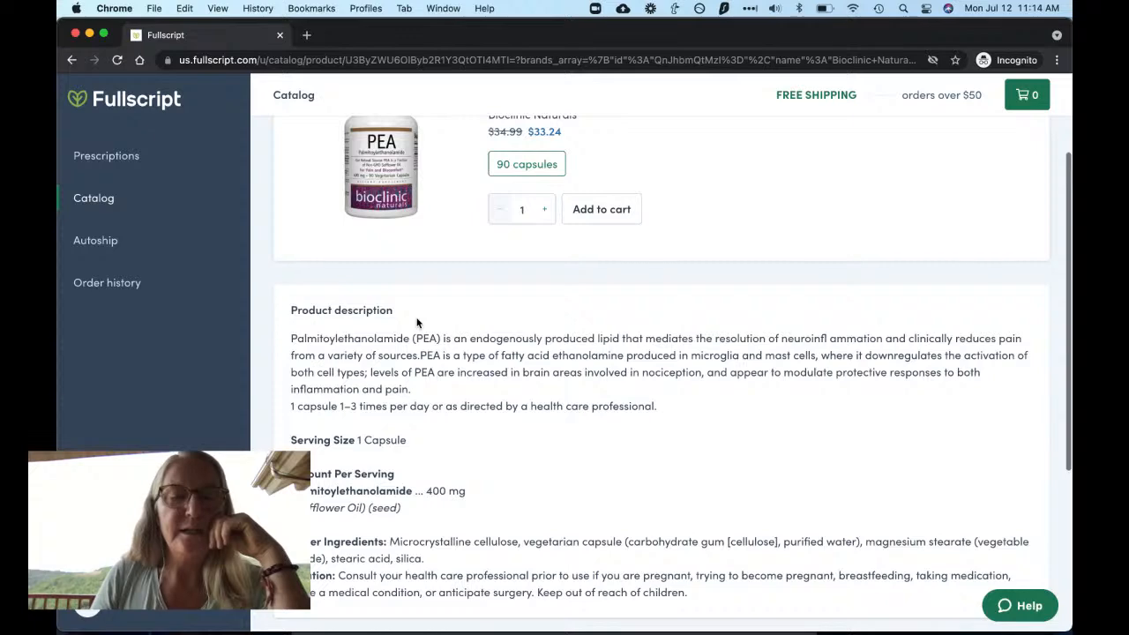
scroll("down", 3)
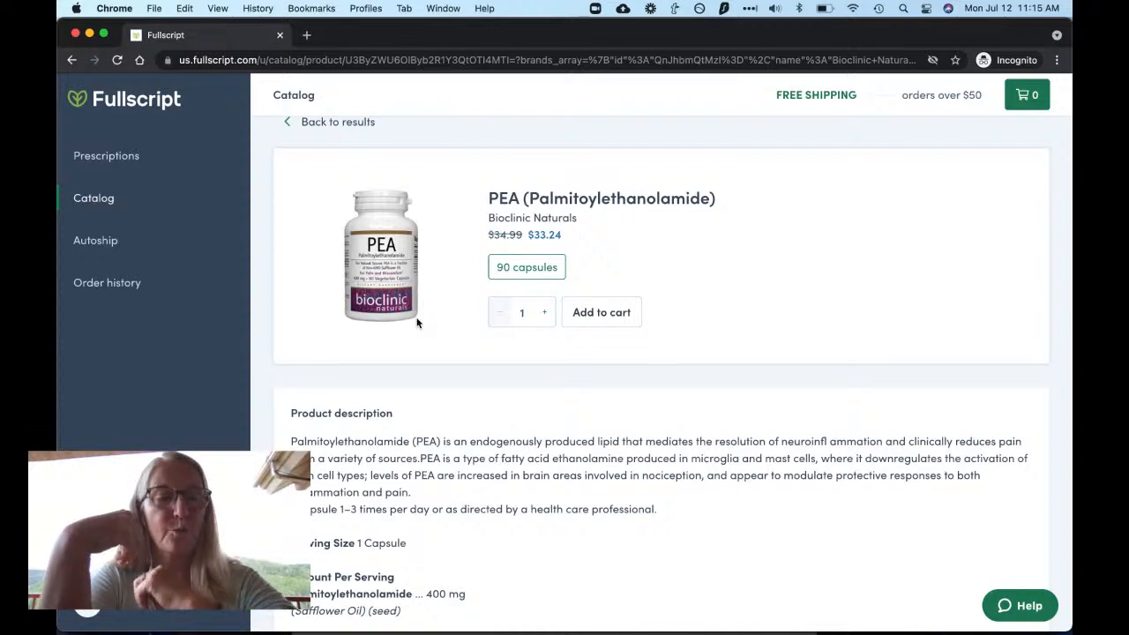
mouse_move(219, 243)
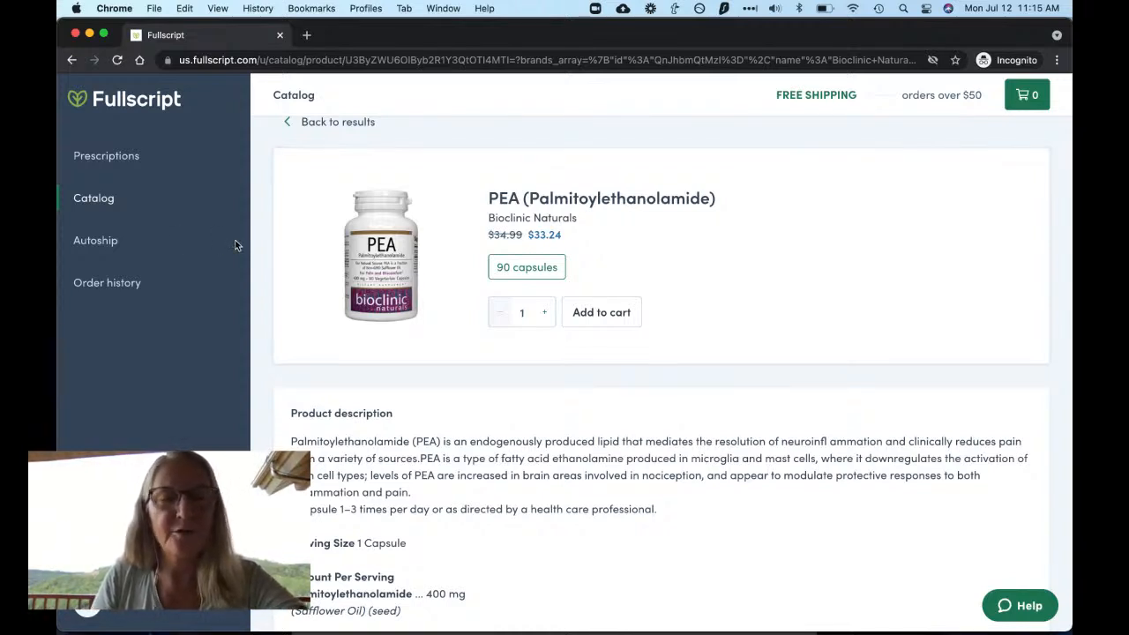
mouse_move(619, 448)
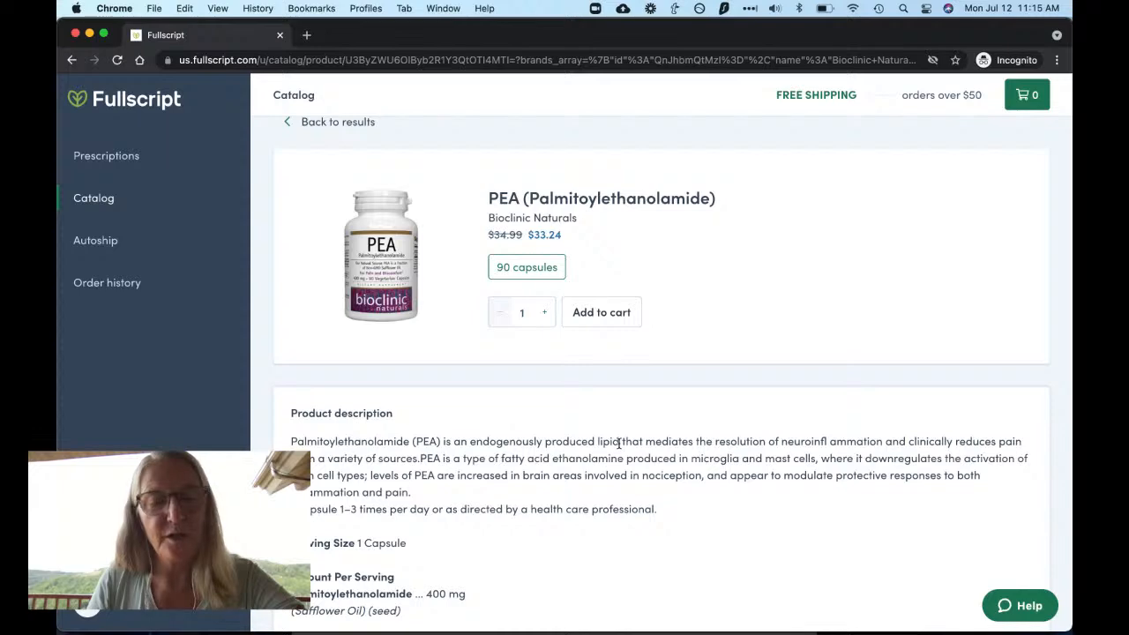
scroll("down", 3)
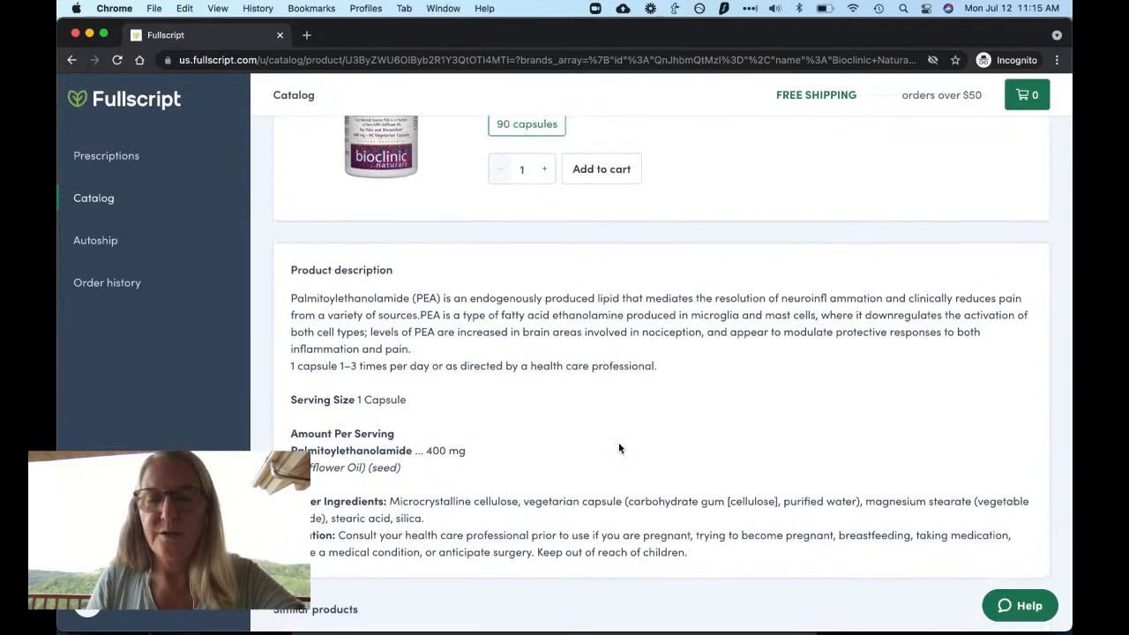
scroll("down", 3)
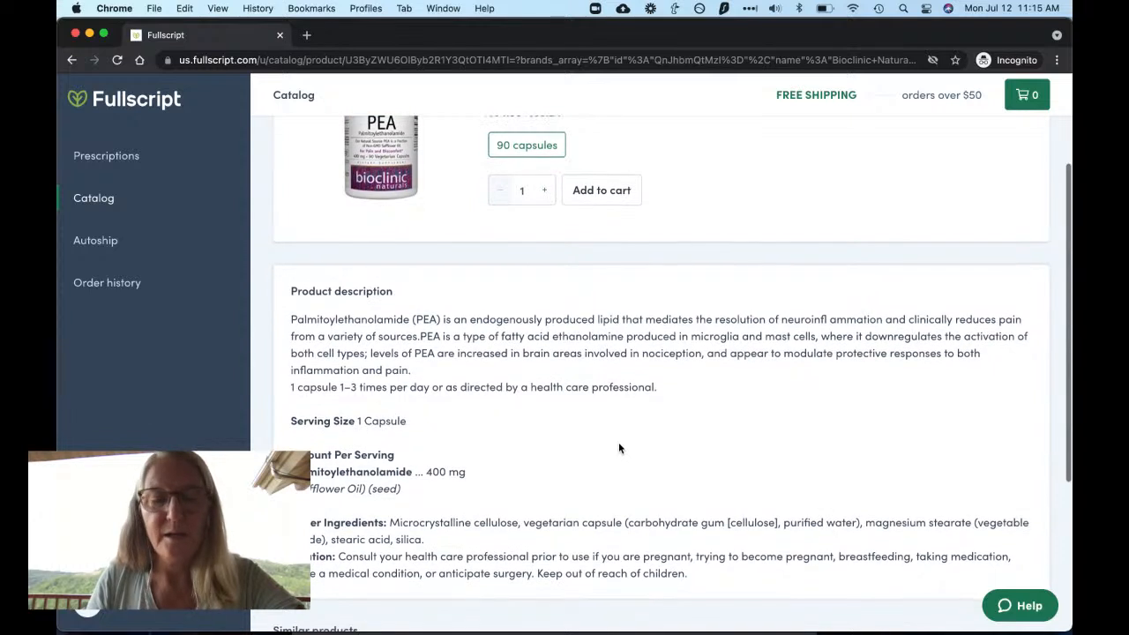
scroll("down", 3)
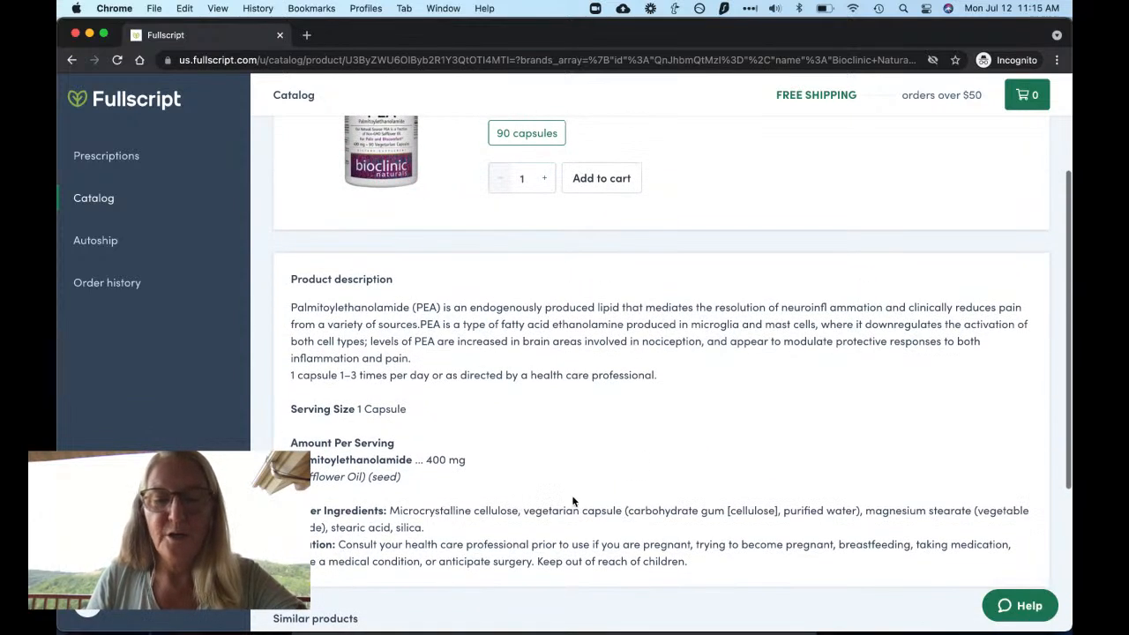
mouse_move(949, 533)
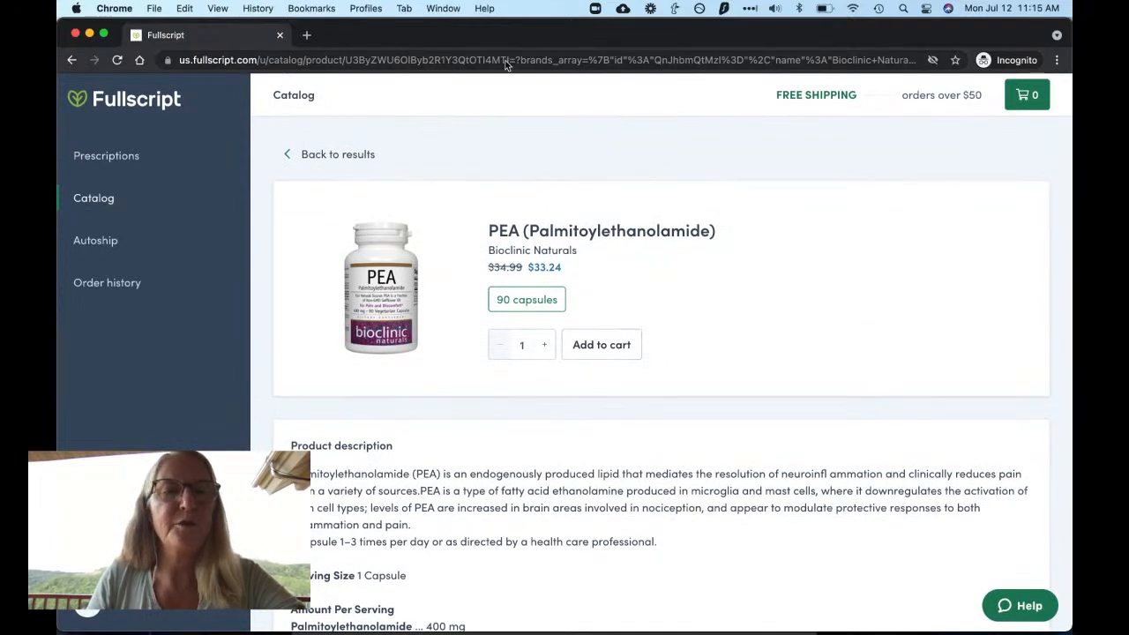
left_click(529, 60)
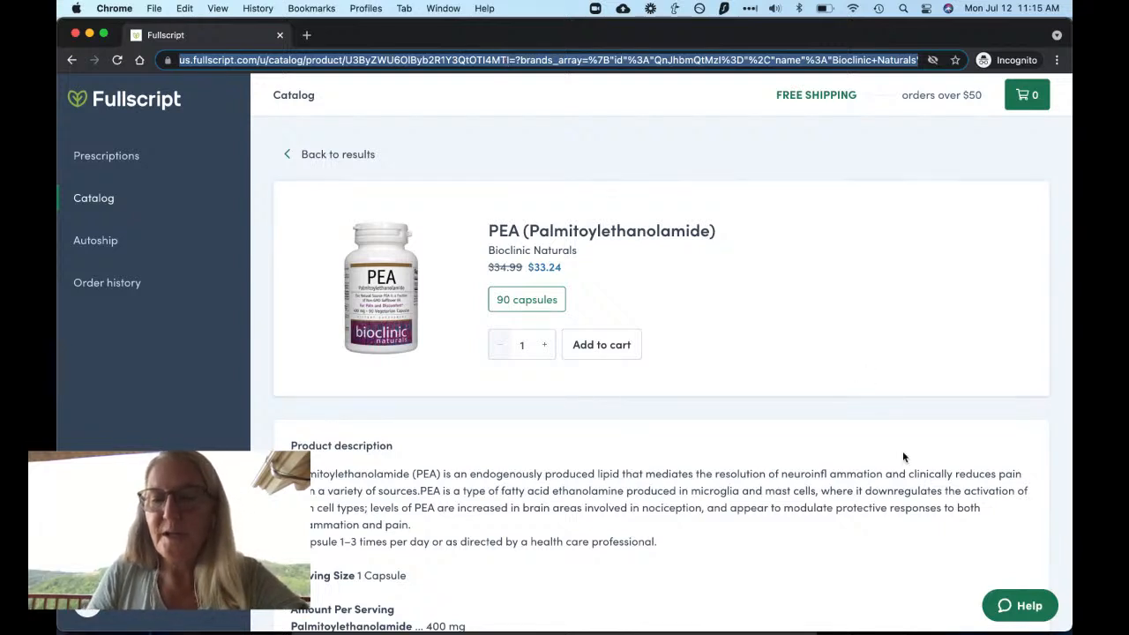
mouse_move(914, 482)
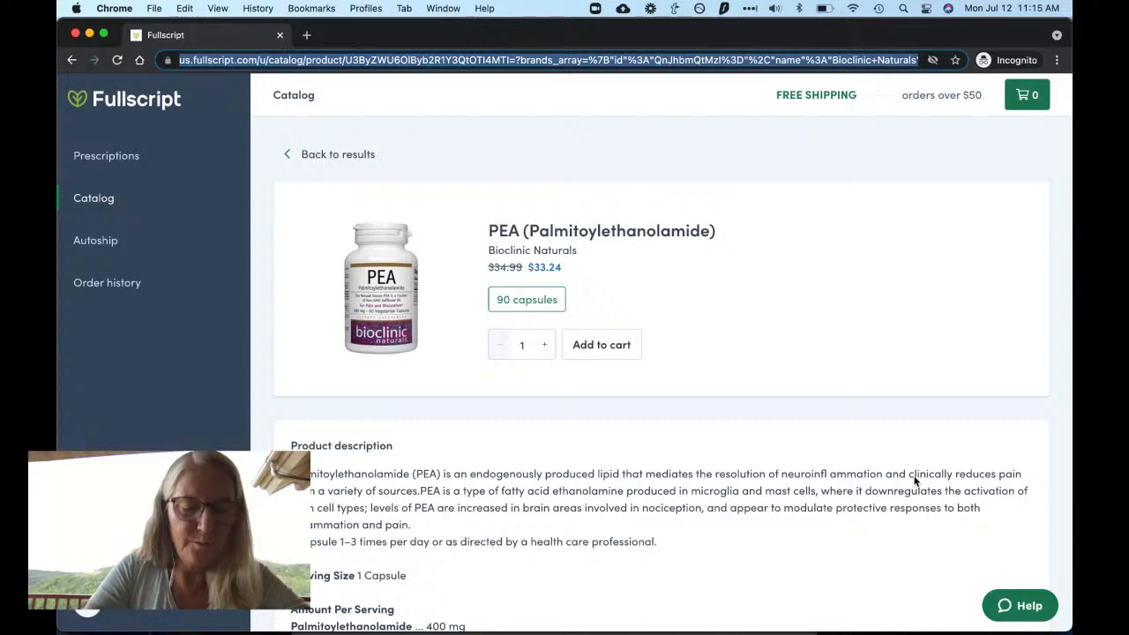
mouse_move(745, 246)
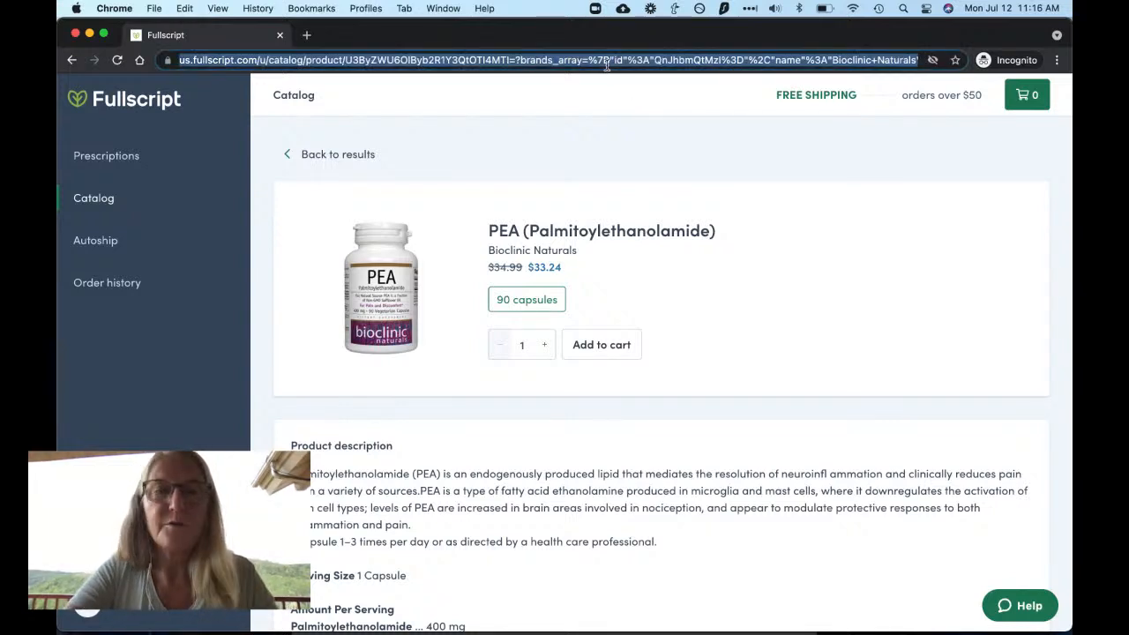
mouse_move(917, 477)
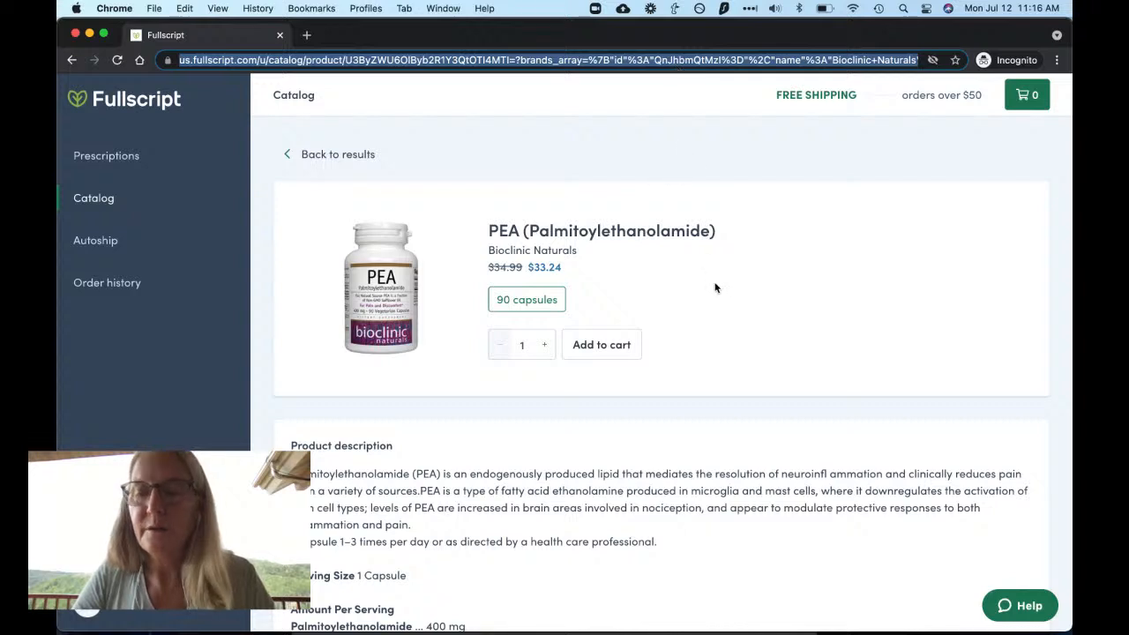
mouse_move(898, 480)
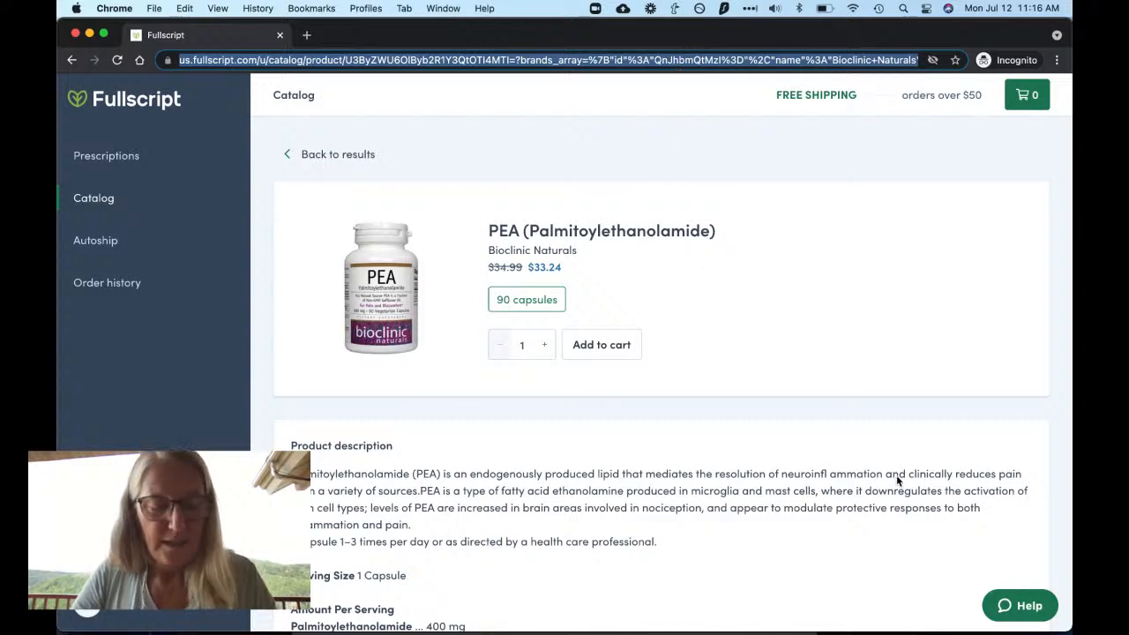
mouse_move(739, 268)
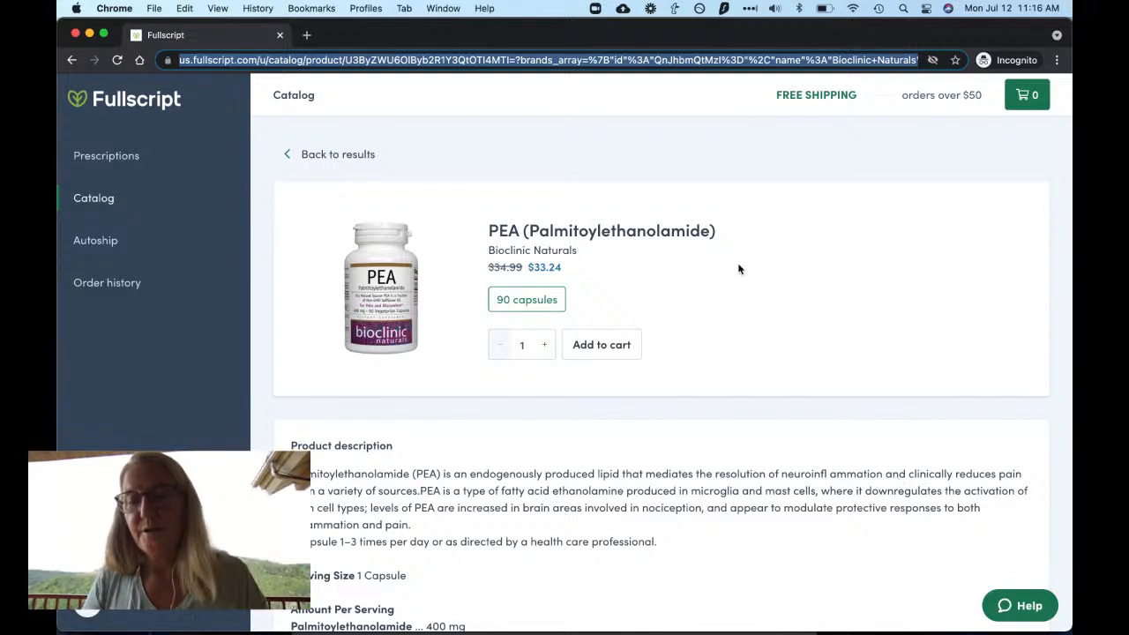
mouse_move(621, 60)
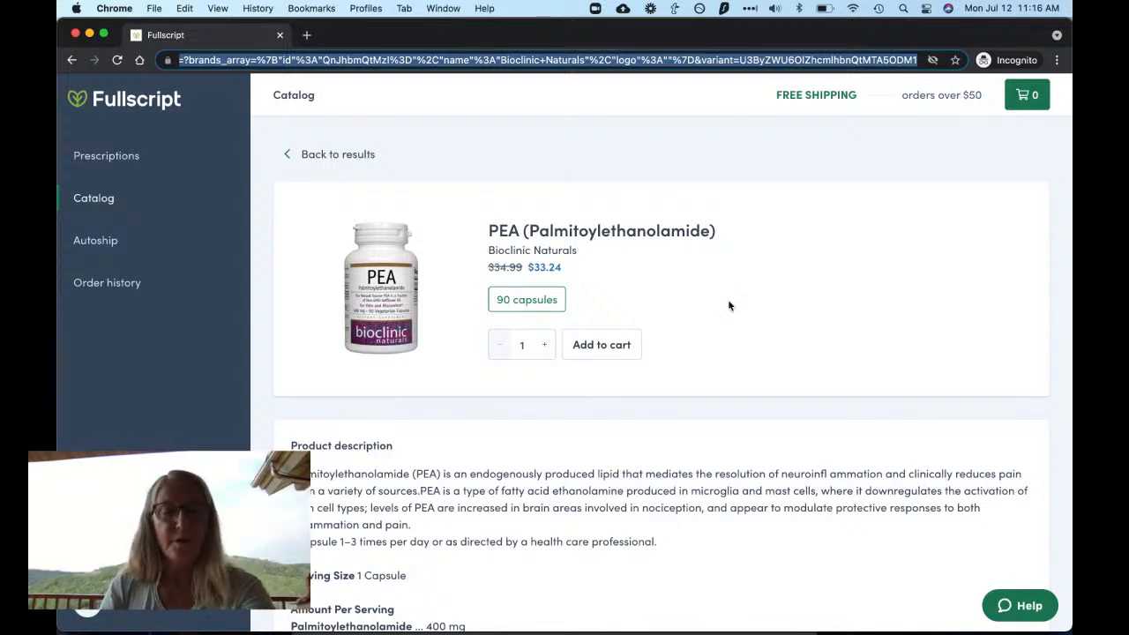
mouse_move(521, 300)
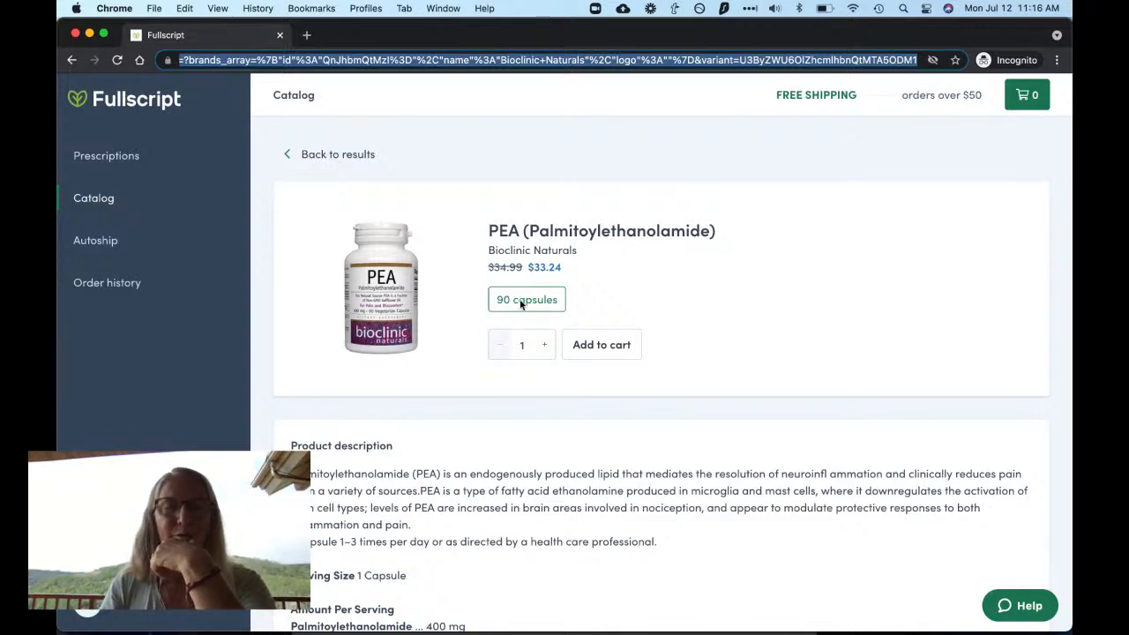
scroll("down", 3)
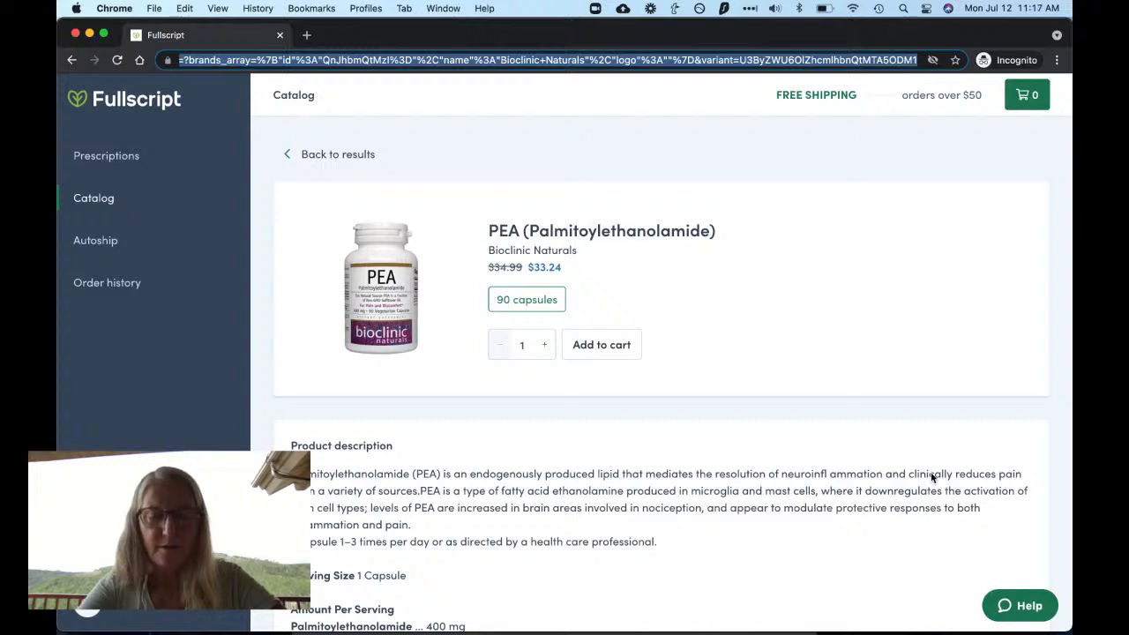
mouse_move(1012, 565)
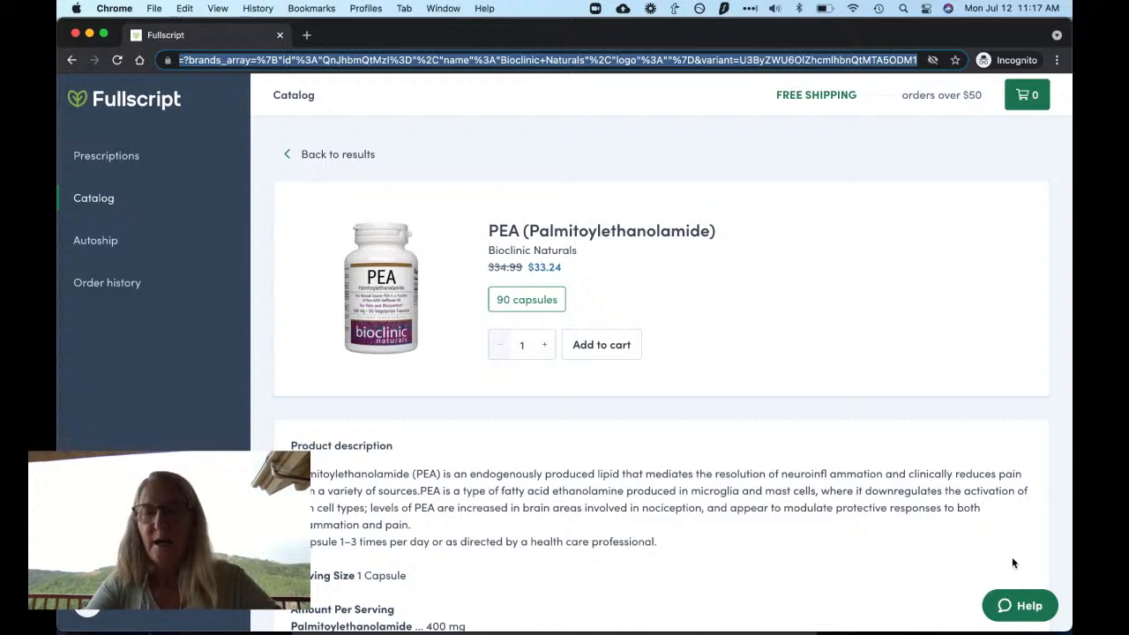
mouse_move(991, 547)
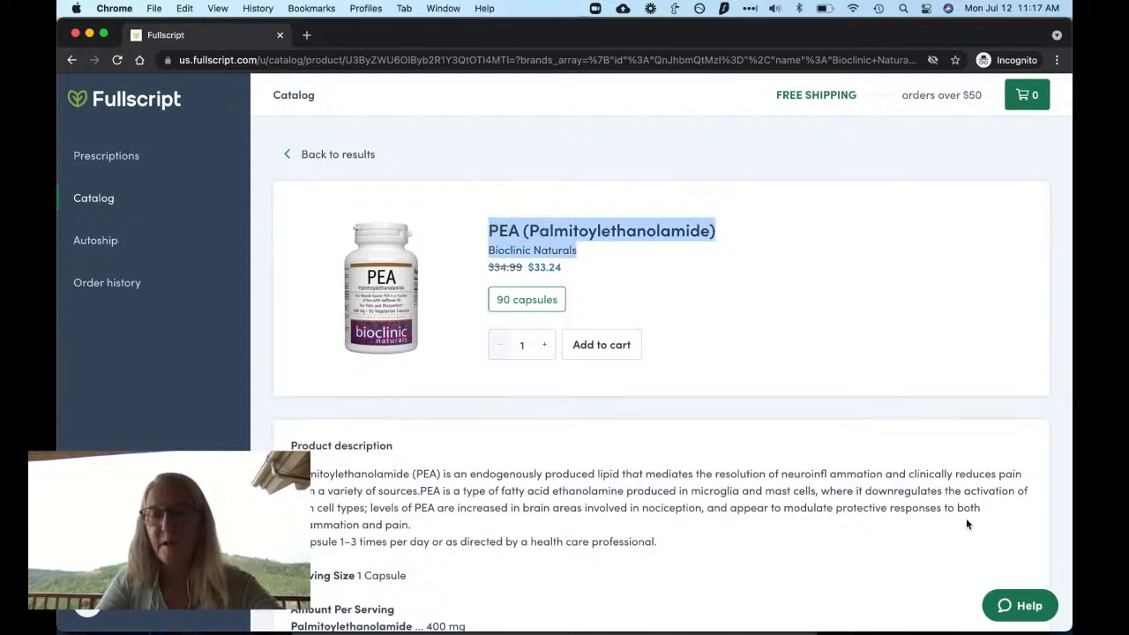
mouse_move(952, 484)
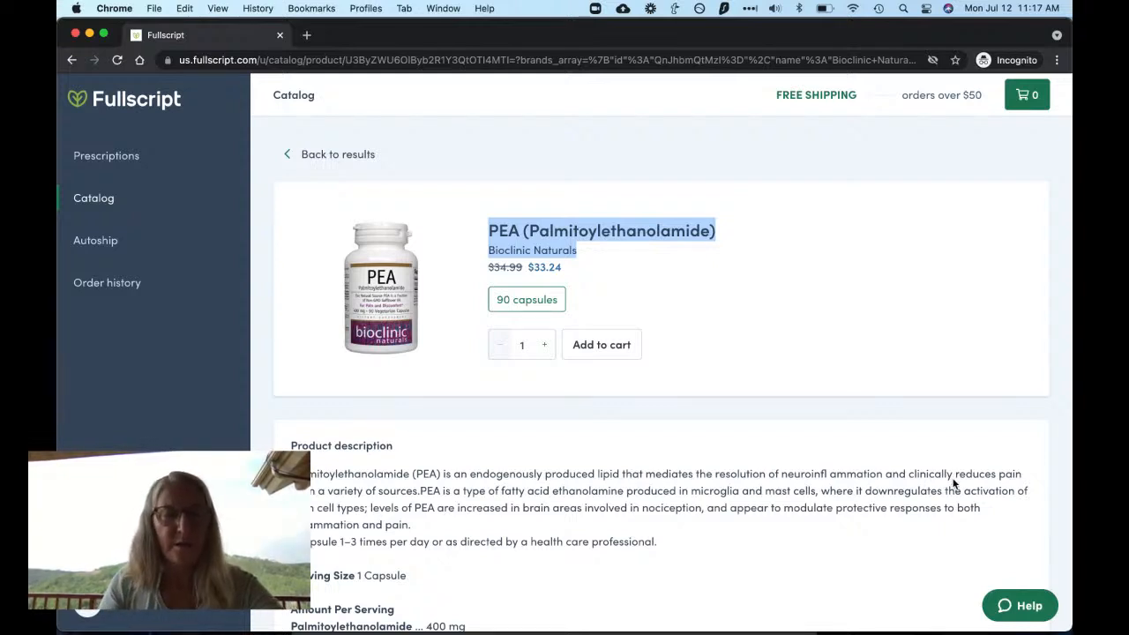
mouse_move(644, 93)
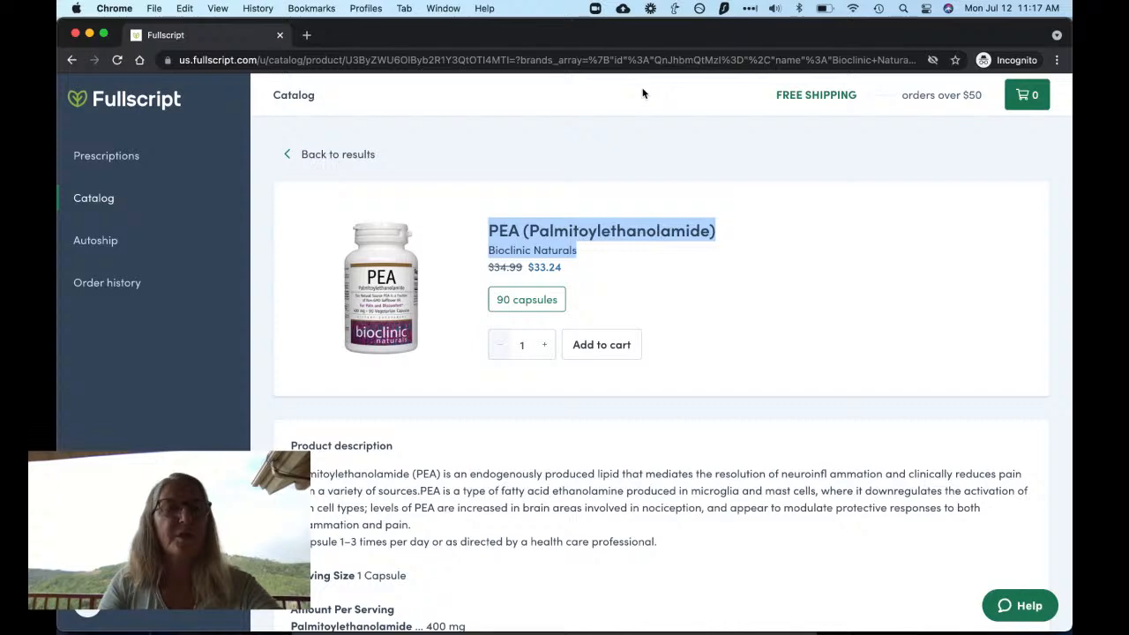
key("F3")
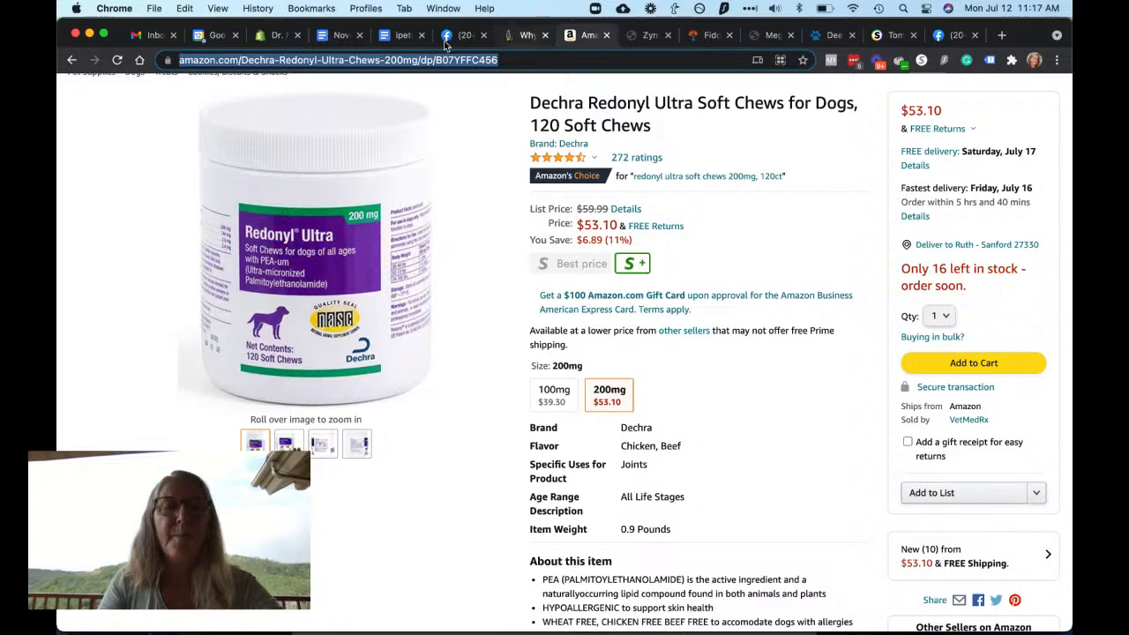
mouse_move(465, 35)
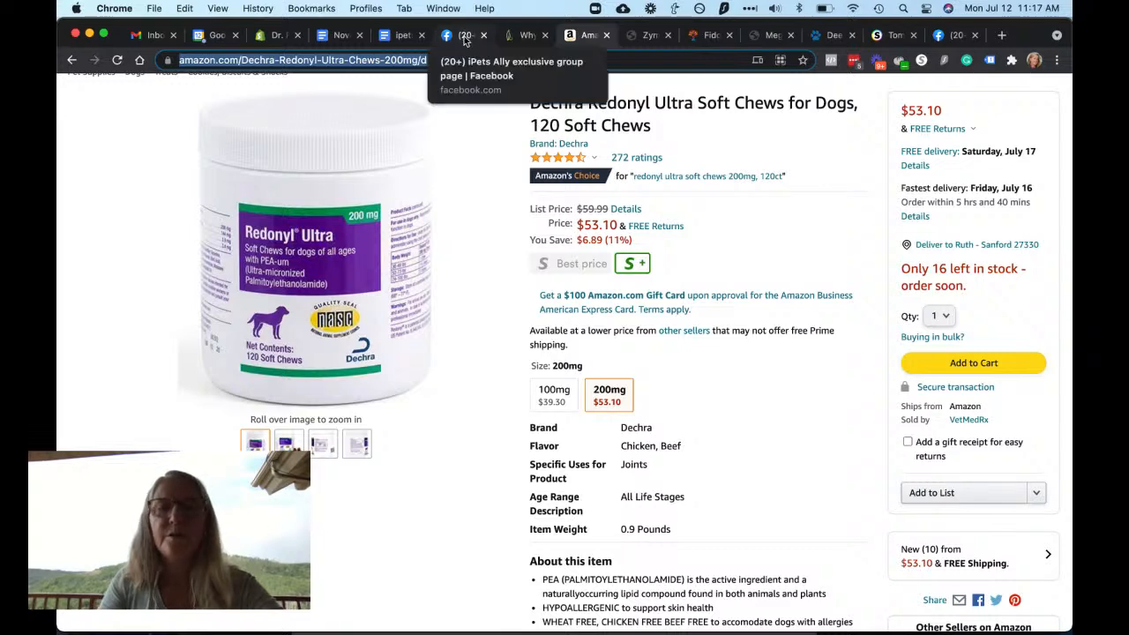
left_click(465, 35)
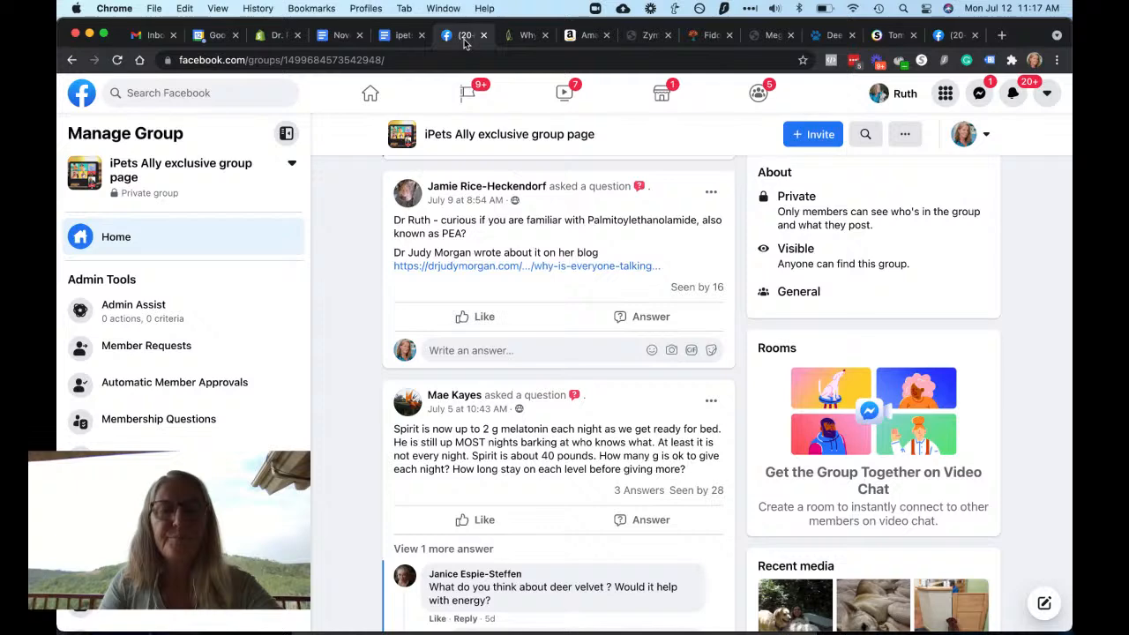
scroll("down", 3)
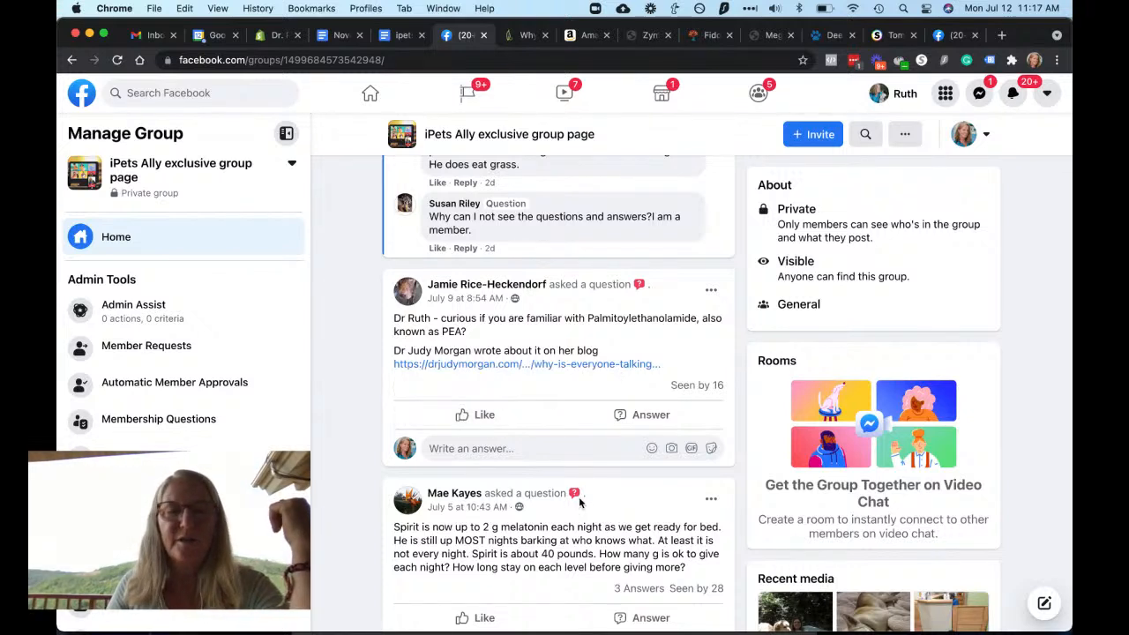
mouse_move(599, 324)
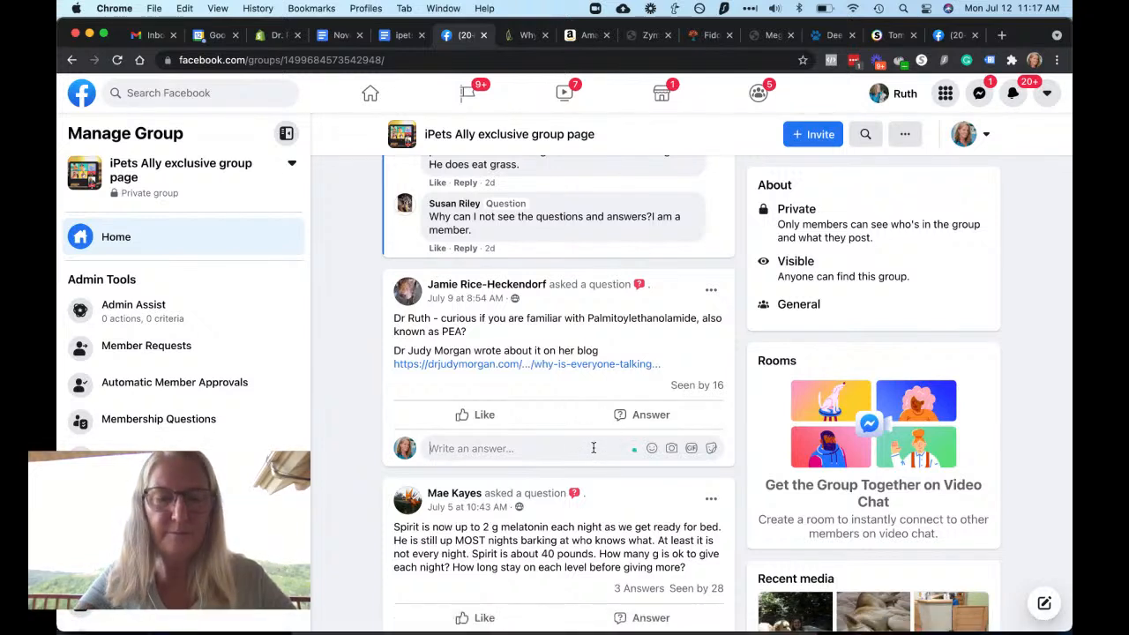
type("PEA (Palmitoylethanolamide) Bioclinic Naturals")
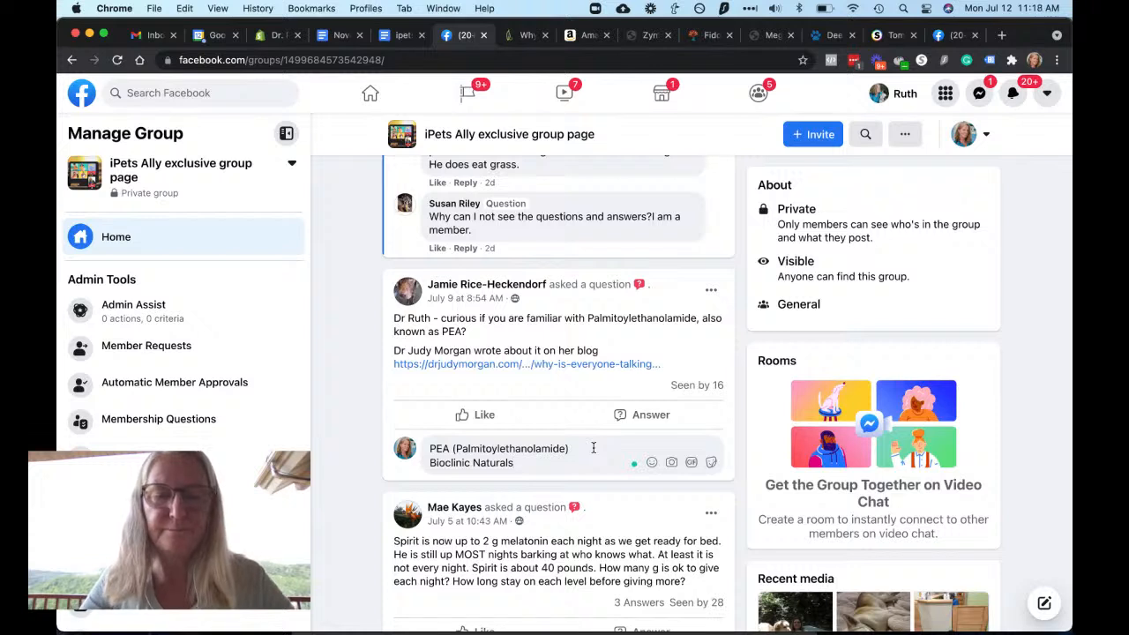
left_click_drag(428, 448, 515, 463)
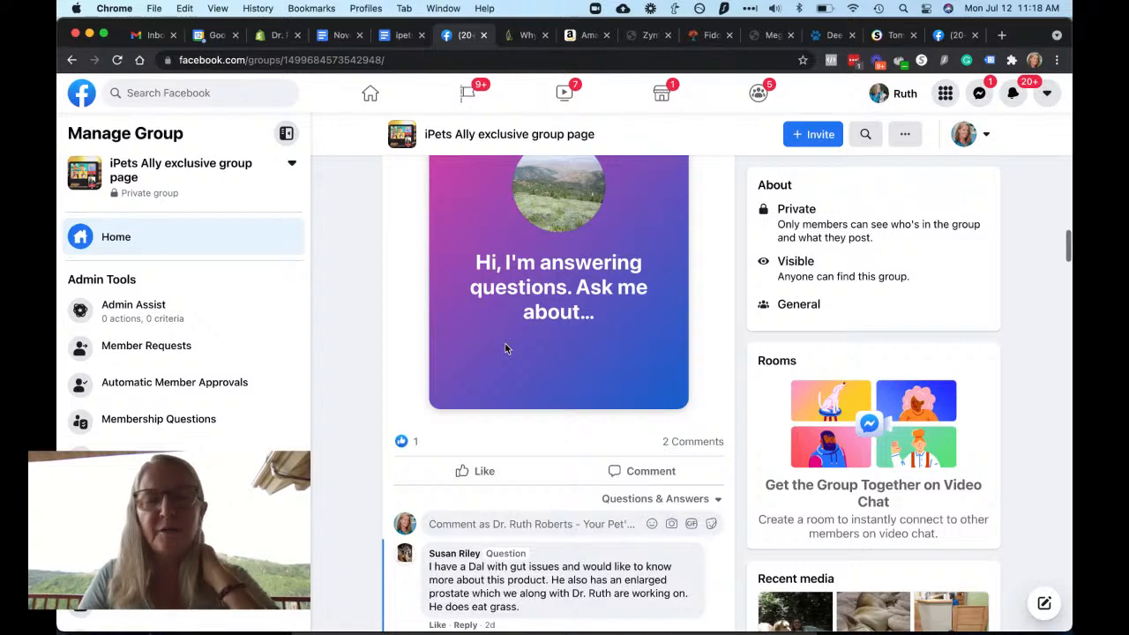
scroll("down", 3)
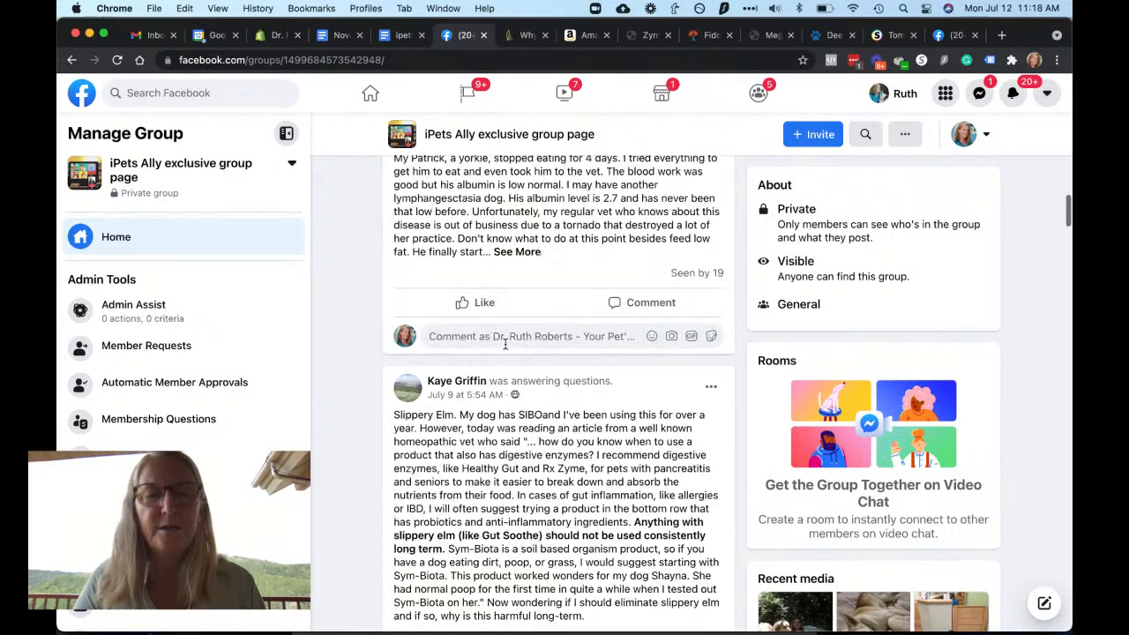
scroll("down", 3)
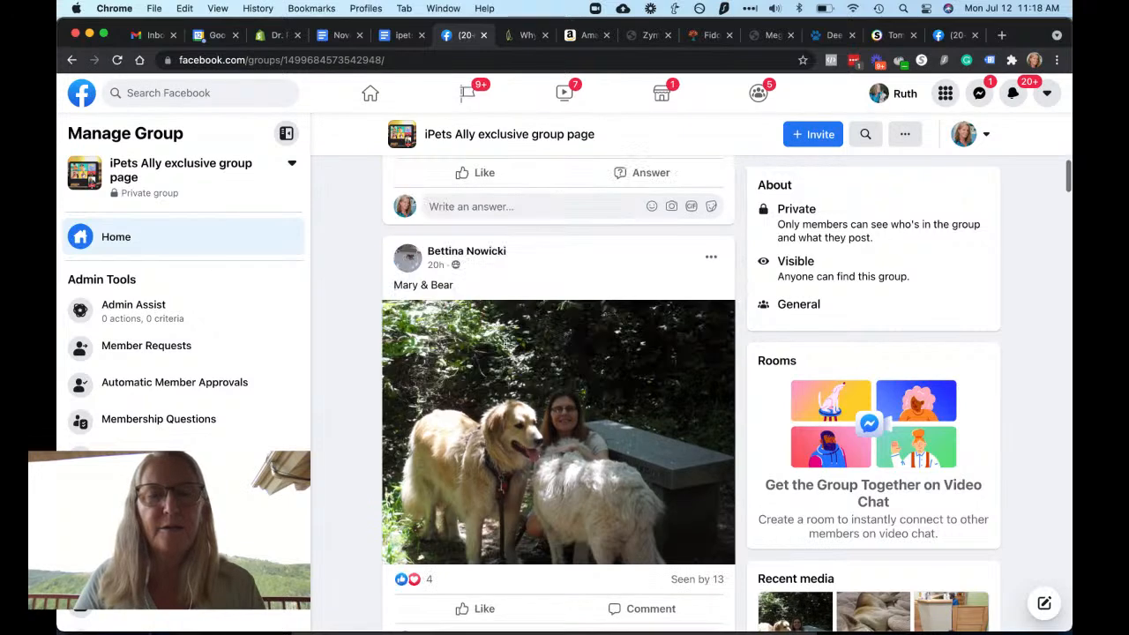
scroll("down", 3)
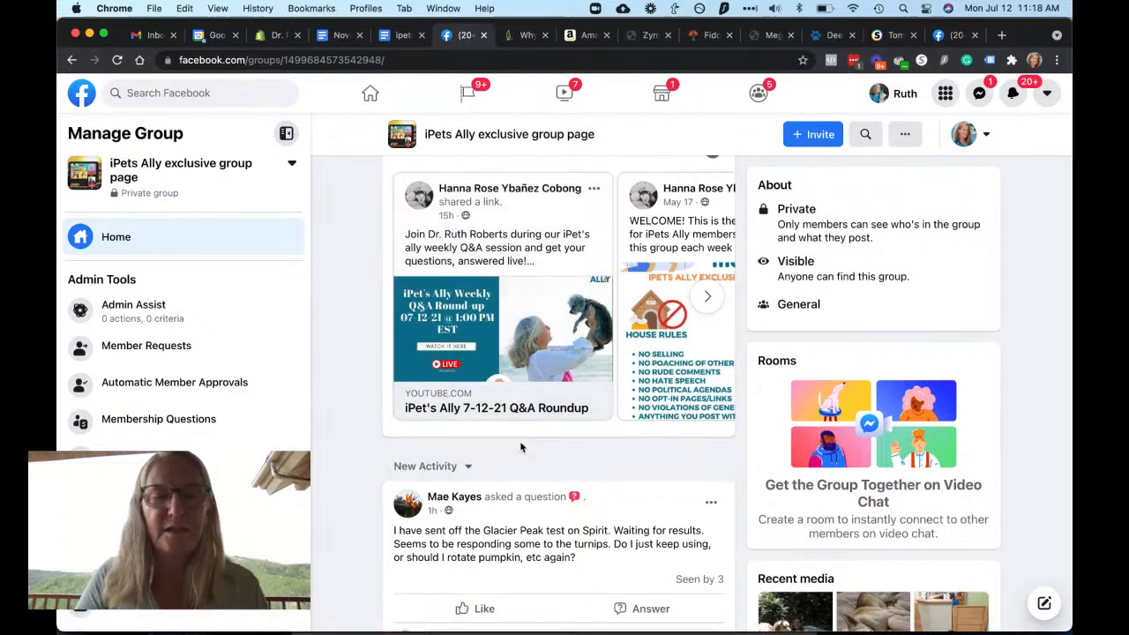
scroll("down", 3)
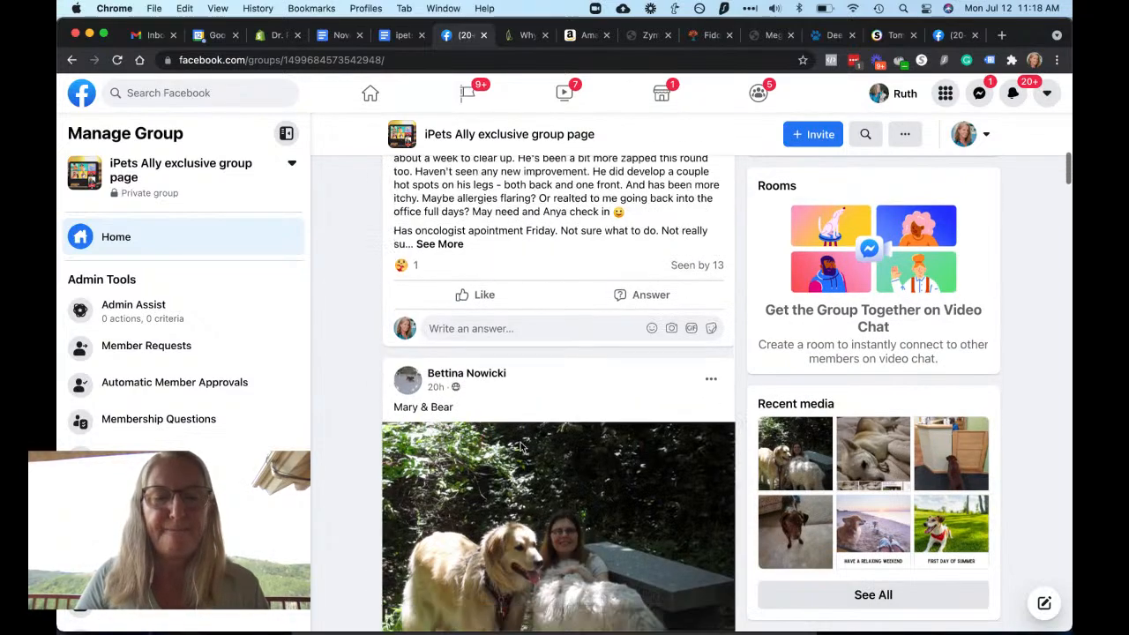
scroll("down", 3)
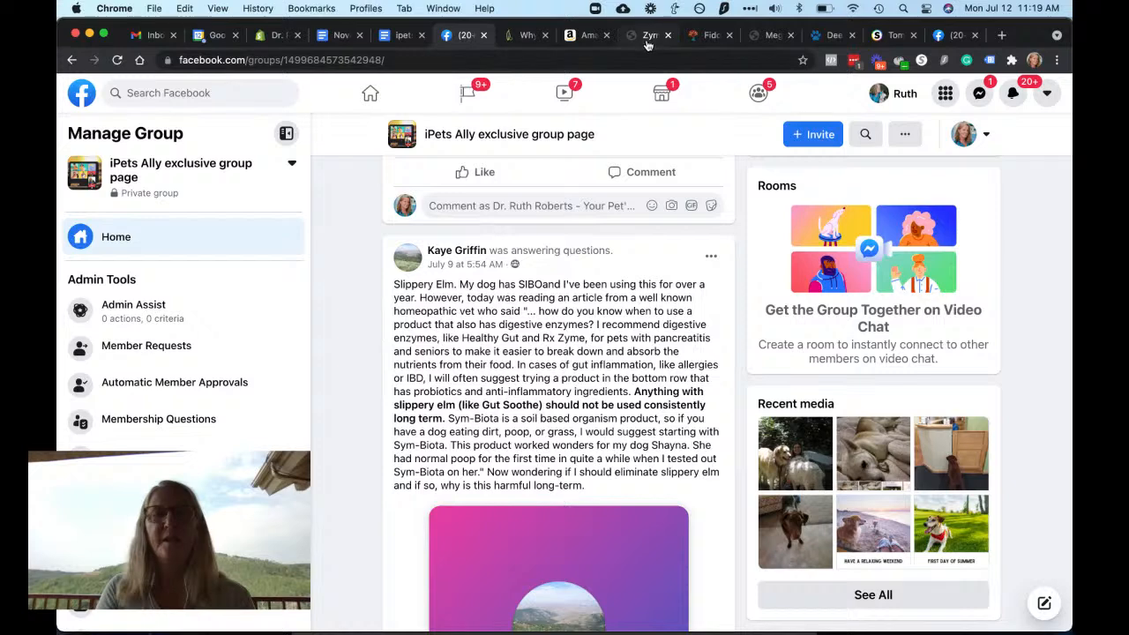
mouse_move(650, 36)
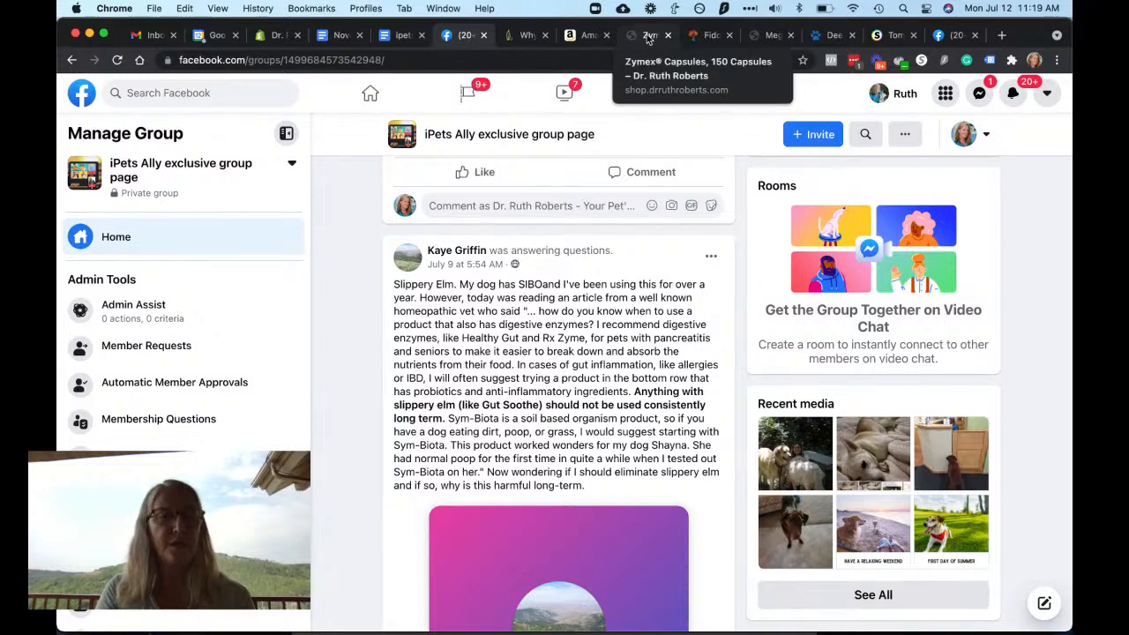
left_click(650, 35)
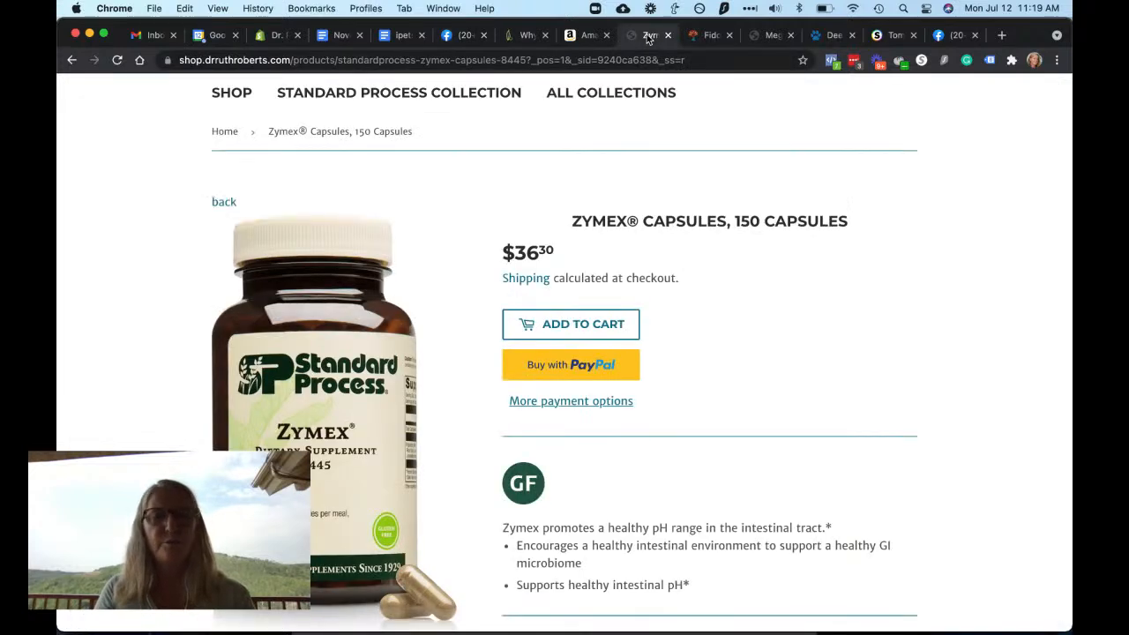
mouse_move(905, 355)
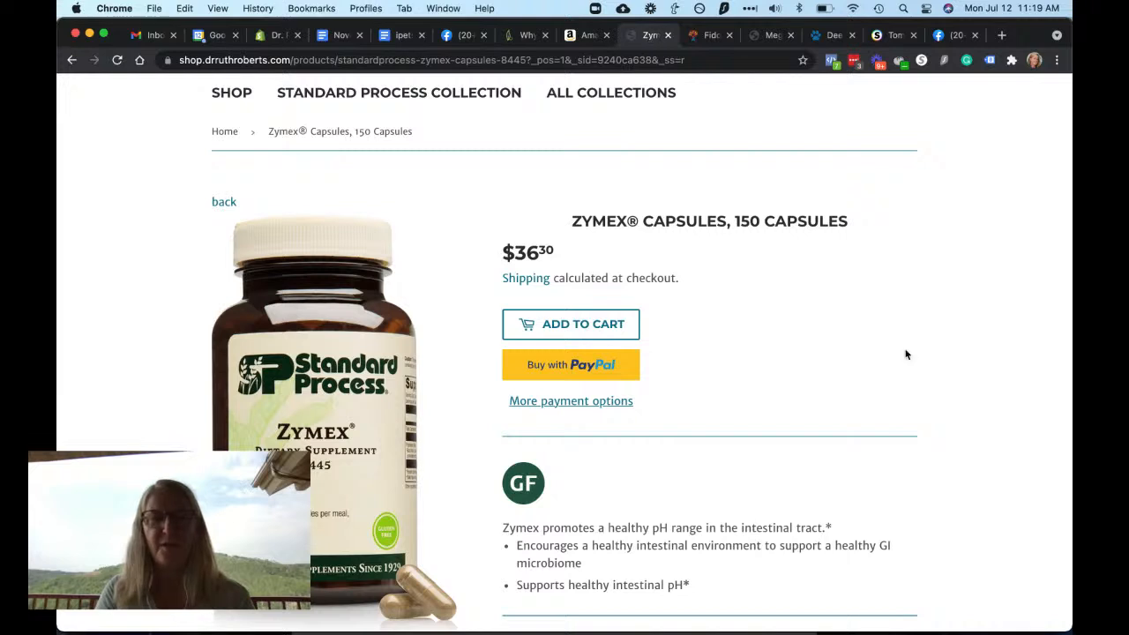
mouse_move(748, 455)
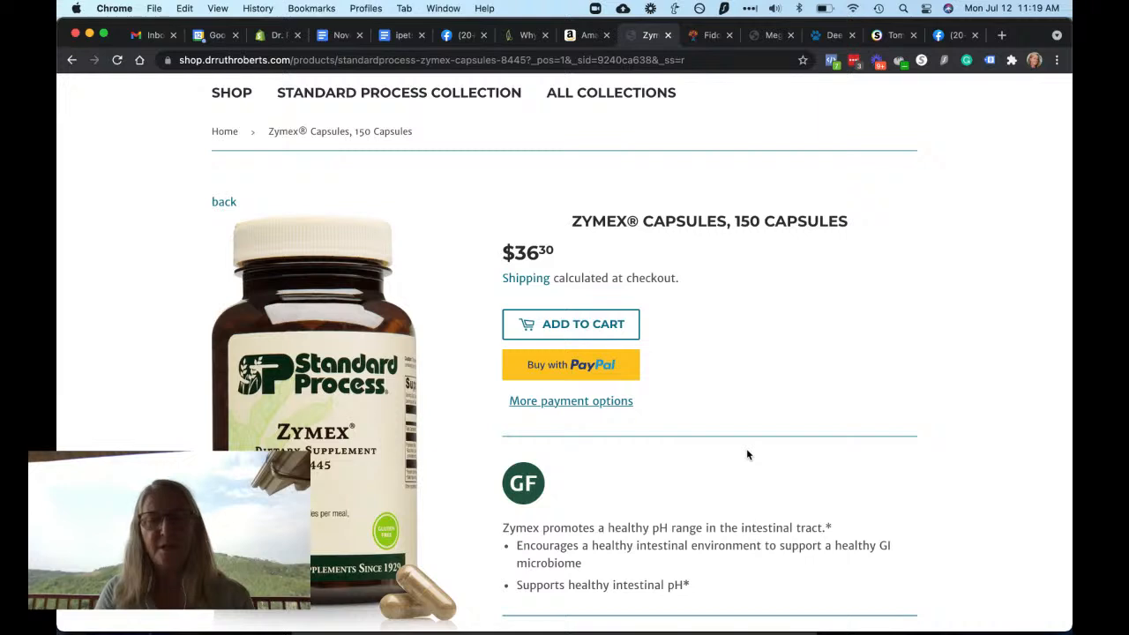
scroll("down", 3)
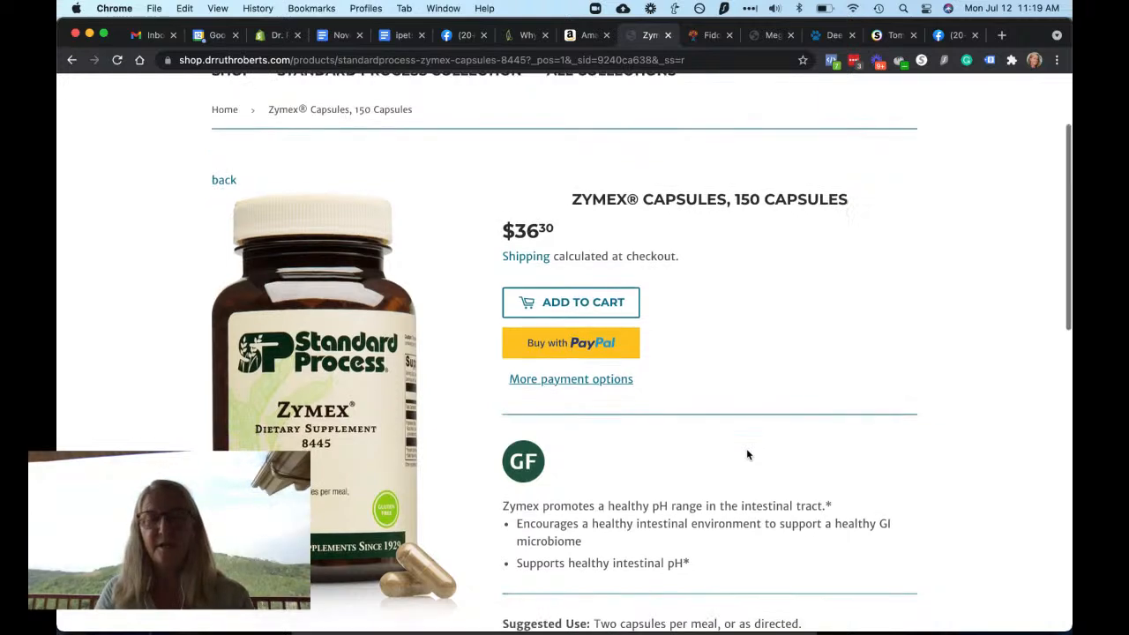
scroll("down", 3)
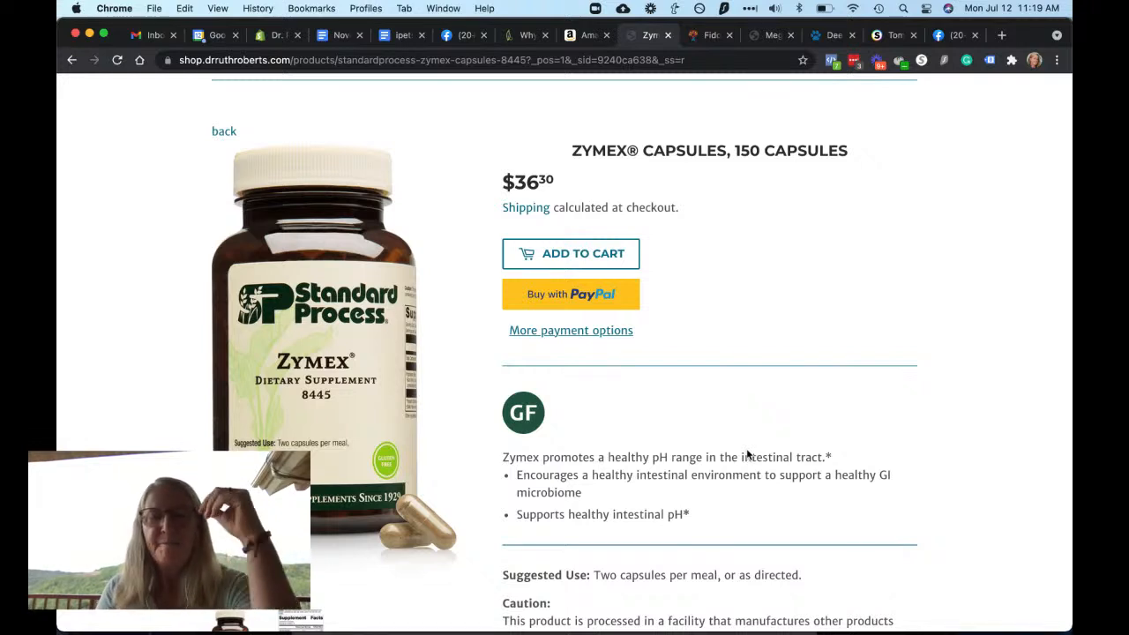
scroll("down", 3)
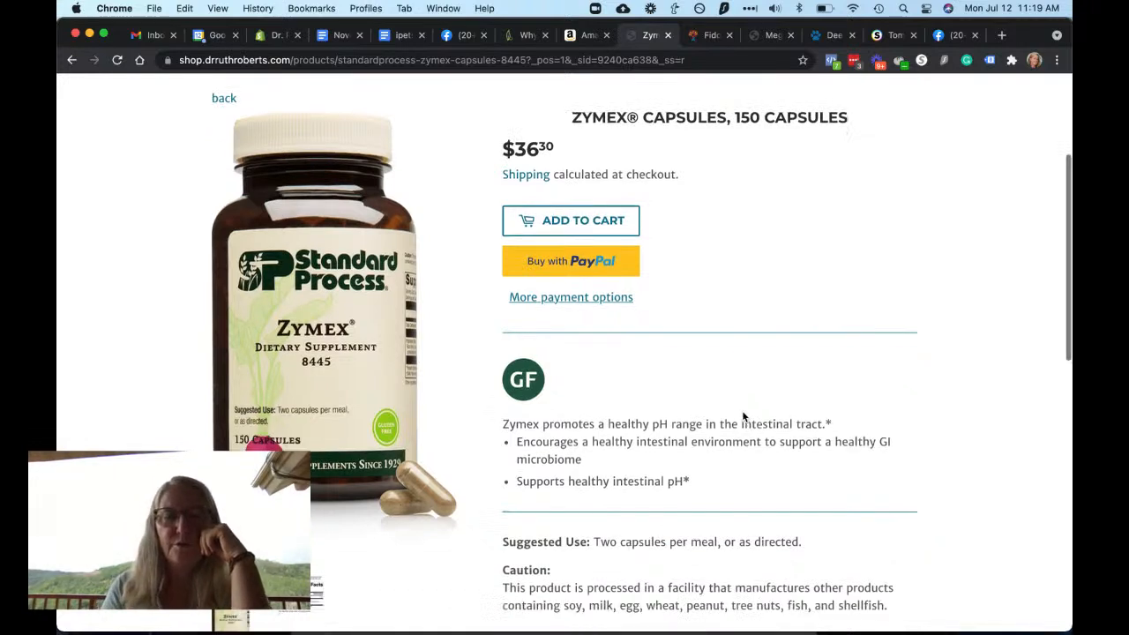
scroll("down", 3)
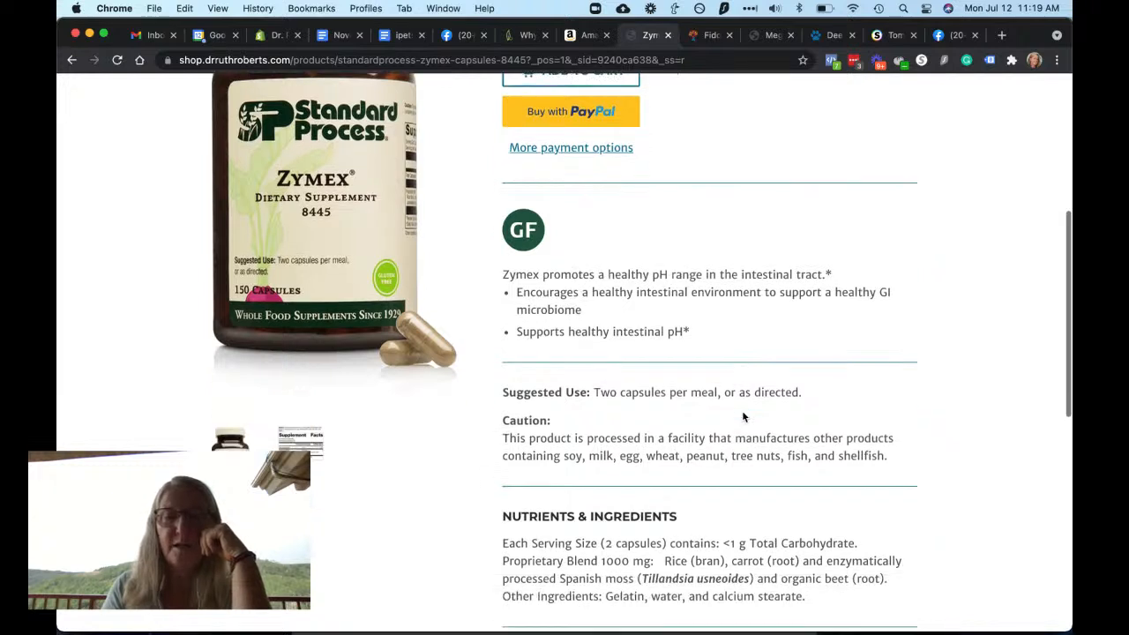
scroll("down", 3)
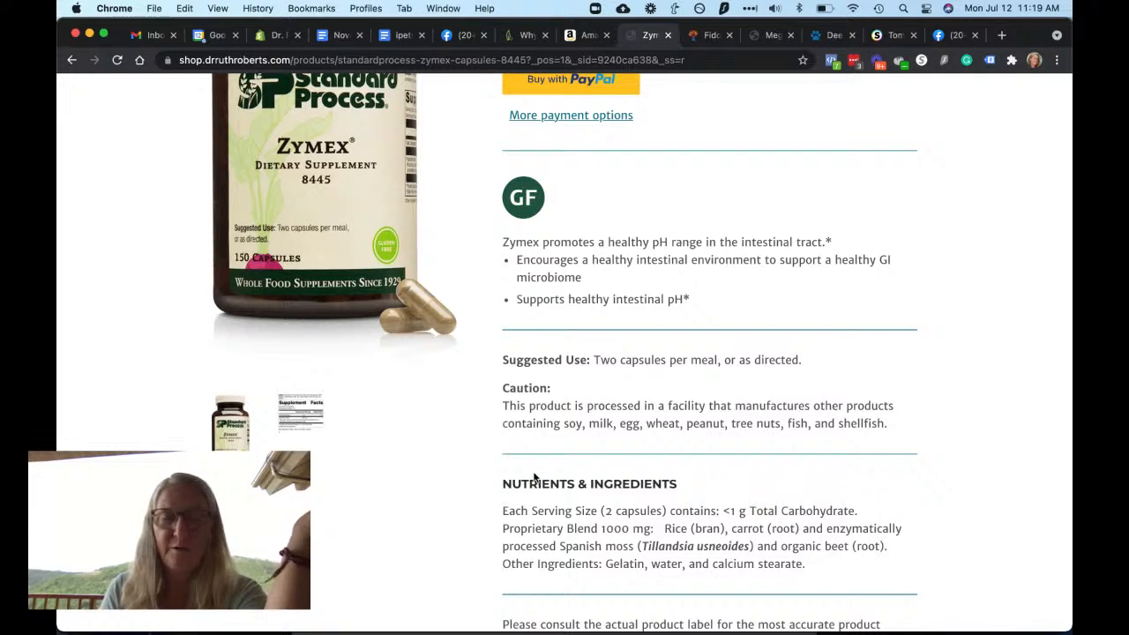
mouse_move(617, 469)
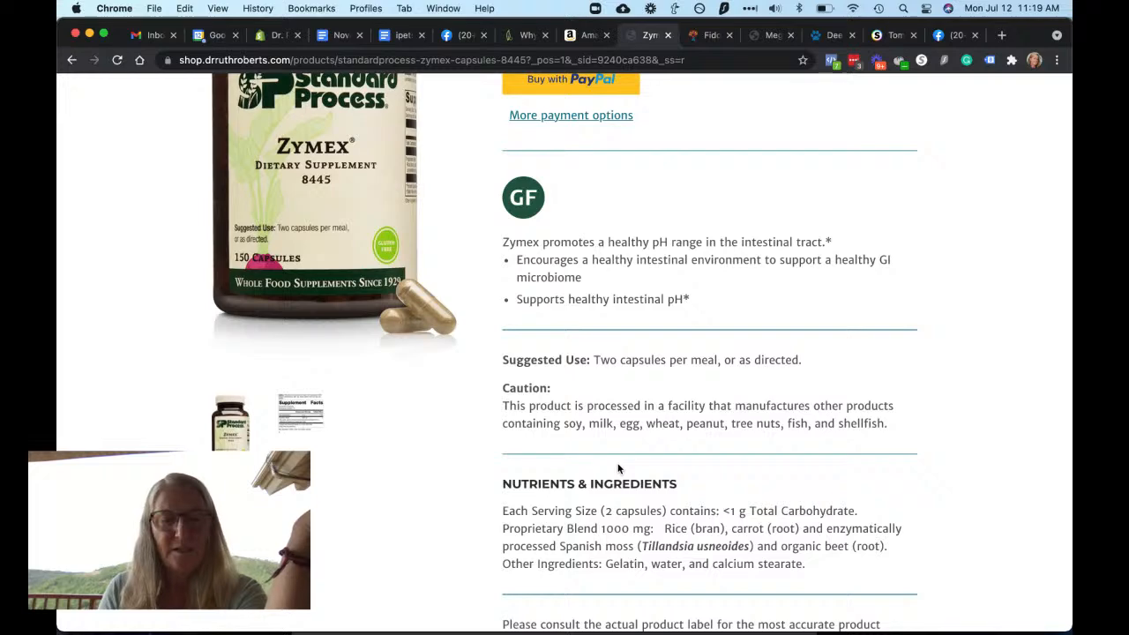
scroll("up", 3)
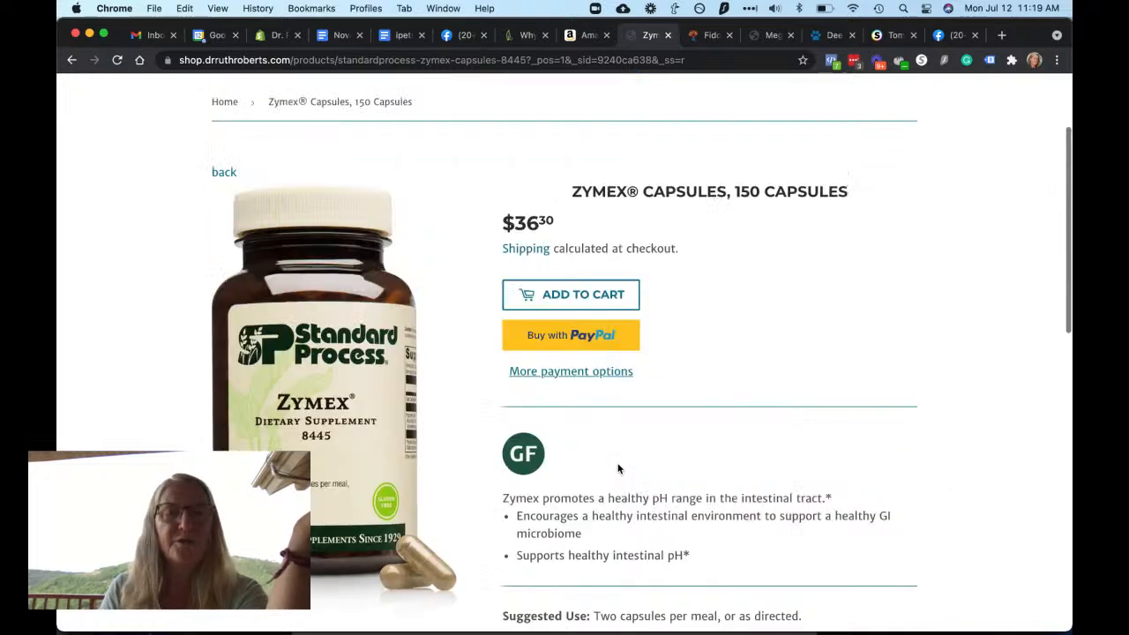
scroll("up", 3)
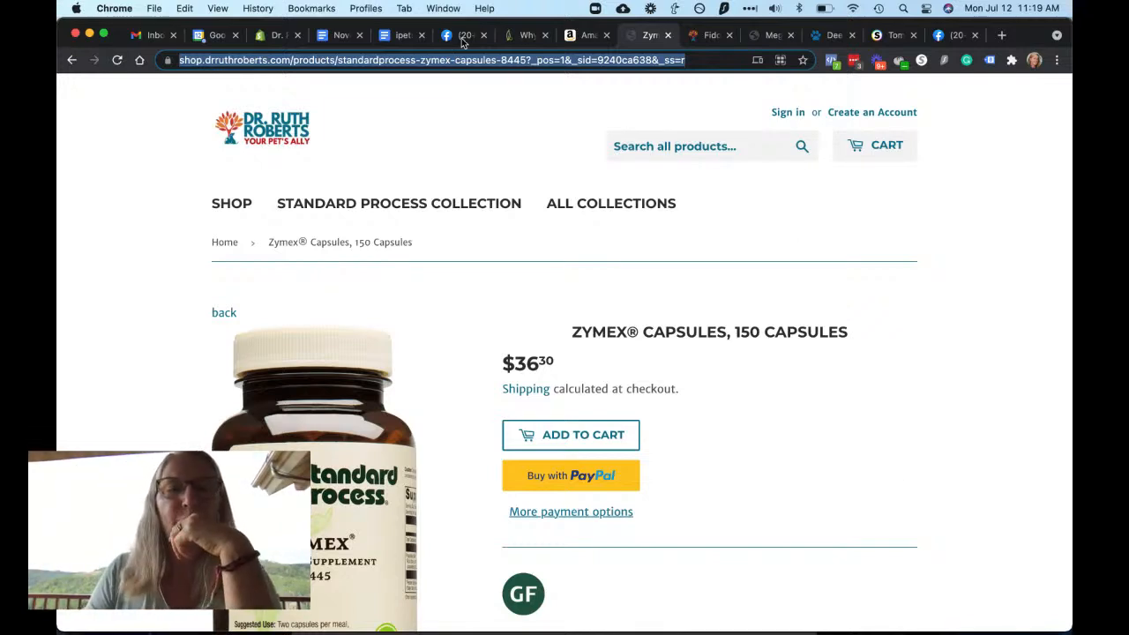
left_click(462, 35)
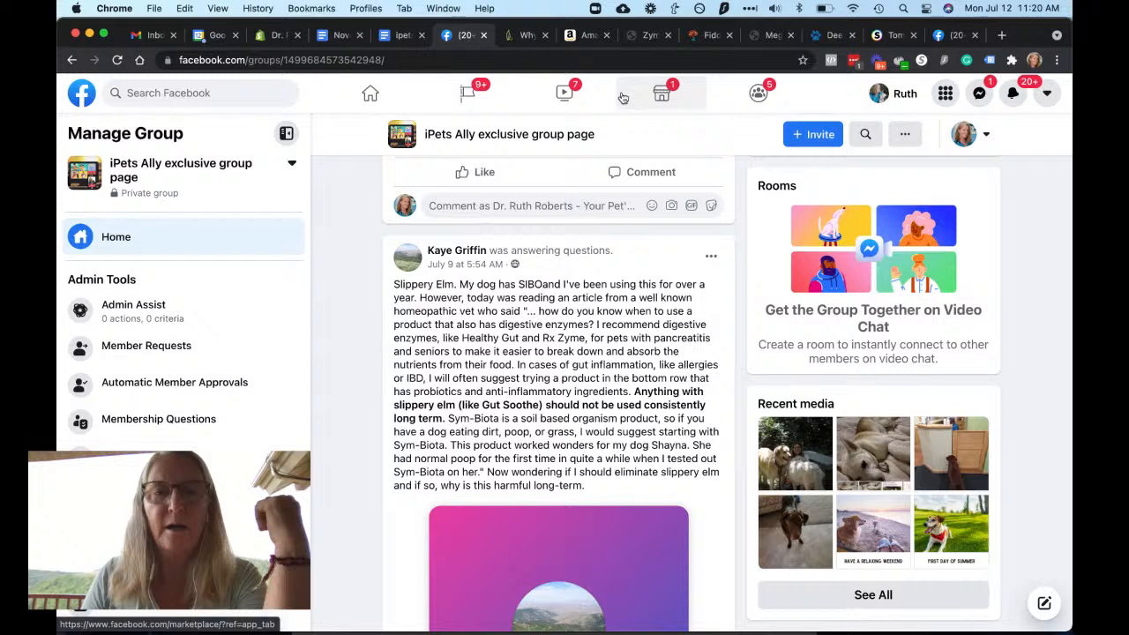
mouse_move(737, 96)
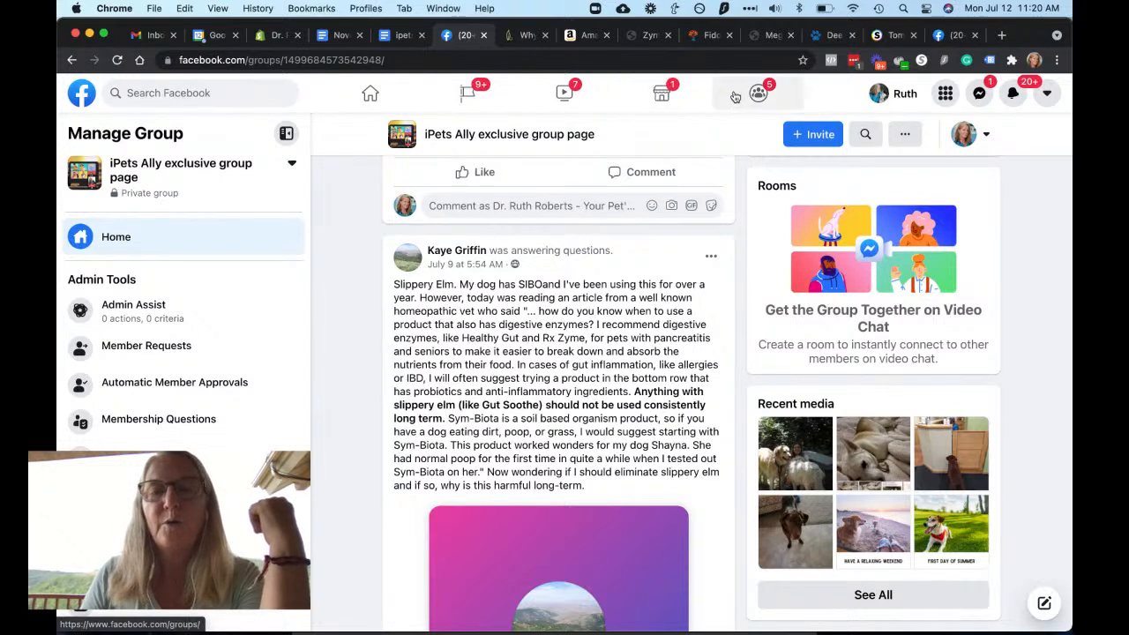
mouse_move(709, 36)
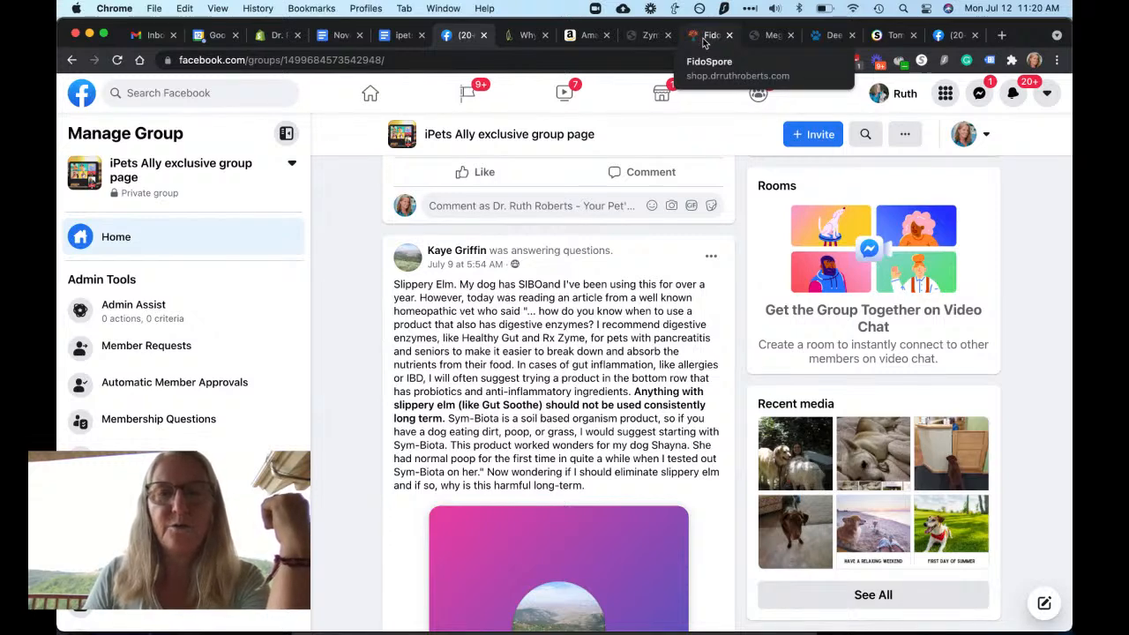
Bring up the FidoSpore probiotic product page from the Dr. Ruth Roberts pet store.
left_click(709, 35)
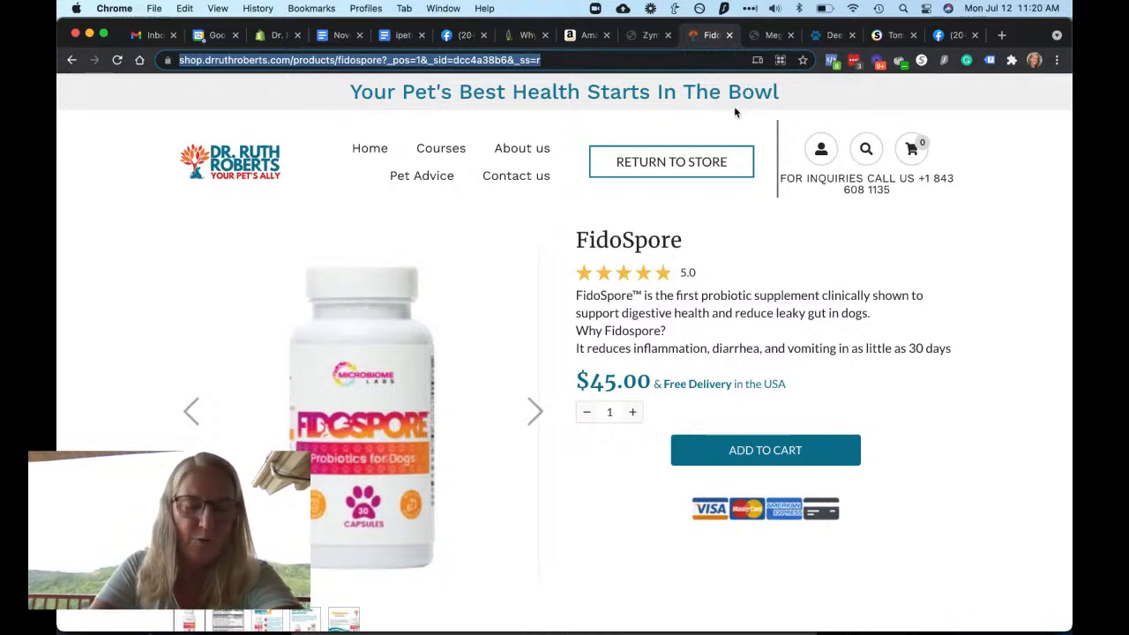
mouse_move(999, 485)
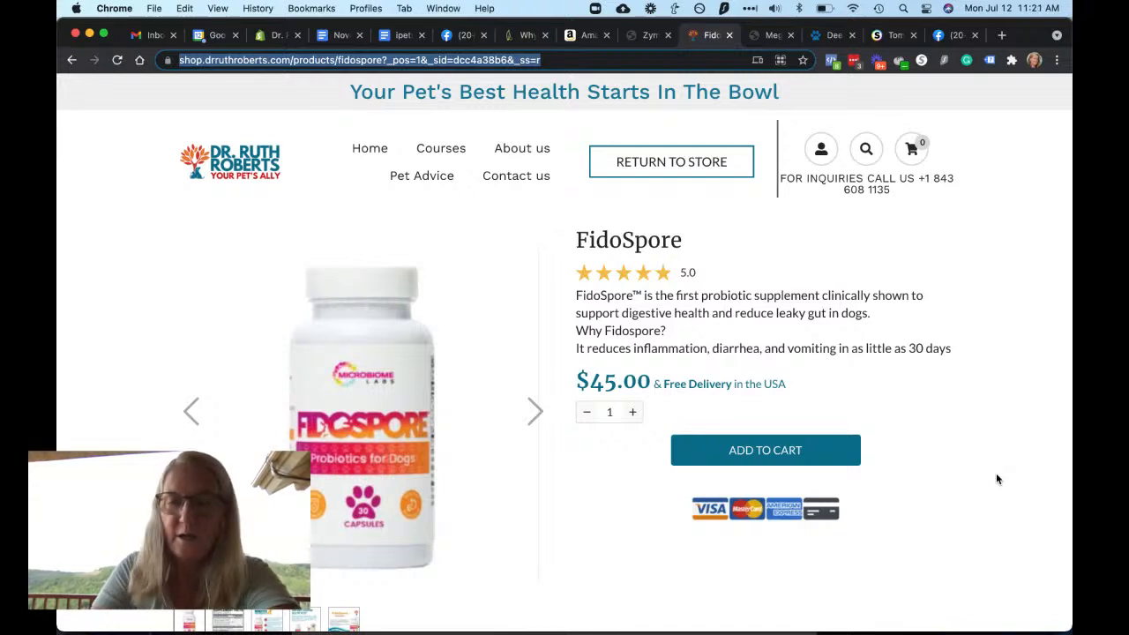
mouse_move(794, 78)
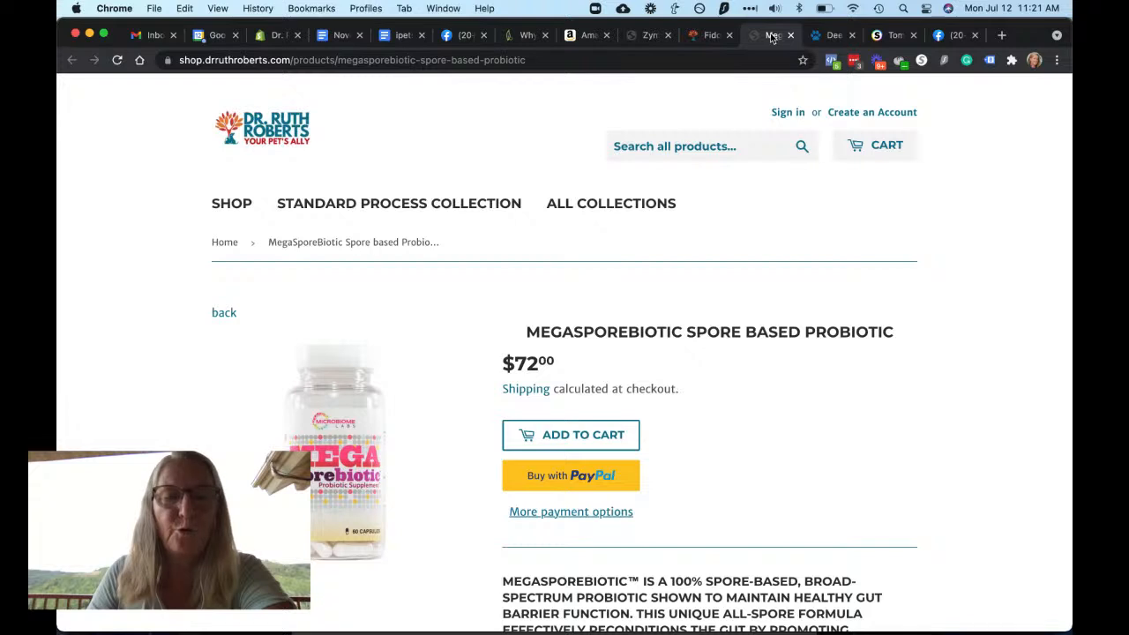
scroll("down", 3)
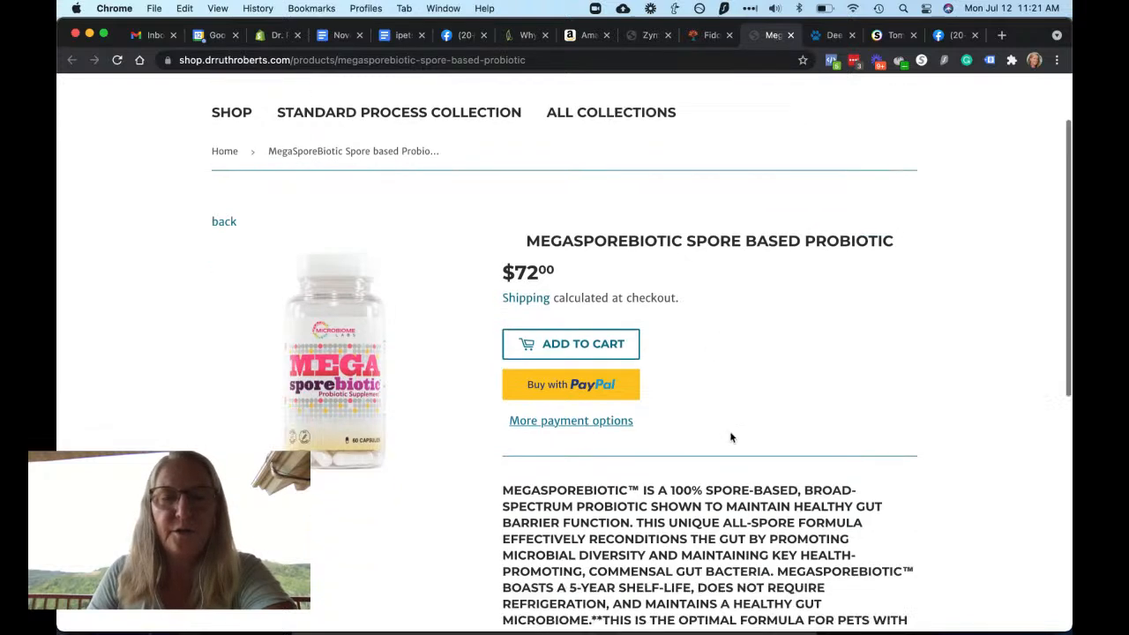
scroll("down", 3)
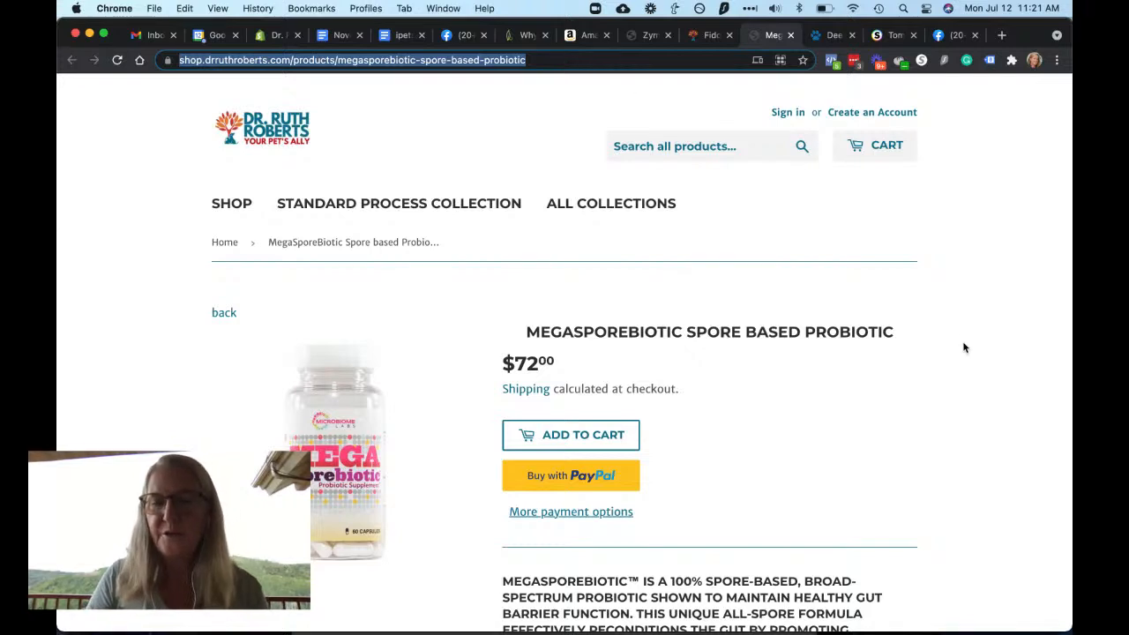
mouse_move(938, 483)
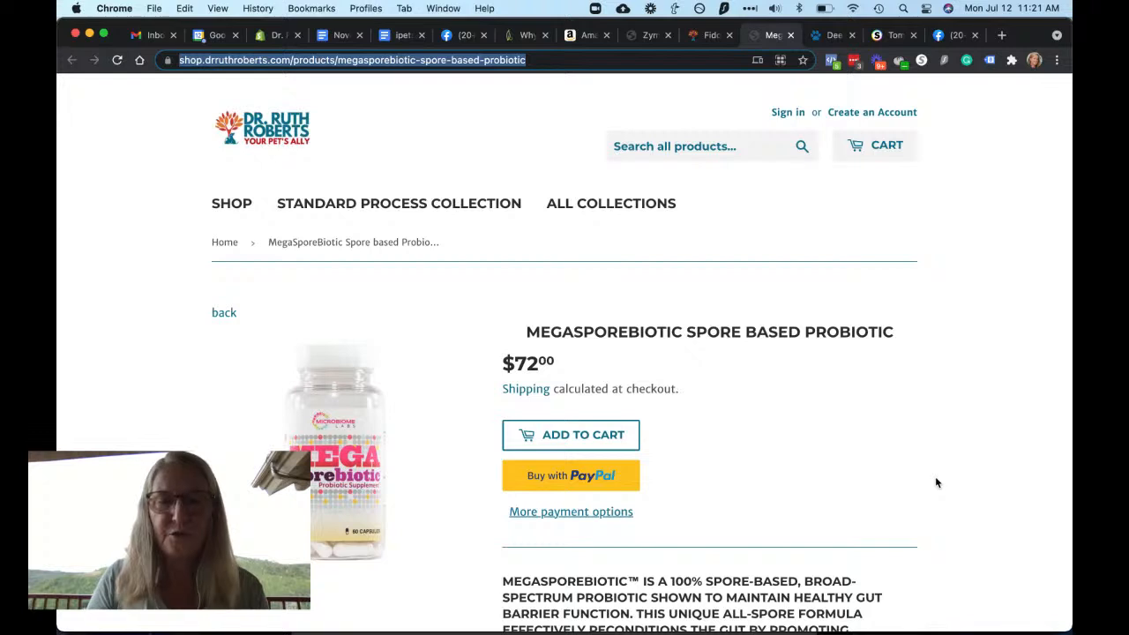
scroll("down", 3)
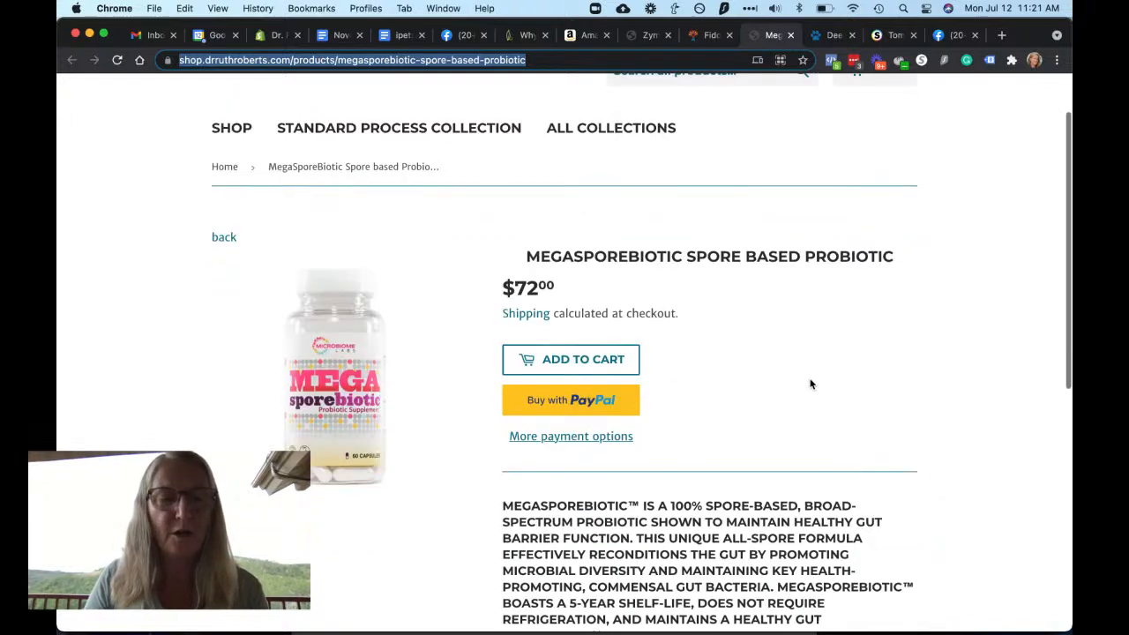
scroll("down", 3)
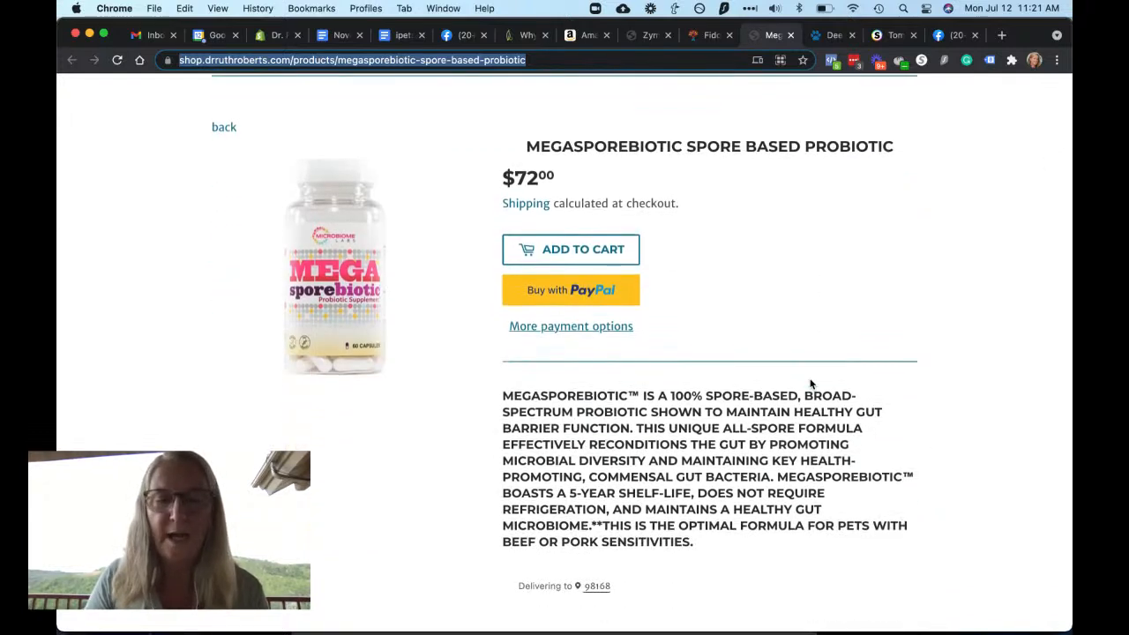
scroll("down", 3)
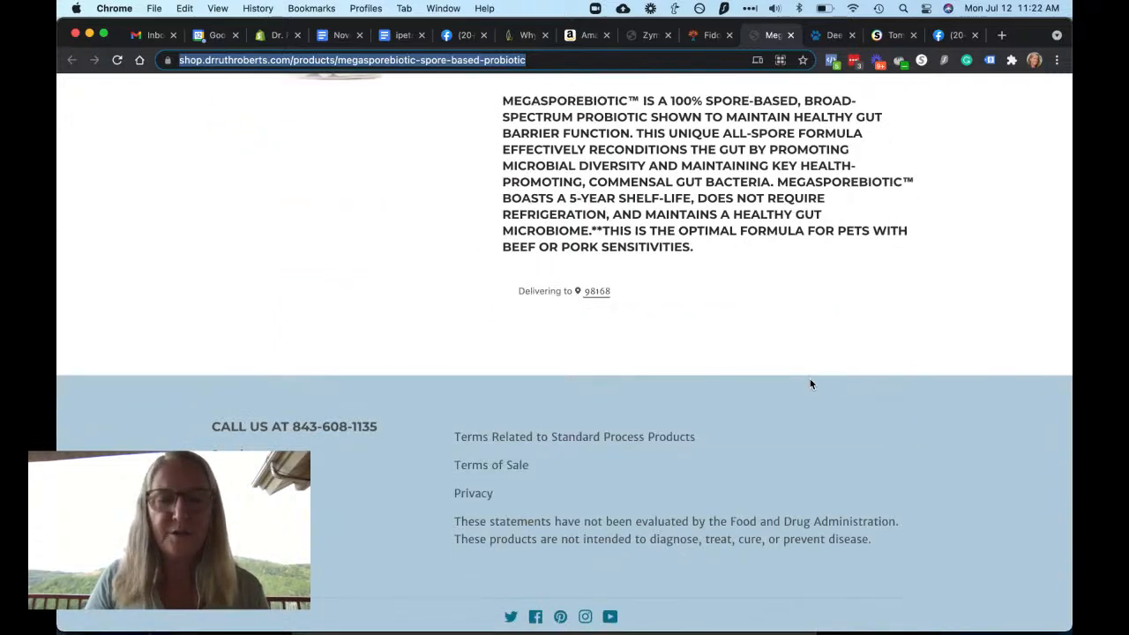
scroll("up", 3)
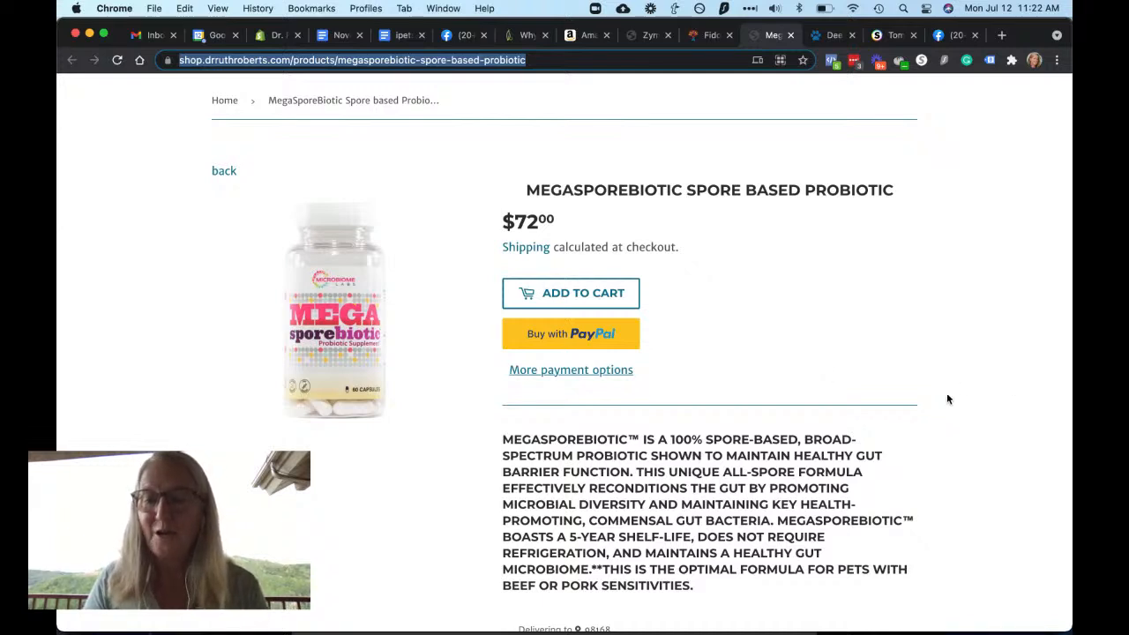
mouse_move(591, 174)
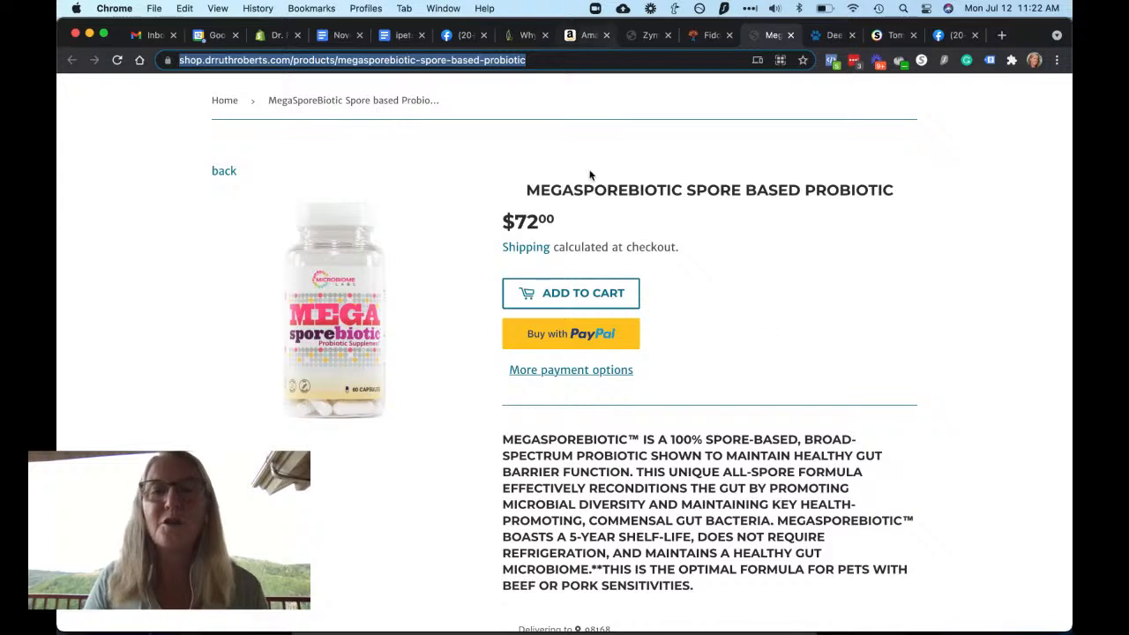
mouse_move(522, 123)
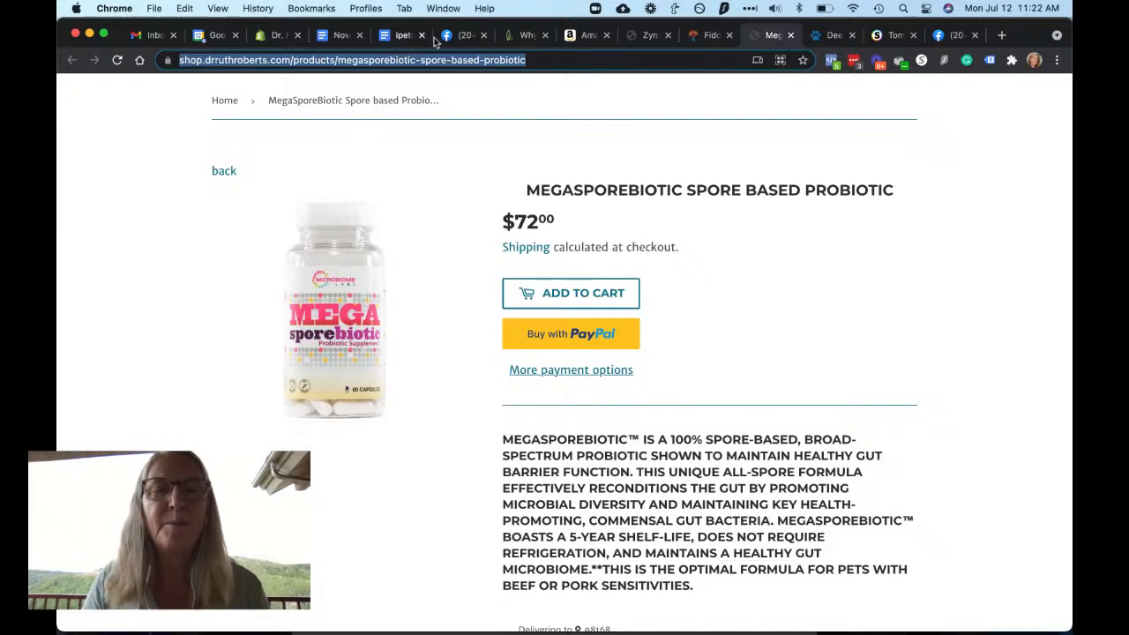
Return to the private group feed and expand the member's post about the yorkie that stopped eating.
left_click(462, 35)
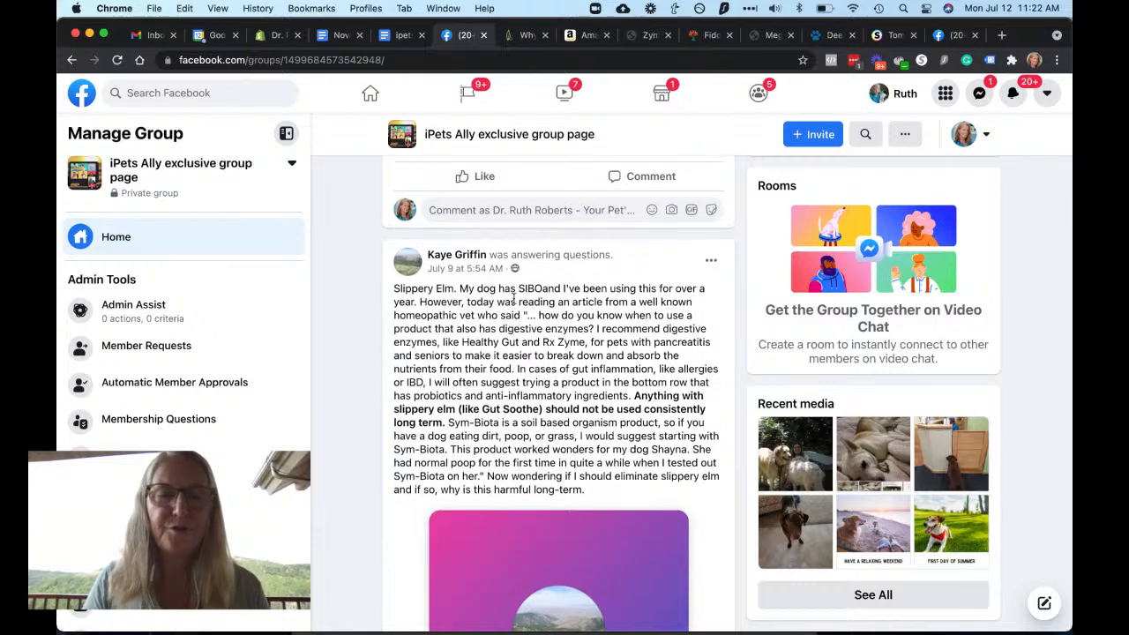
scroll("down", 3)
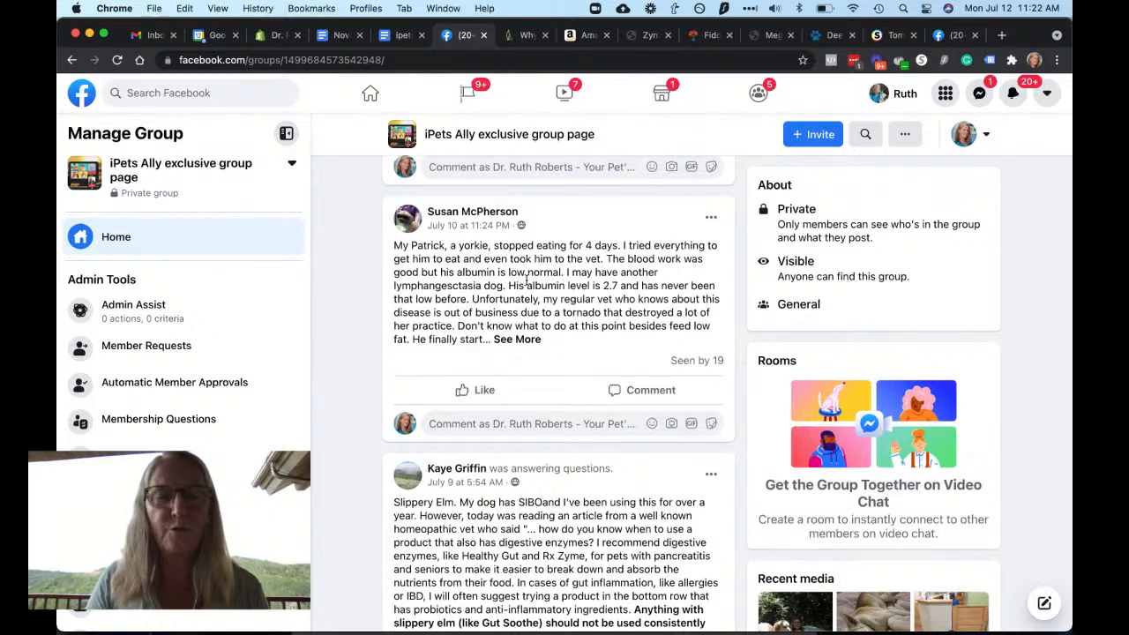
scroll("down", 3)
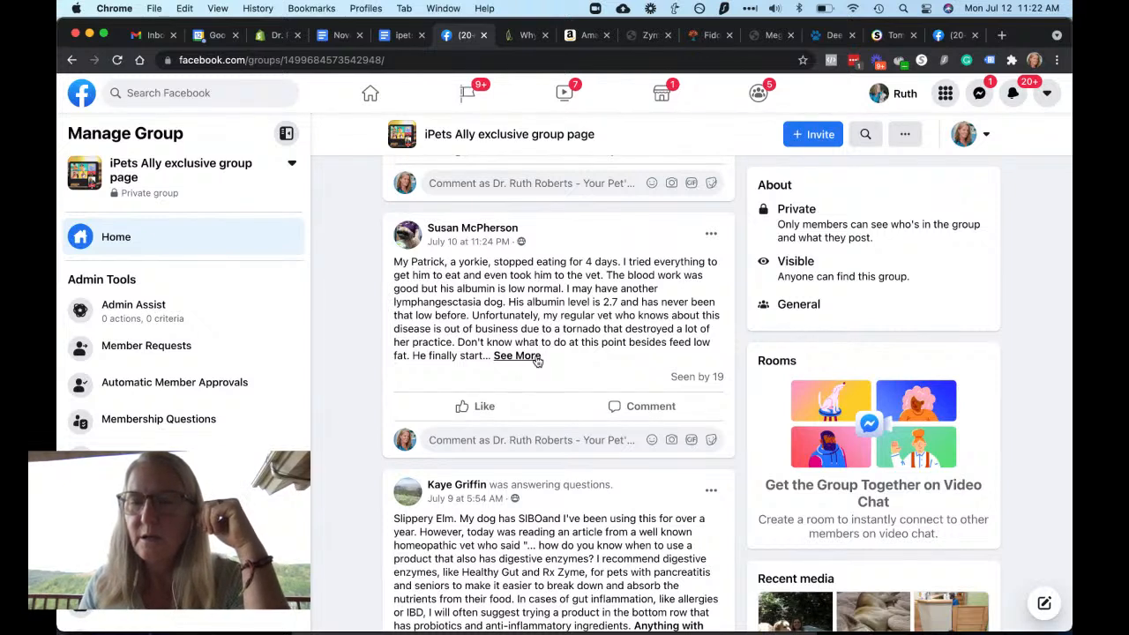
left_click(517, 354)
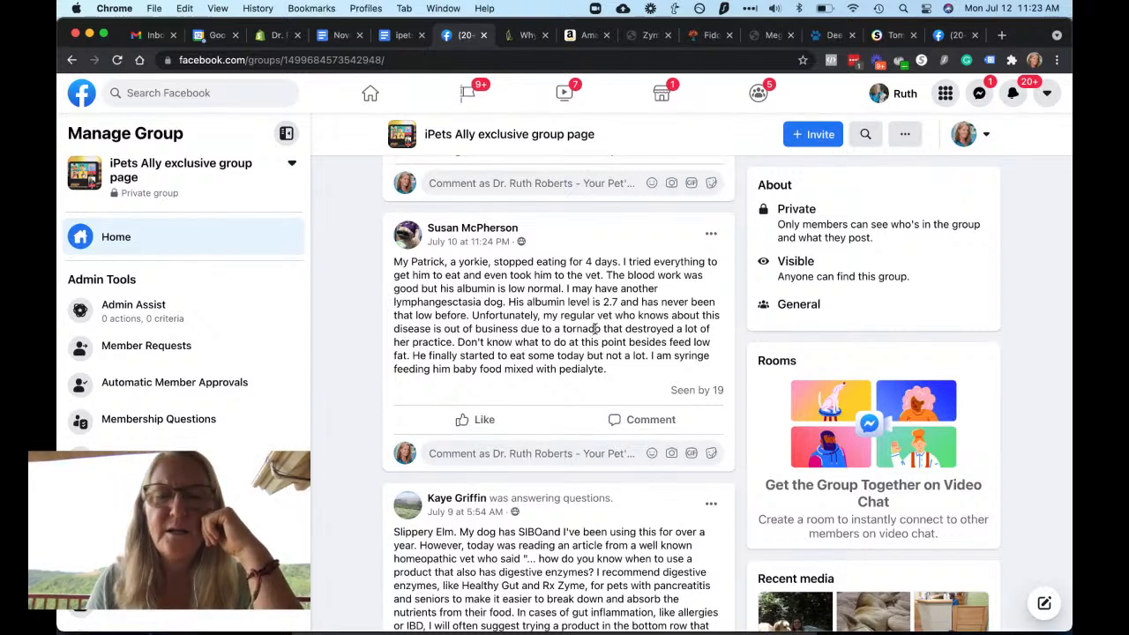
mouse_move(553, 370)
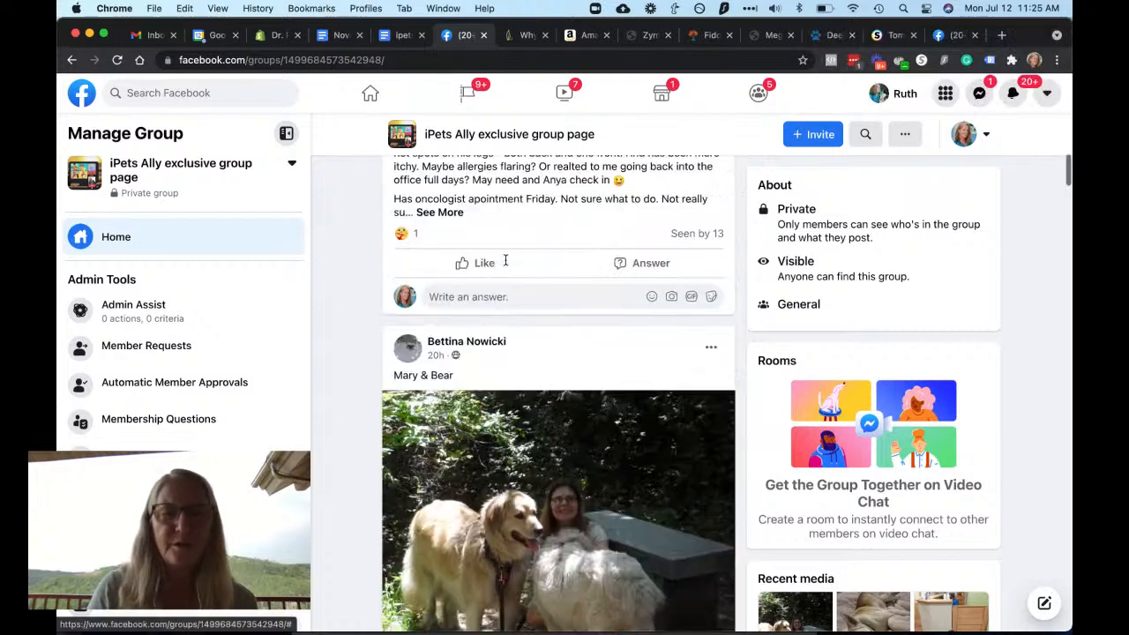
scroll("down", 3)
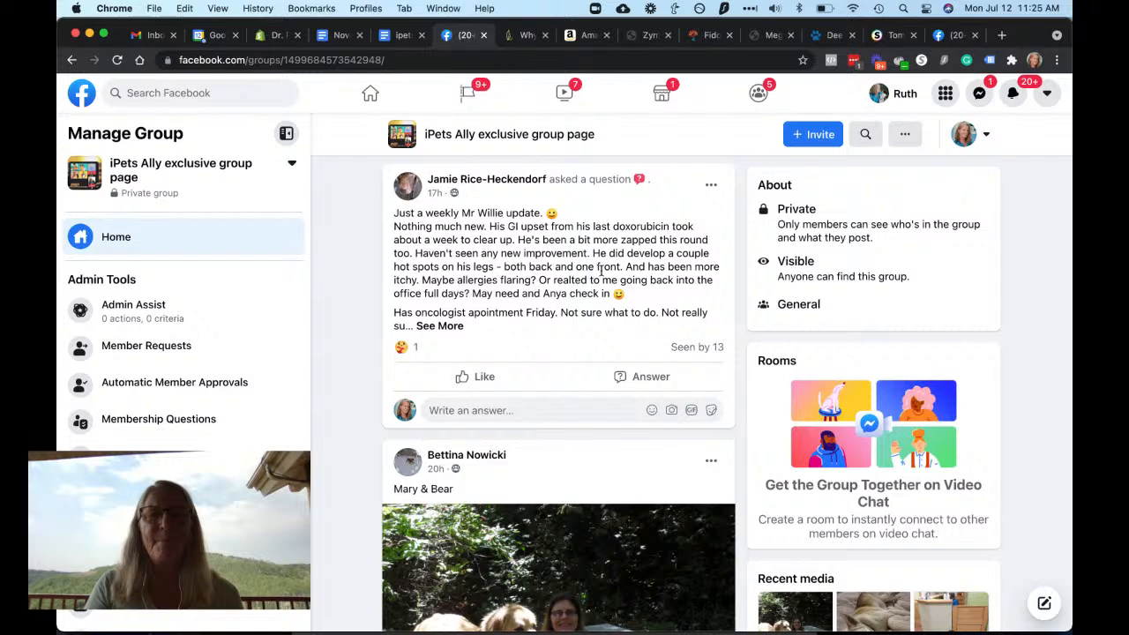
mouse_move(603, 273)
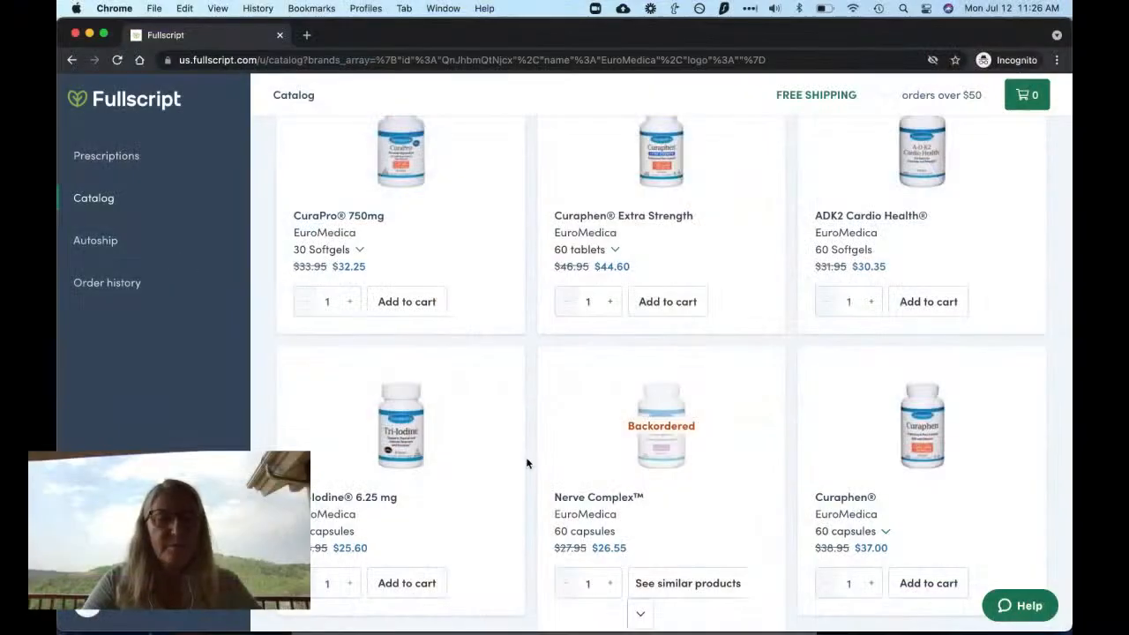
Scroll through the Fullscript listing and open the EuroMedica Red Ginseng Energy product details.
scroll("down", 3)
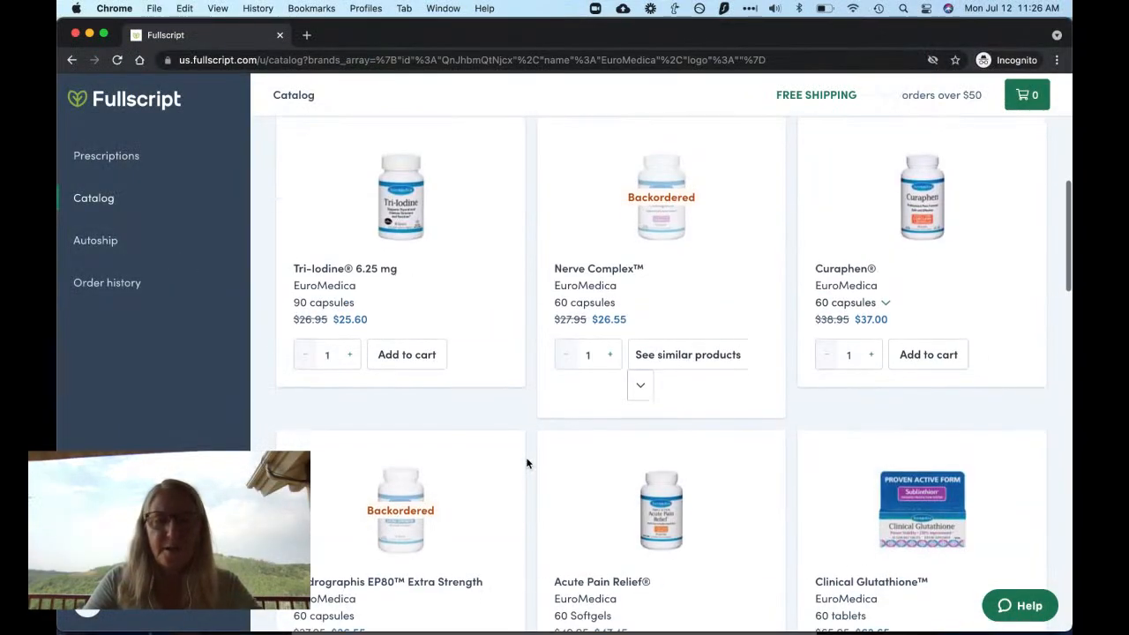
scroll("down", 3)
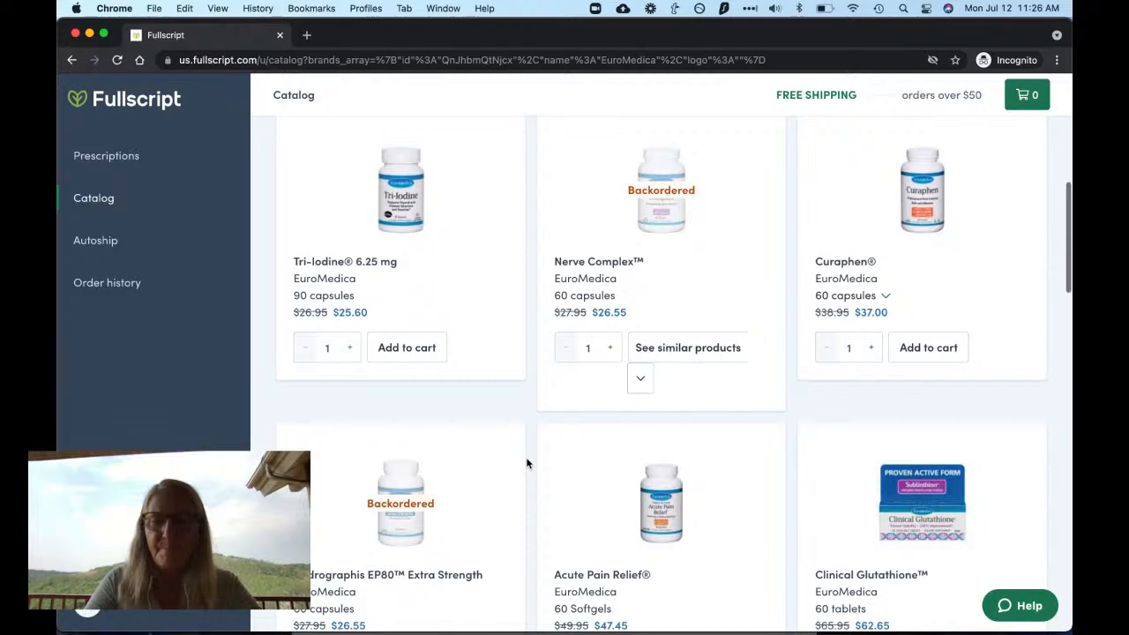
scroll("down", 3)
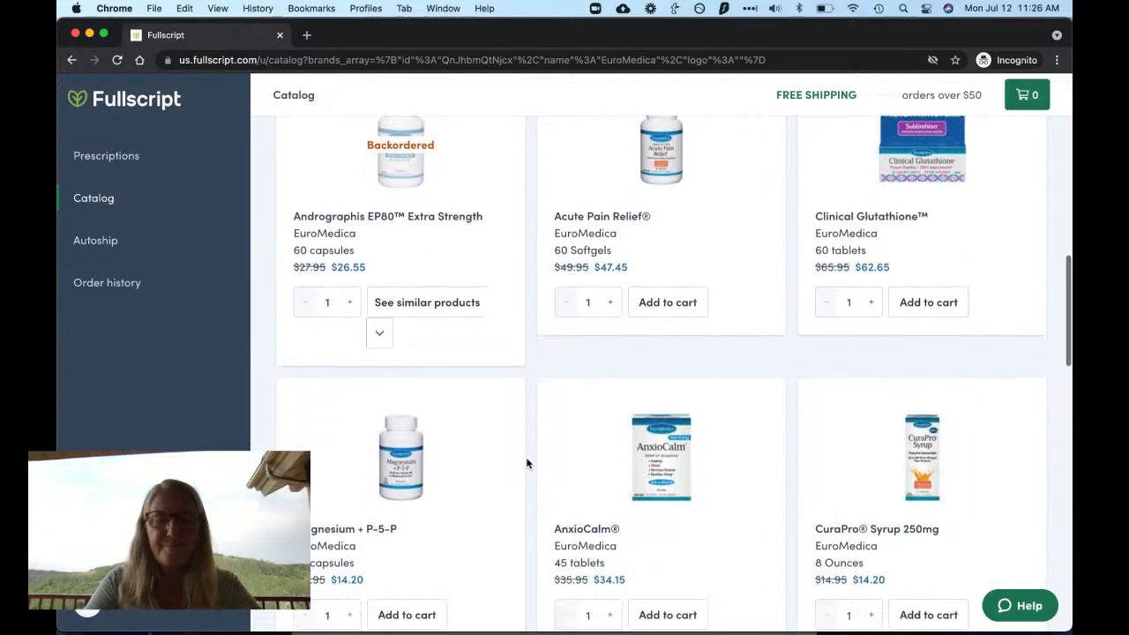
scroll("down", 3)
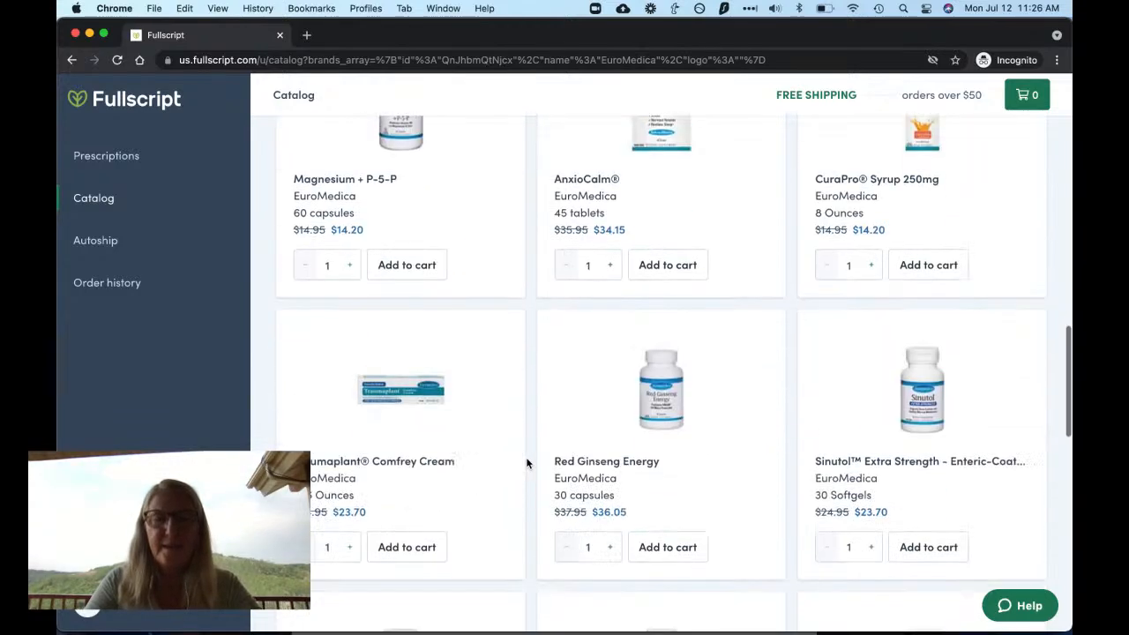
scroll("down", 3)
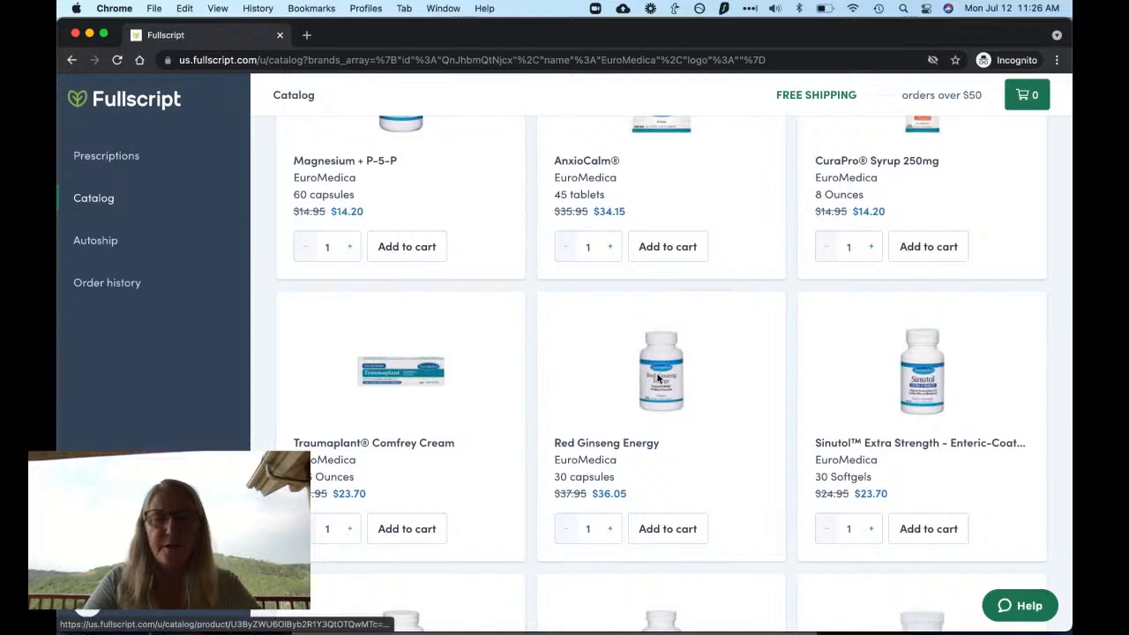
left_click(659, 370)
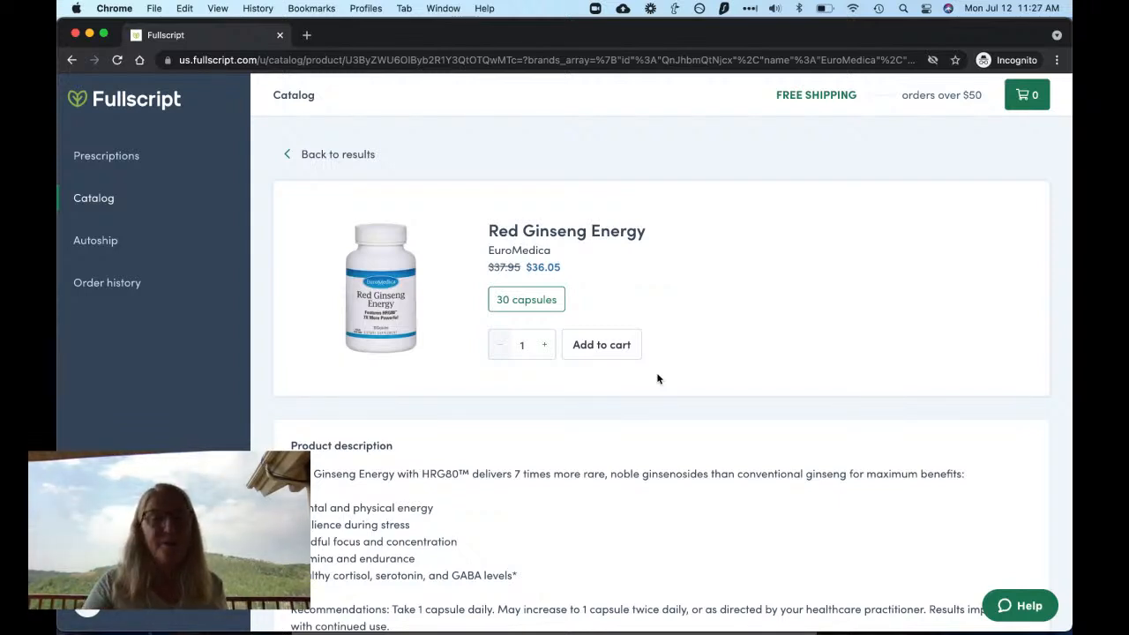
Read the Red Ginseng Energy description and ingredients, then select the page address for copying.
scroll("down", 3)
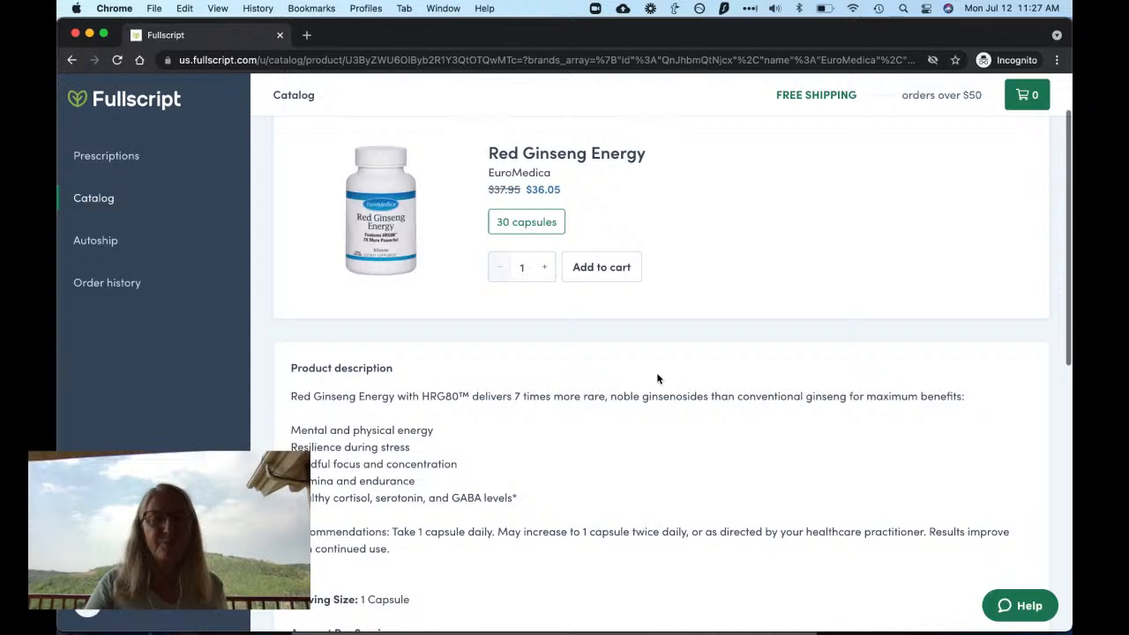
mouse_move(414, 399)
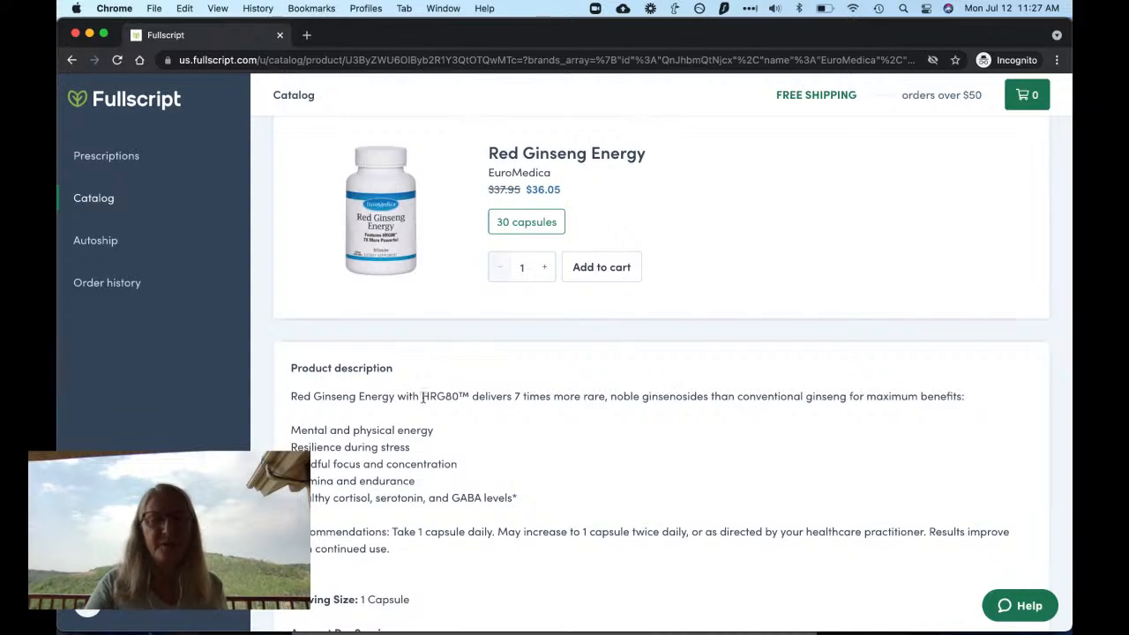
mouse_move(458, 430)
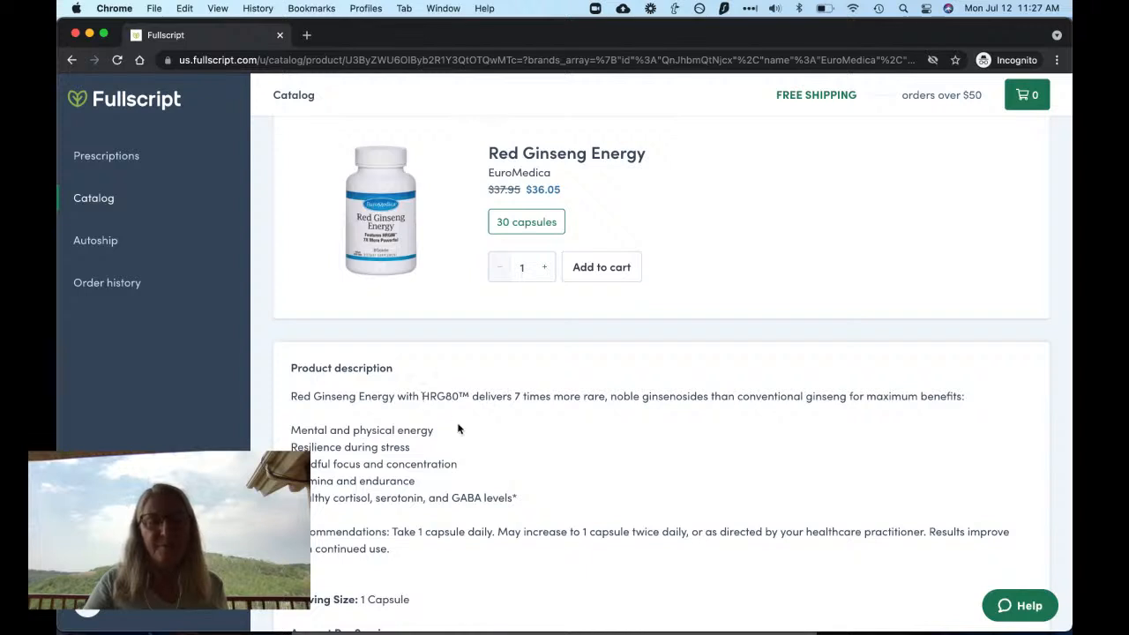
mouse_move(476, 459)
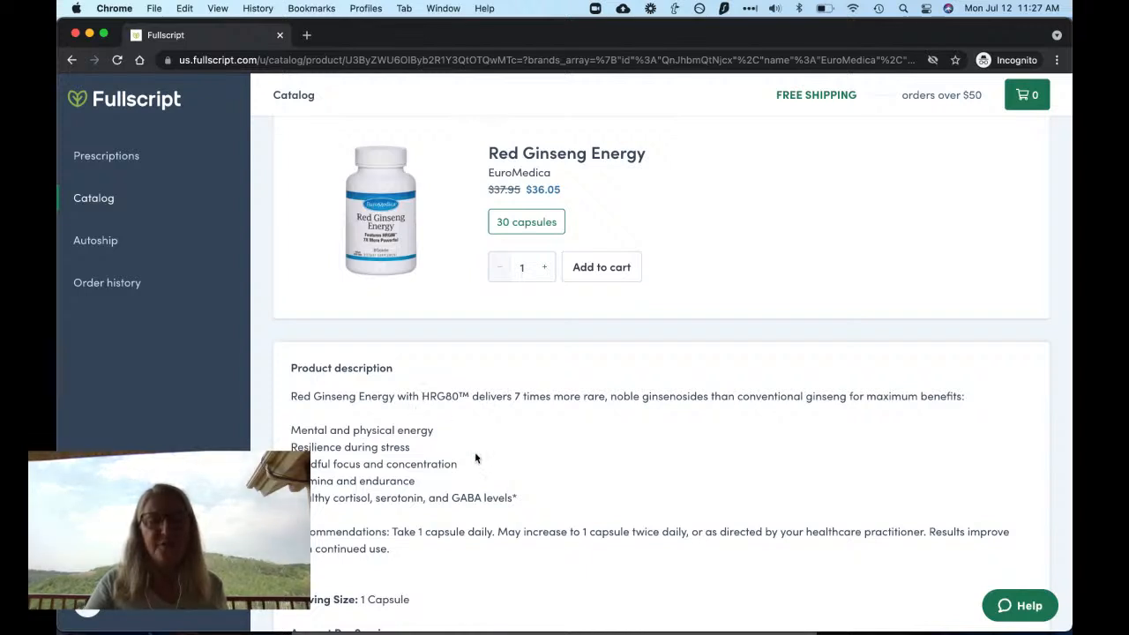
mouse_move(515, 457)
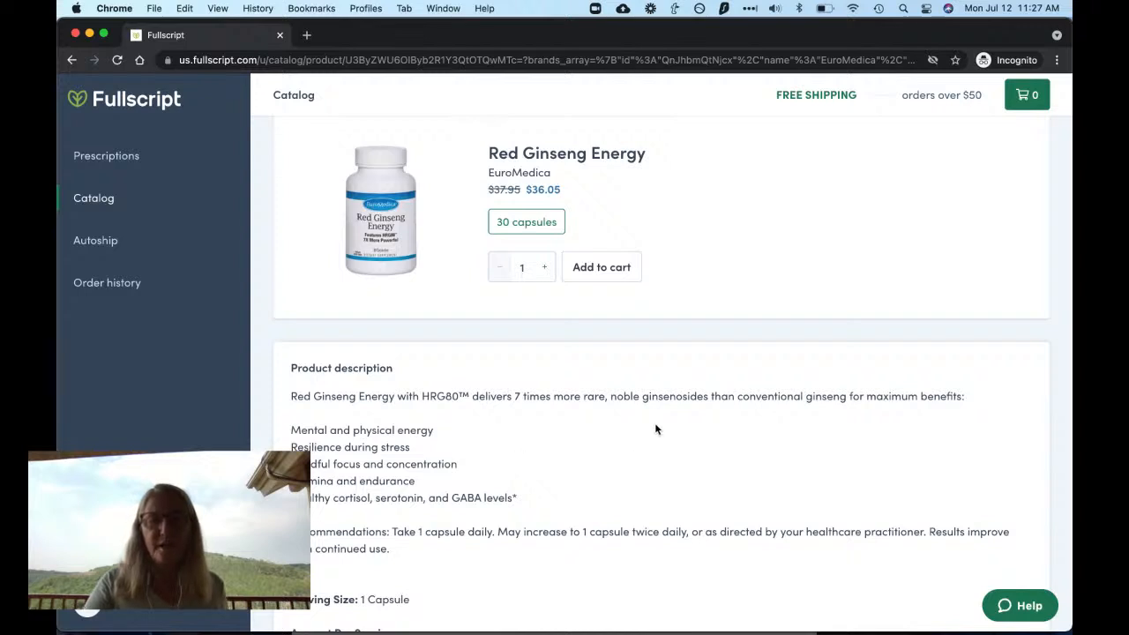
mouse_move(670, 416)
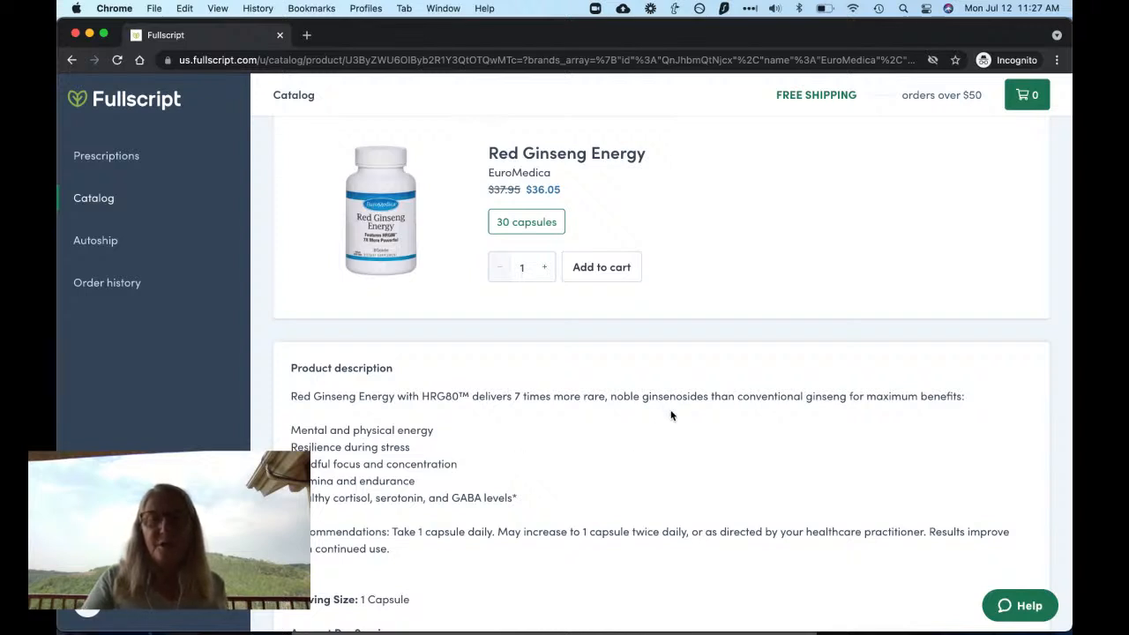
mouse_move(706, 438)
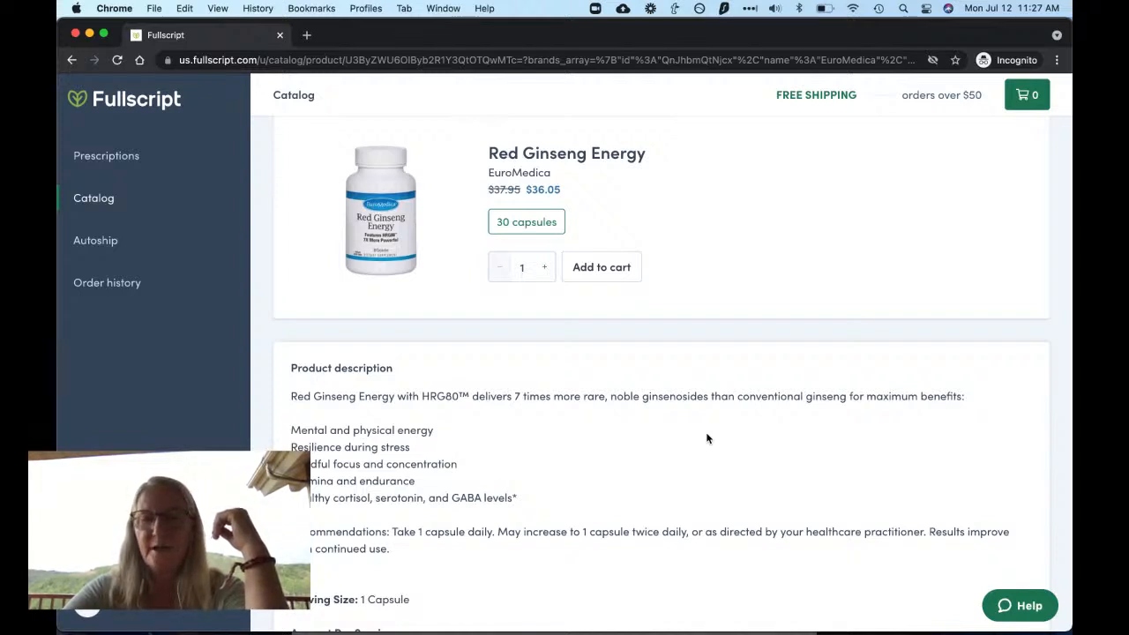
scroll("down", 3)
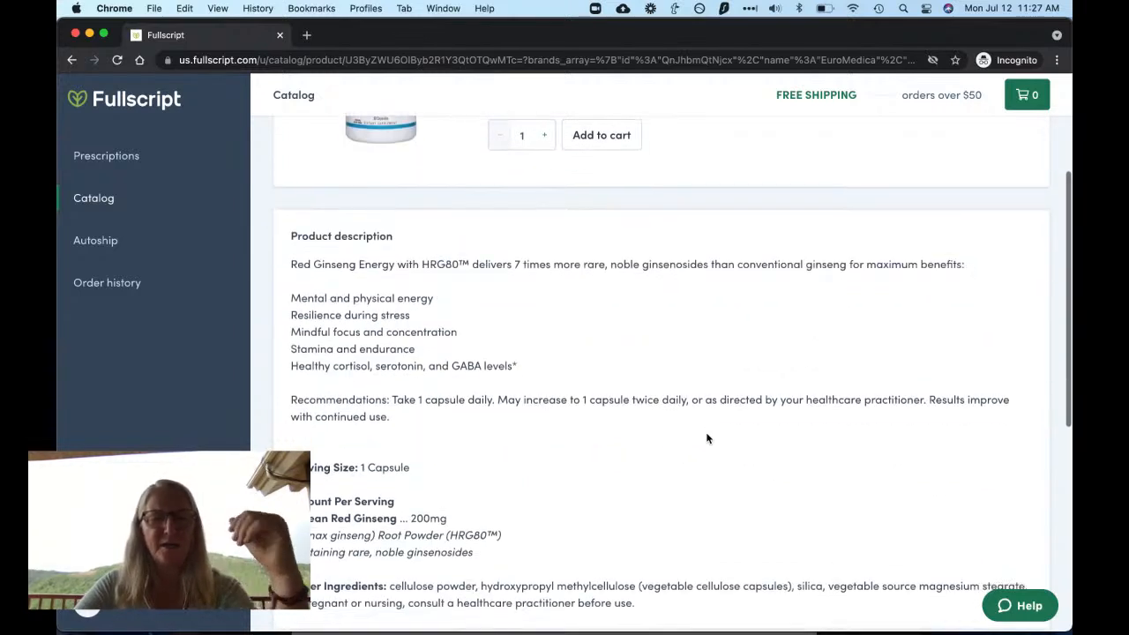
scroll("down", 3)
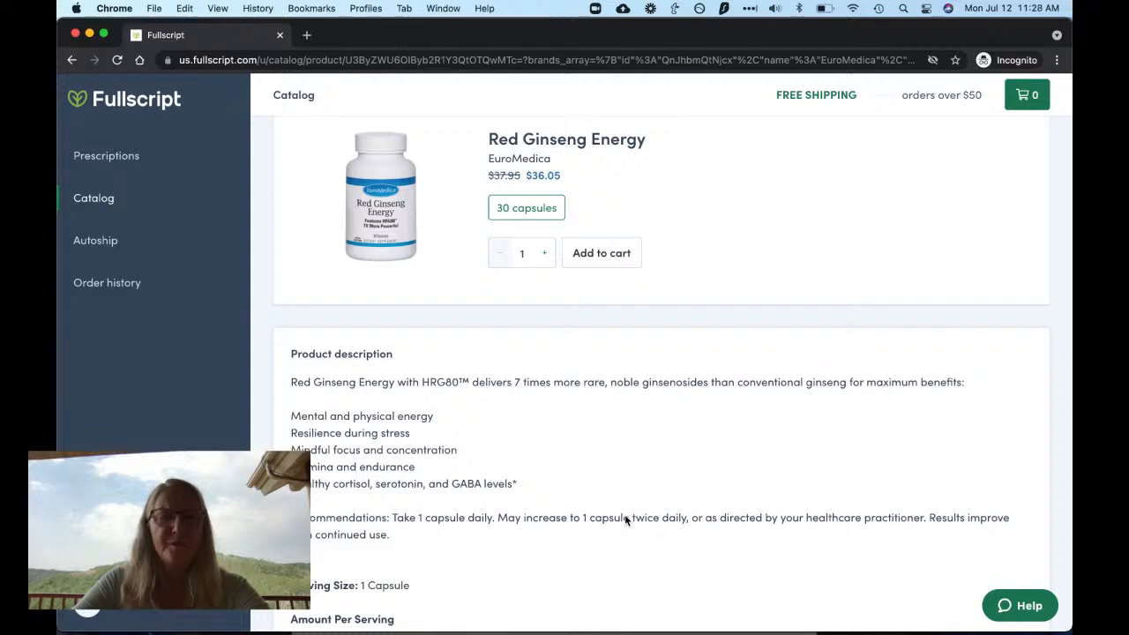
scroll("down", 3)
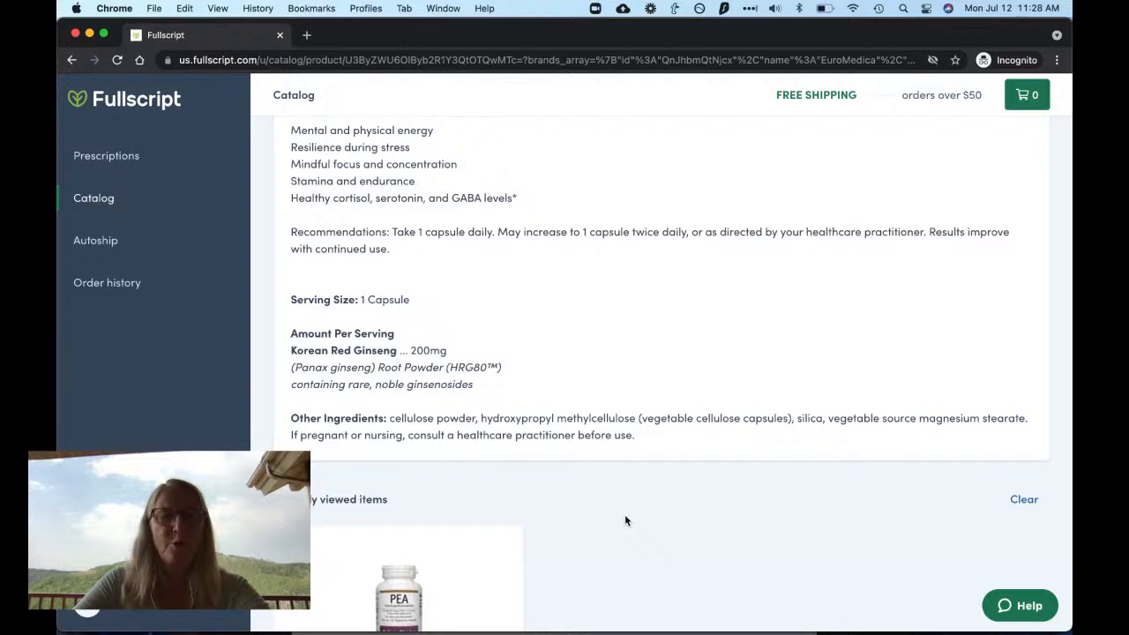
scroll("up", 3)
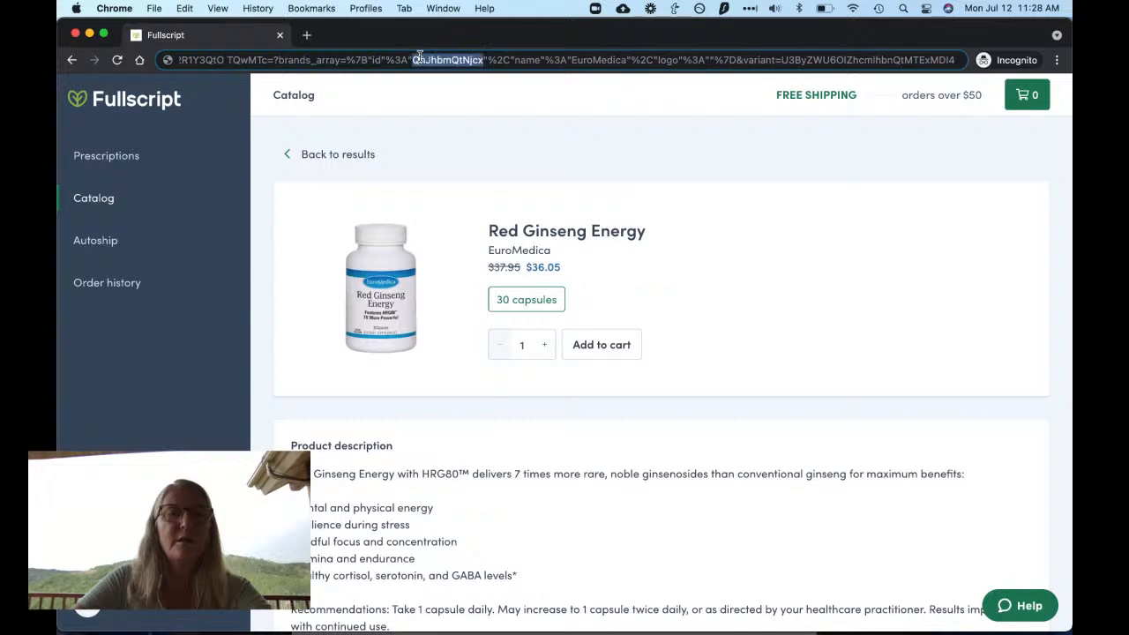
left_click(240, 60)
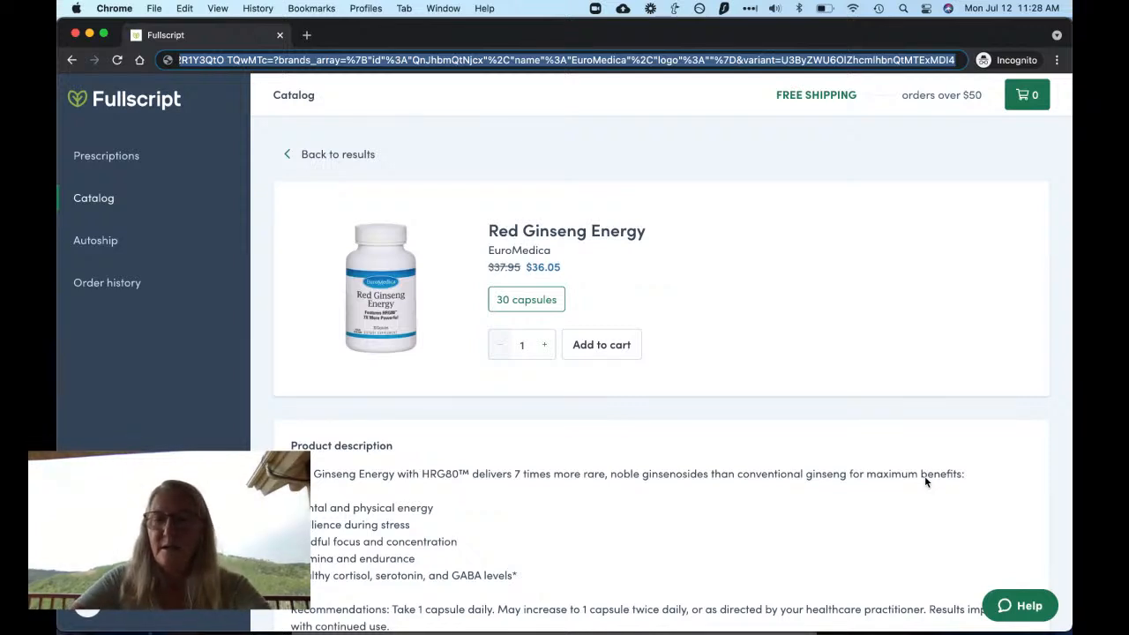
mouse_move(653, 192)
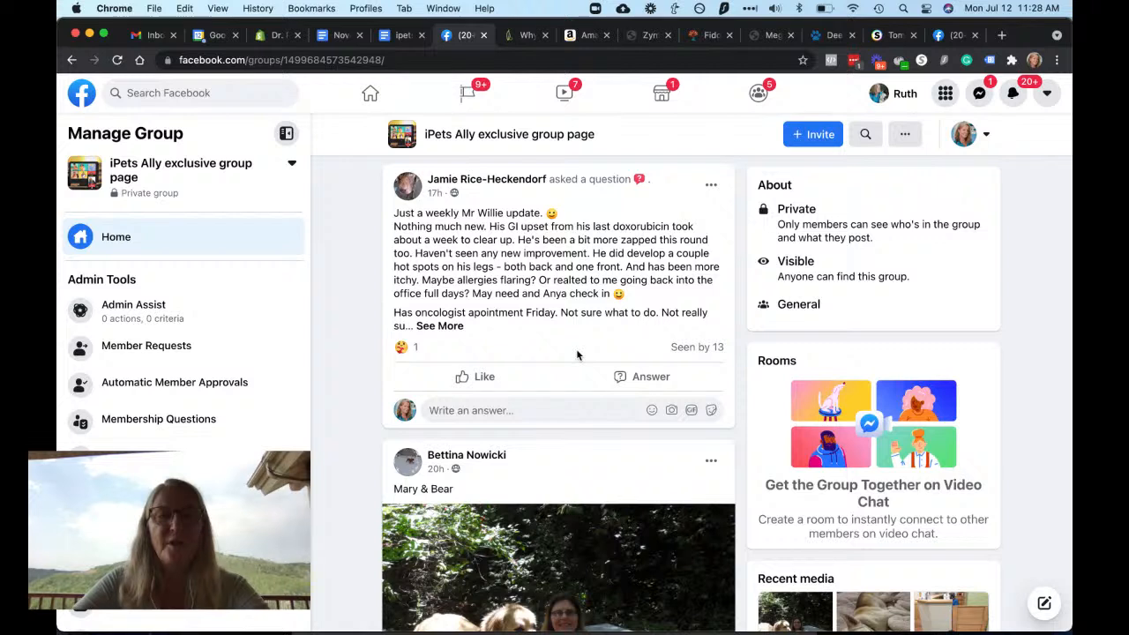
mouse_move(439, 325)
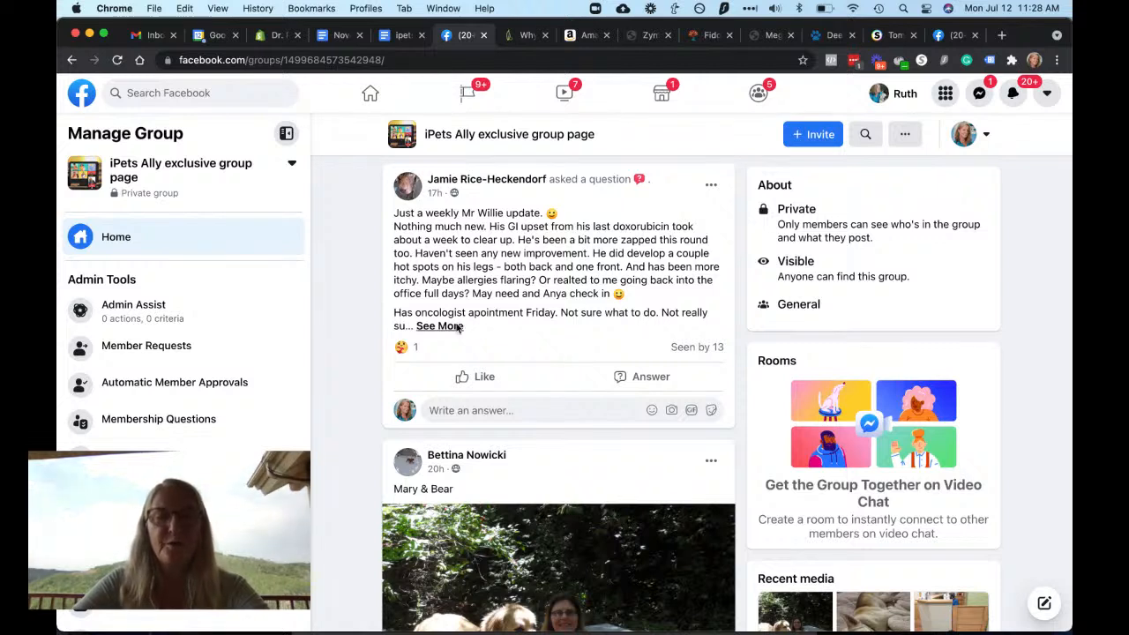
Expand the member's weekly-update question about their dog and read through the other member questions.
left_click(439, 325)
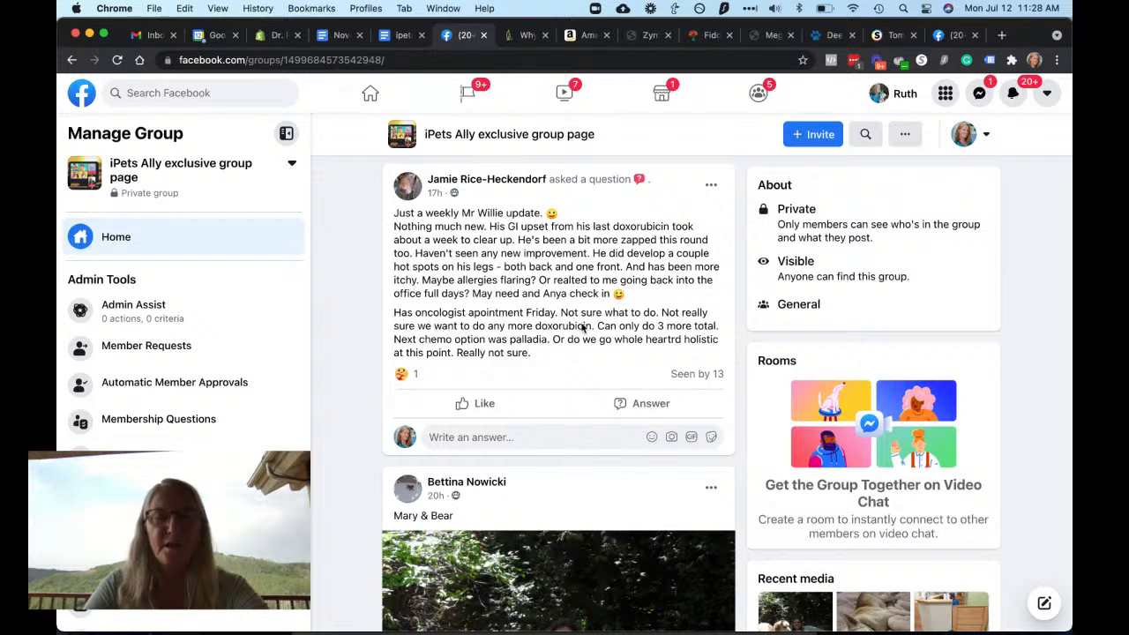
mouse_move(597, 339)
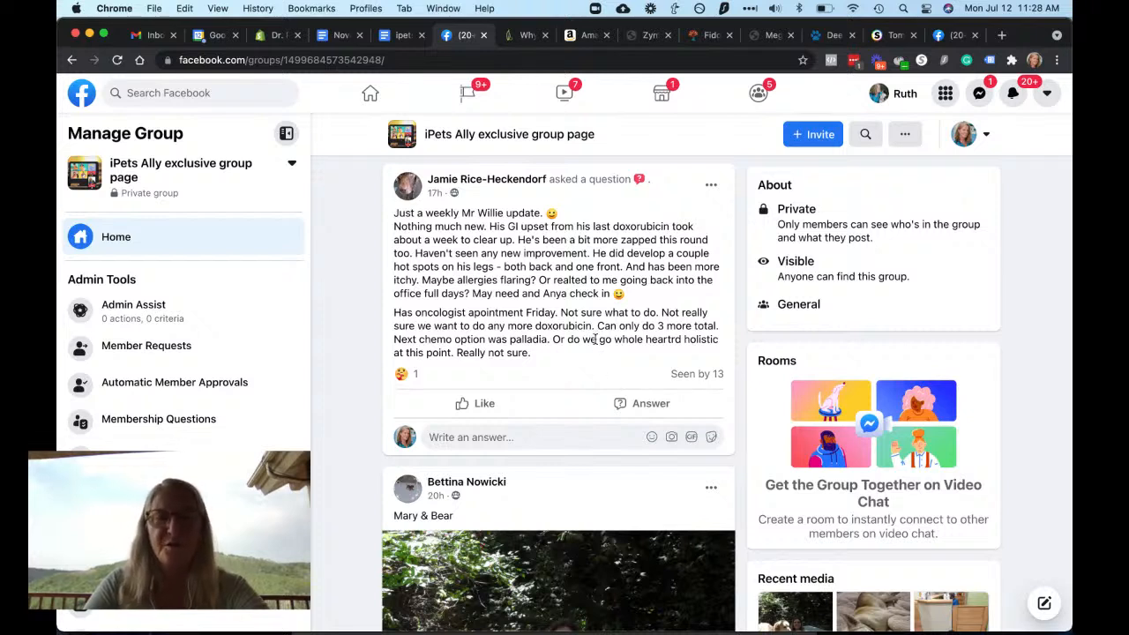
mouse_move(589, 352)
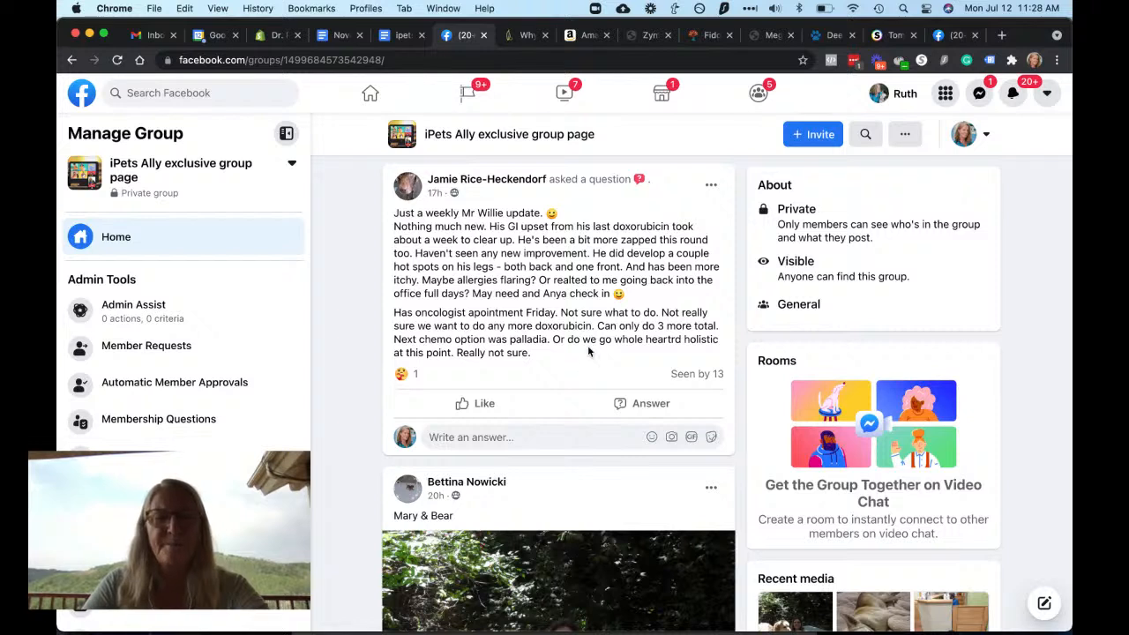
mouse_move(566, 357)
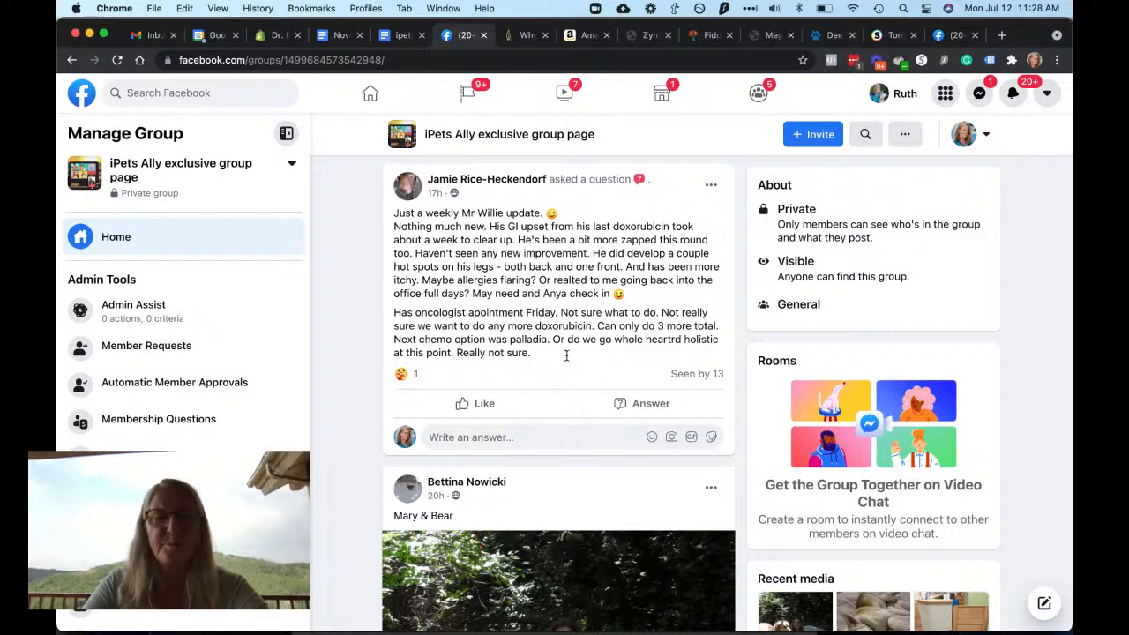
mouse_move(568, 360)
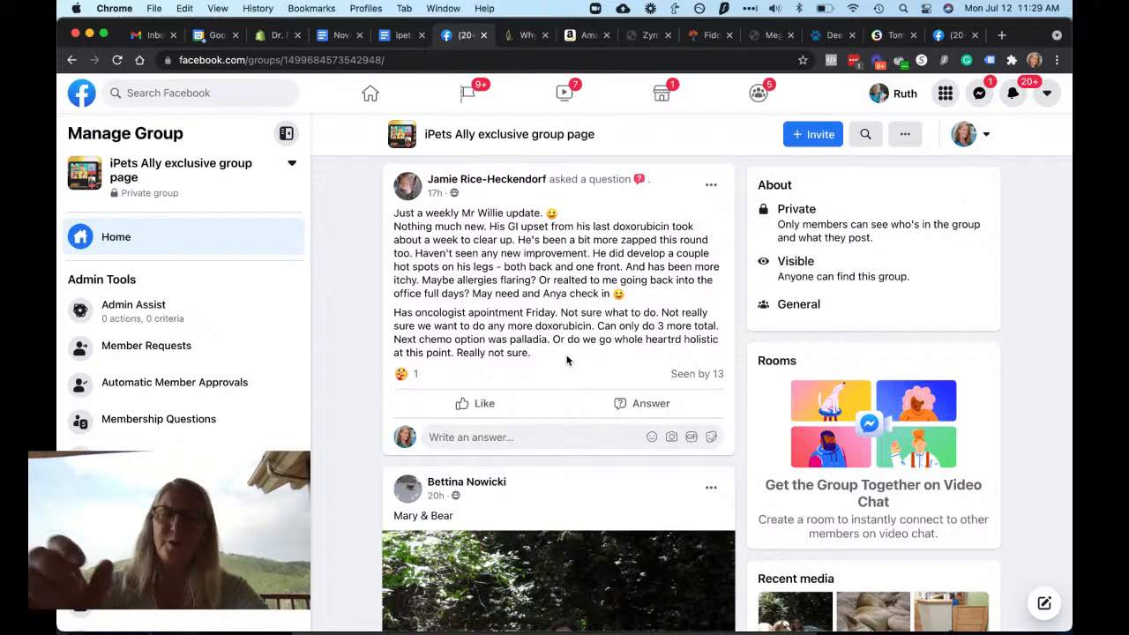
scroll("down", 3)
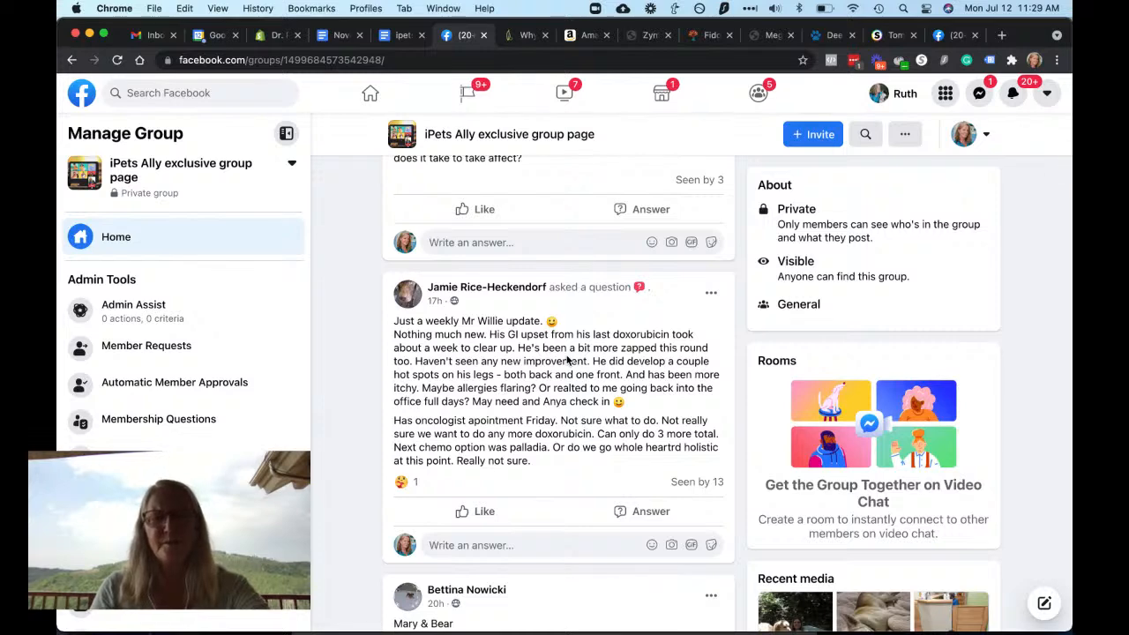
scroll("down", 3)
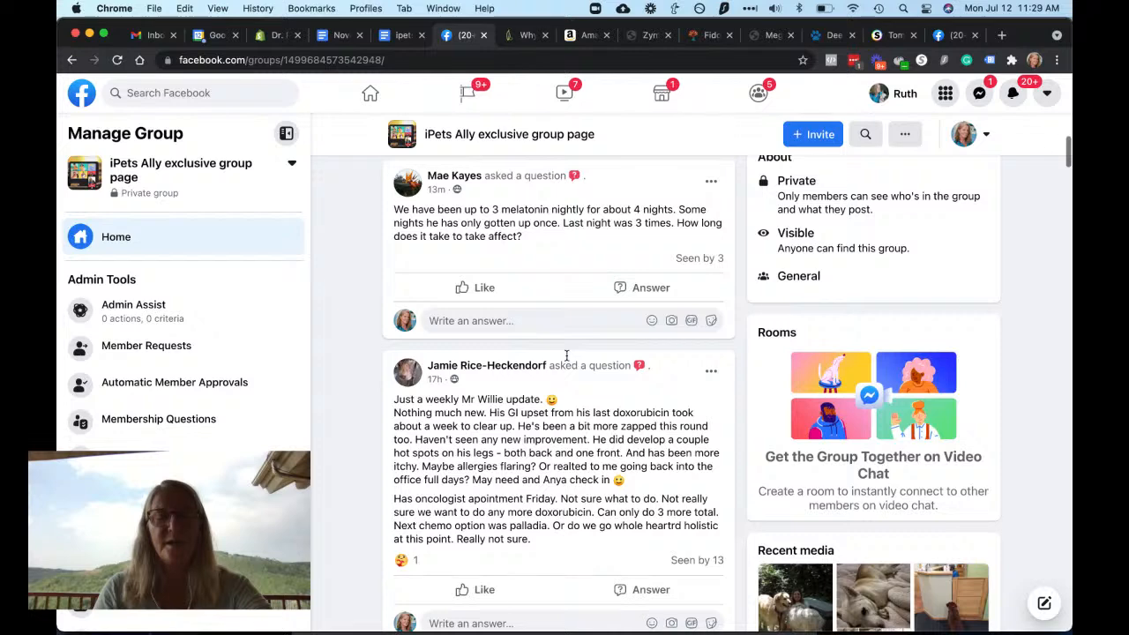
scroll("down", 3)
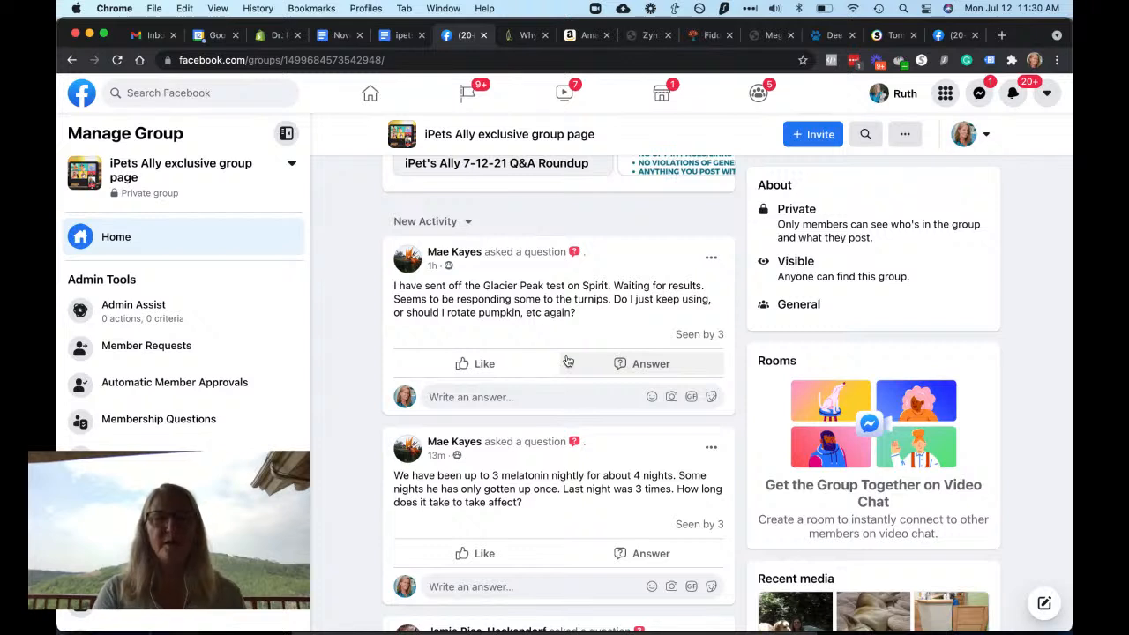
scroll("down", 3)
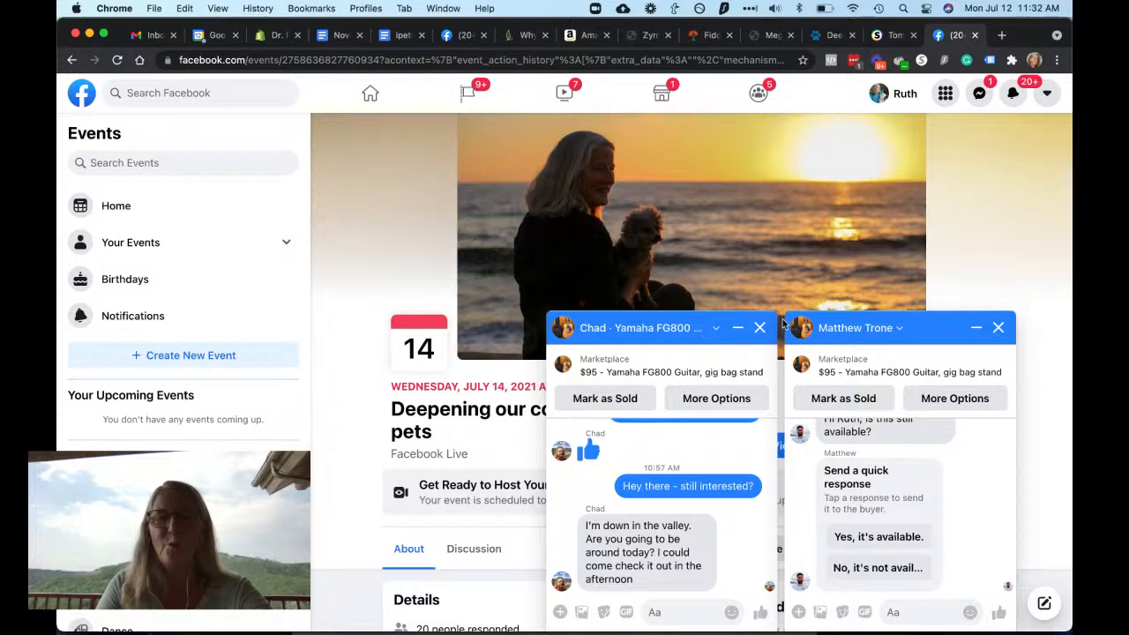
Close both Marketplace chat popups and select the event page address for copying.
left_click(761, 326)
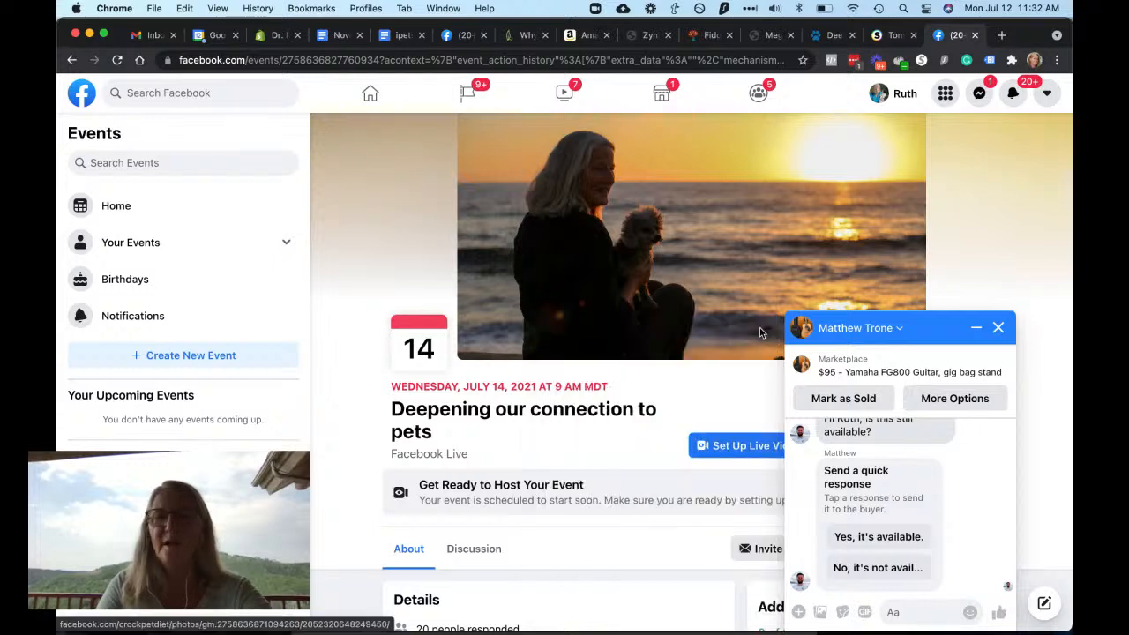
mouse_move(1032, 131)
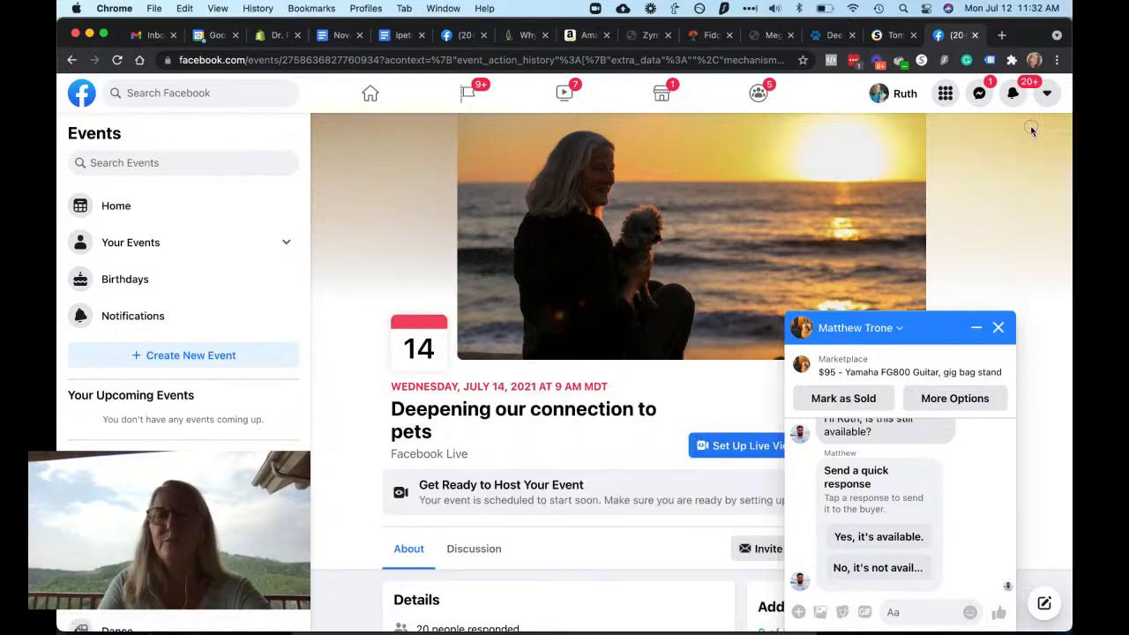
left_click(999, 326)
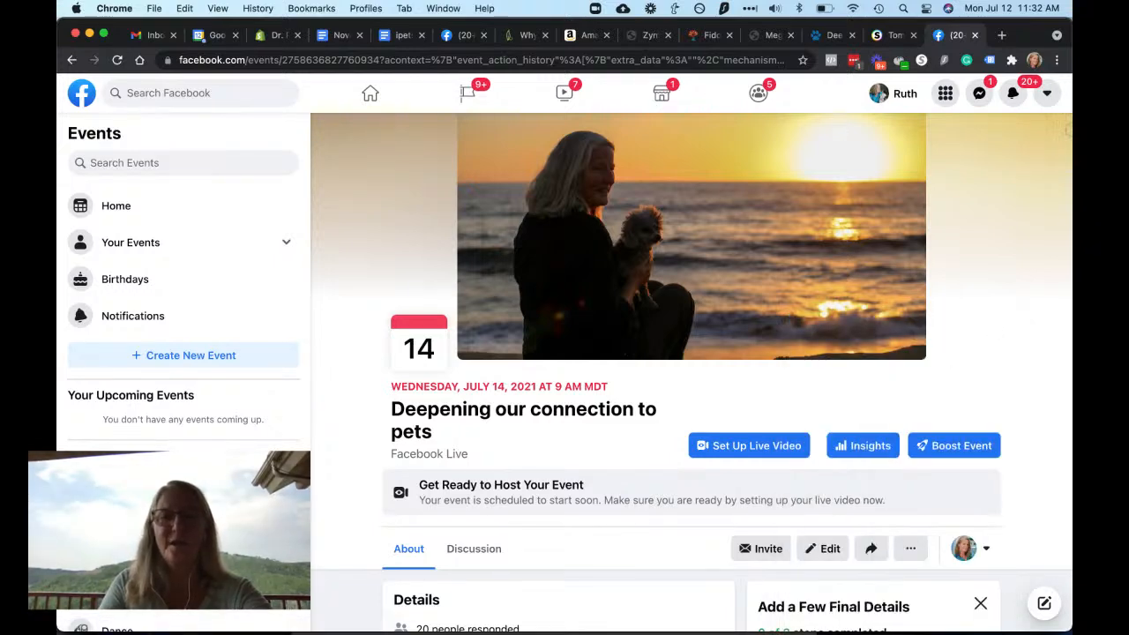
mouse_move(919, 123)
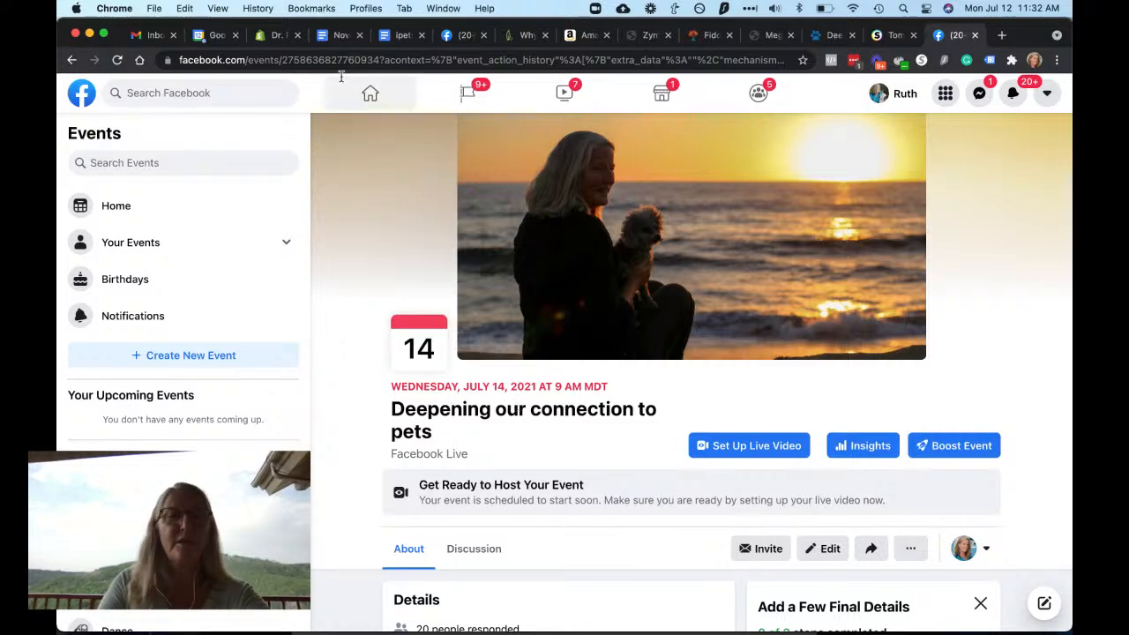
left_click(353, 60)
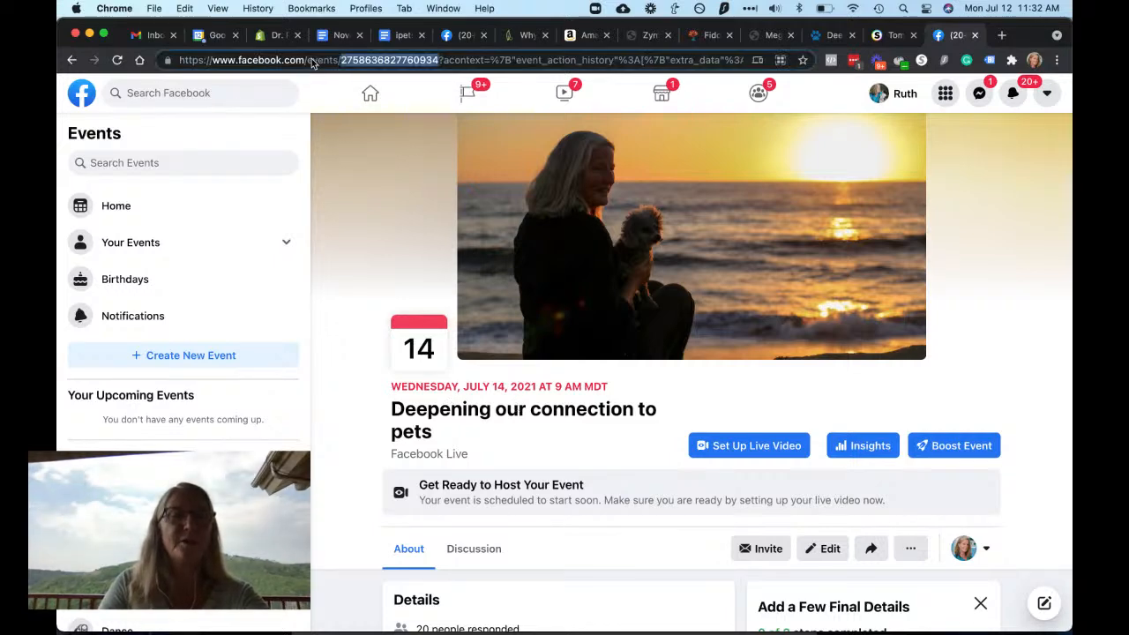